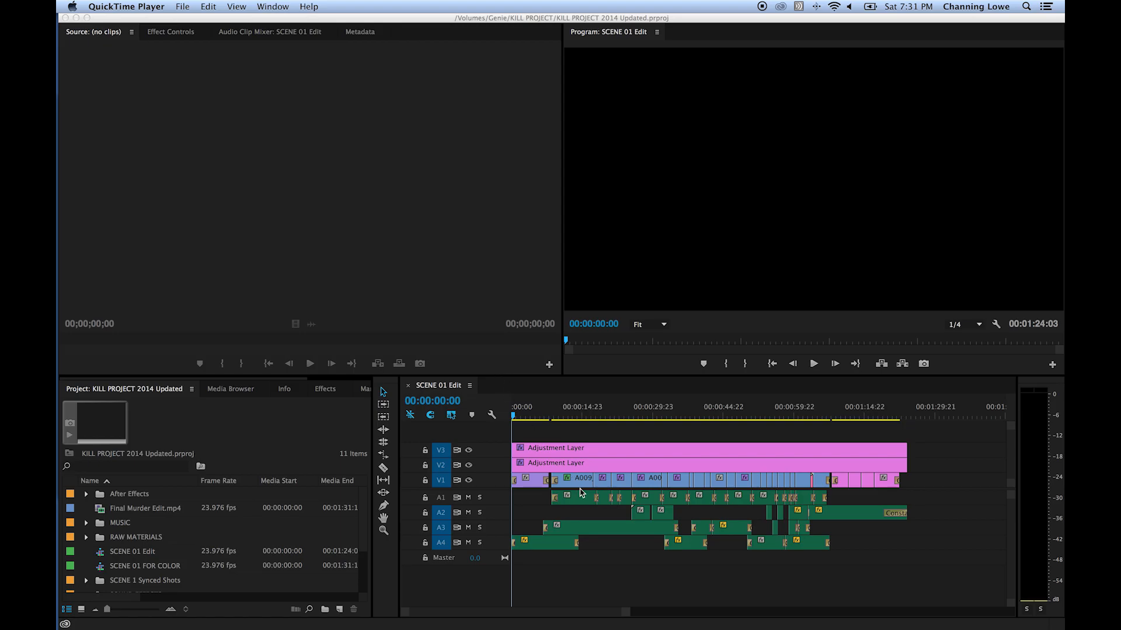
mouse_move(544, 422)
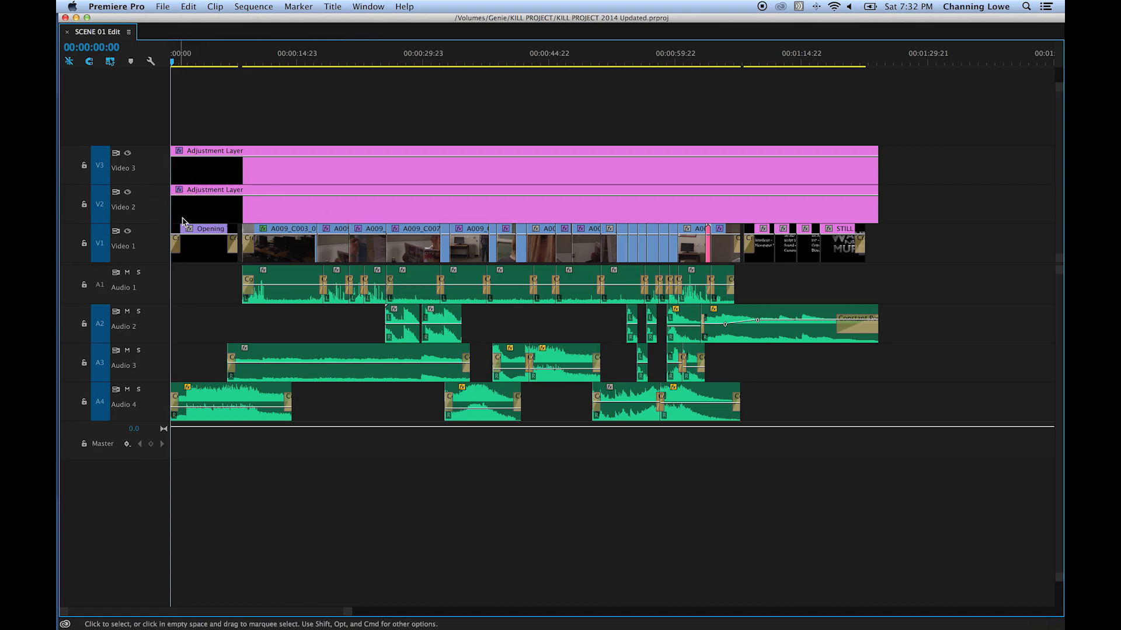
mouse_move(180, 241)
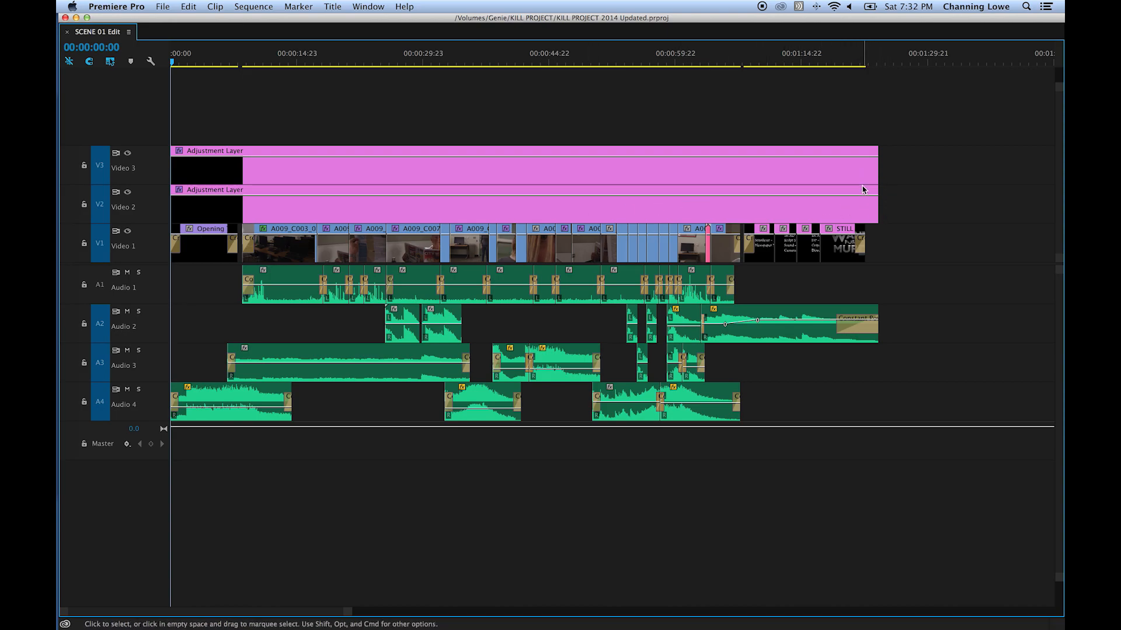
mouse_move(869, 189)
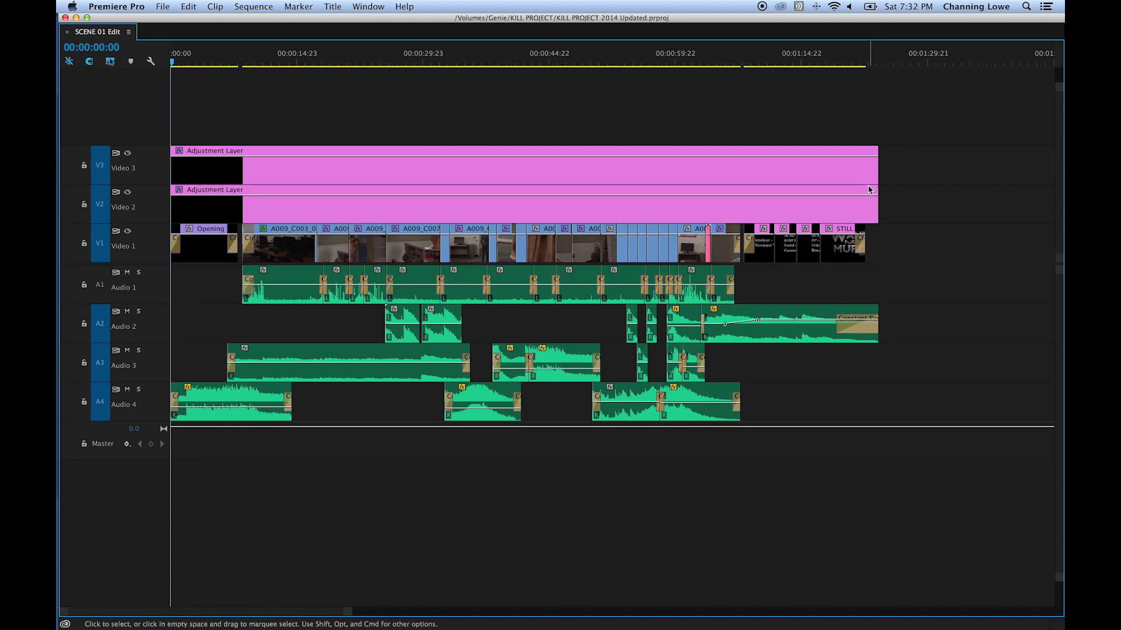
mouse_move(164, 127)
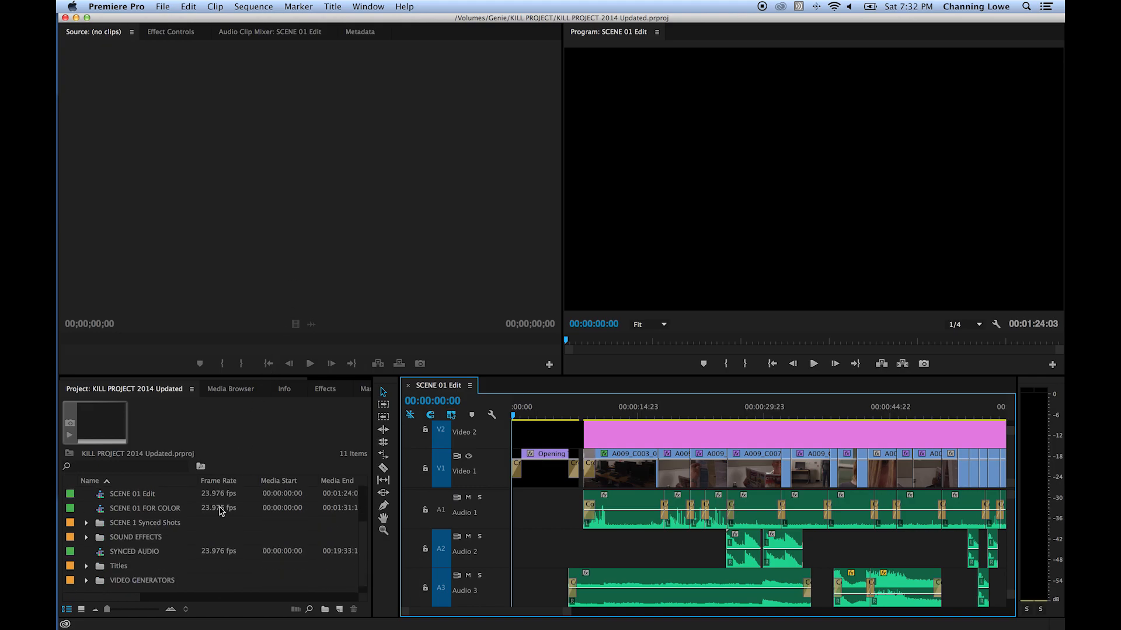
mouse_move(195, 543)
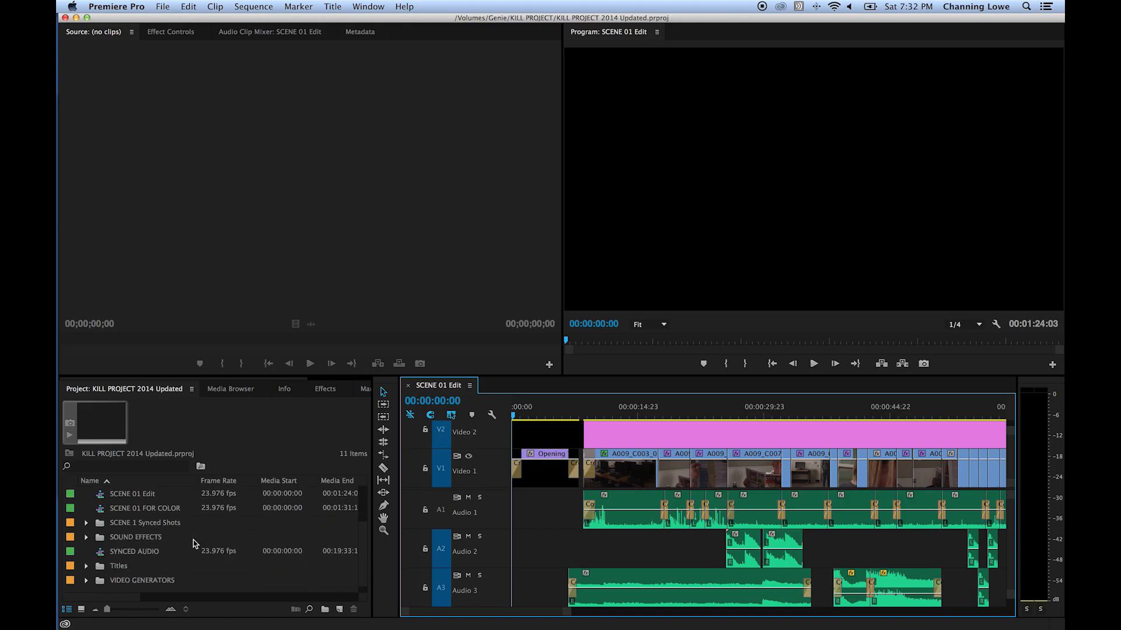
mouse_move(196, 549)
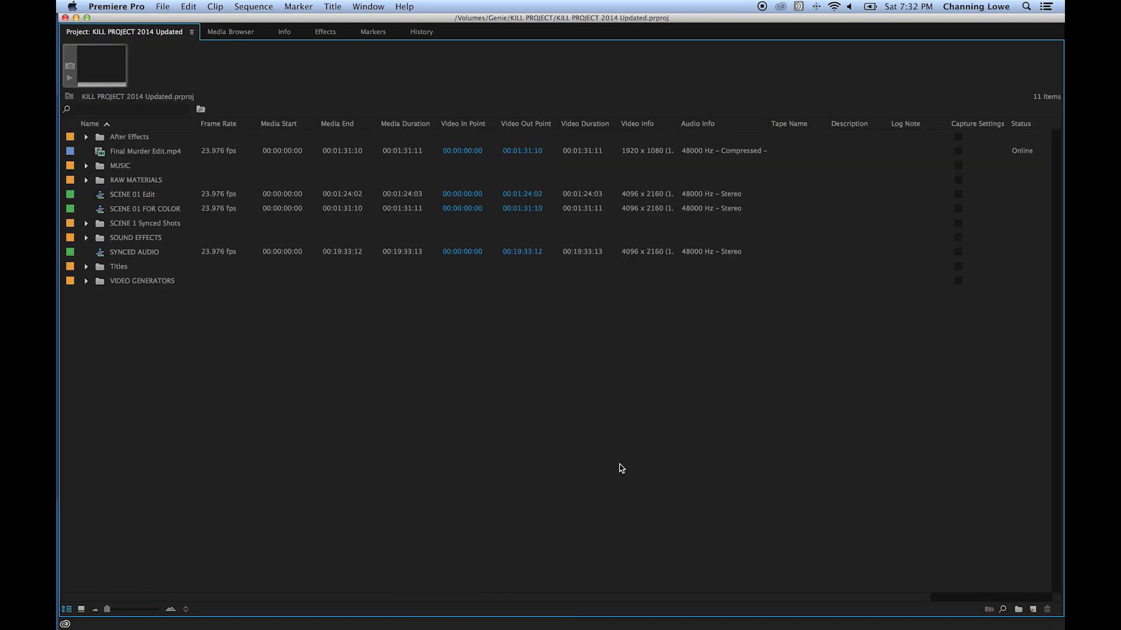
mouse_move(1034, 609)
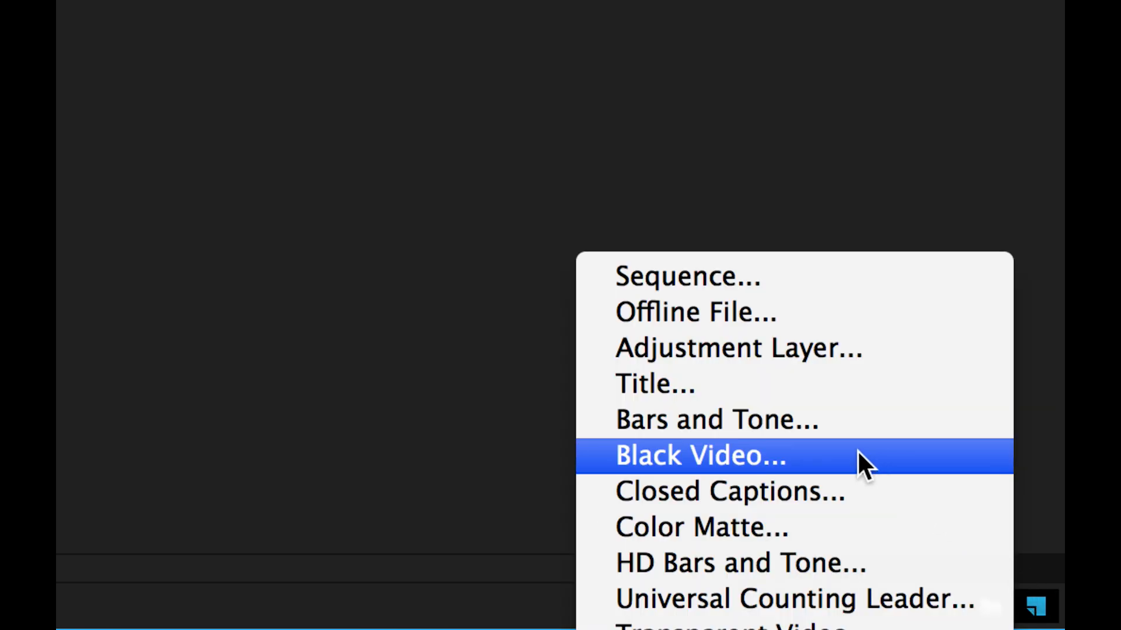
mouse_move(799, 461)
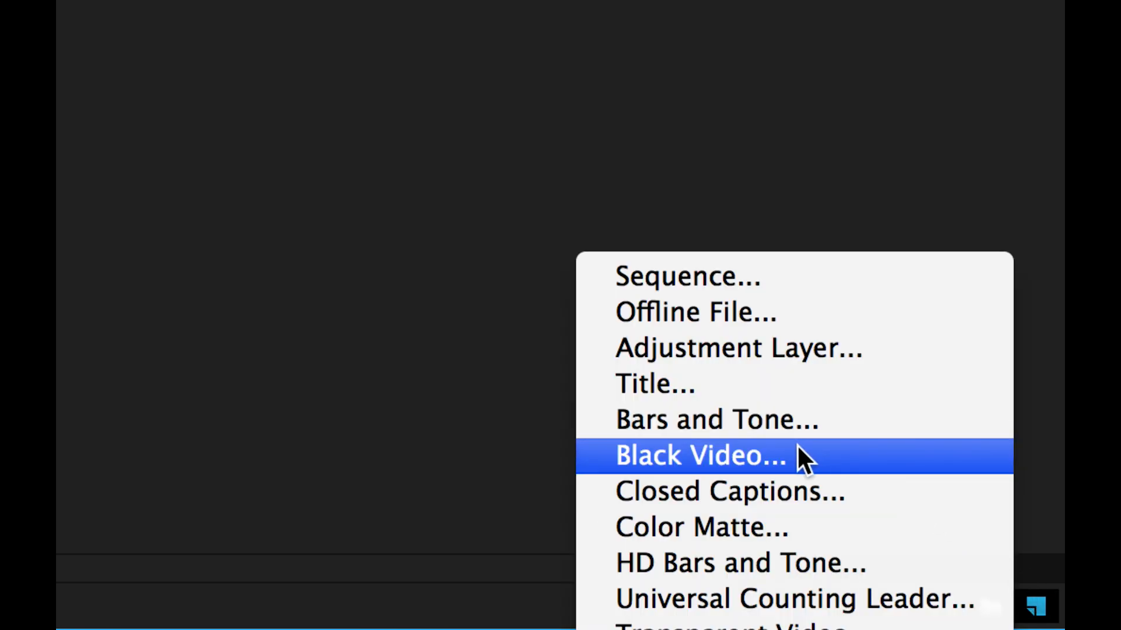
Add a Black Video item at 4096×2160, 23.976 fps via New Item
left_click(702, 455)
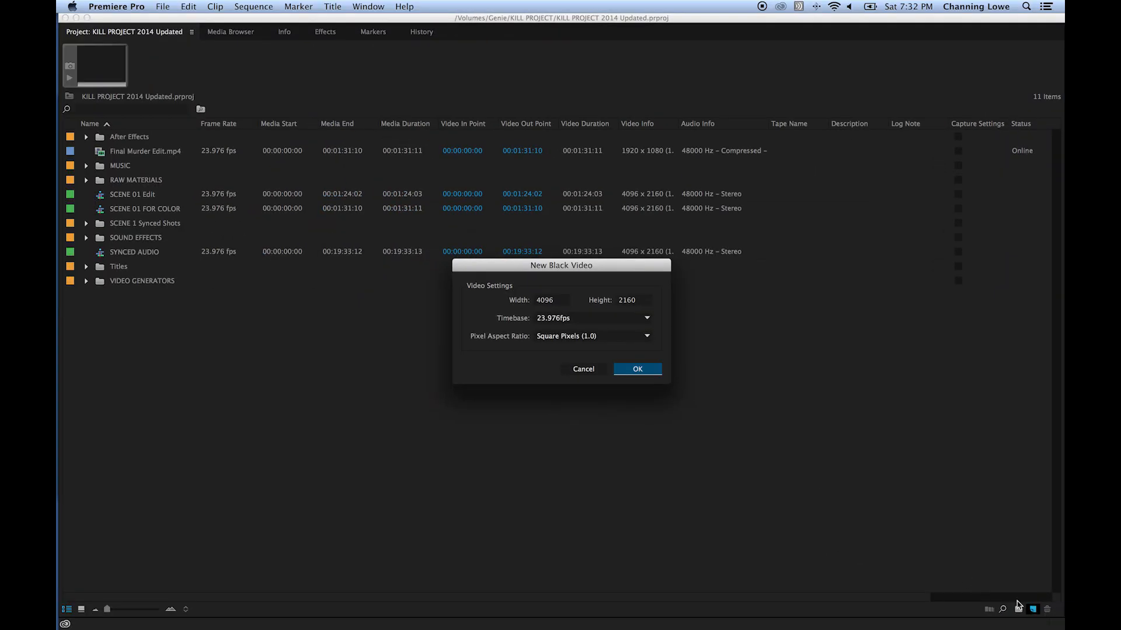
mouse_move(619, 382)
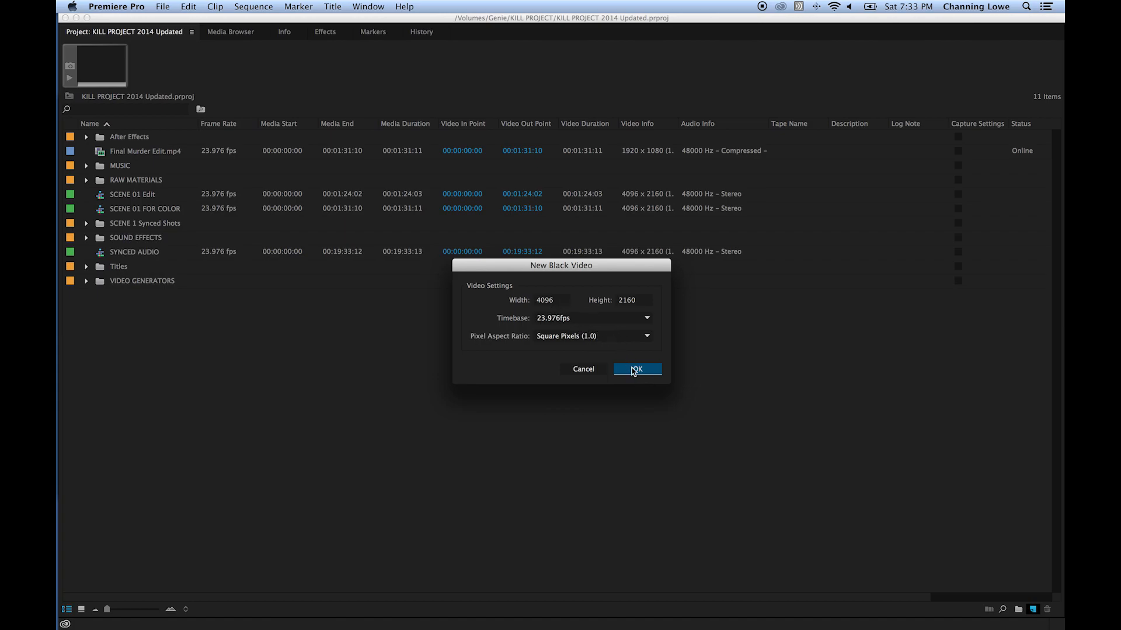
left_click(637, 369)
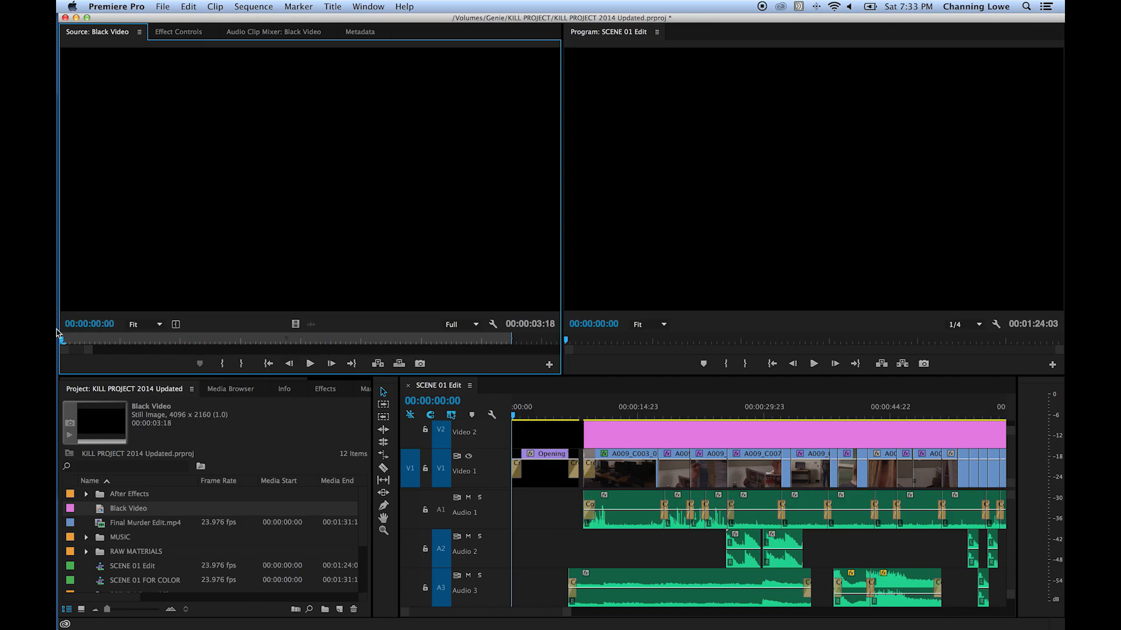
mouse_move(96, 331)
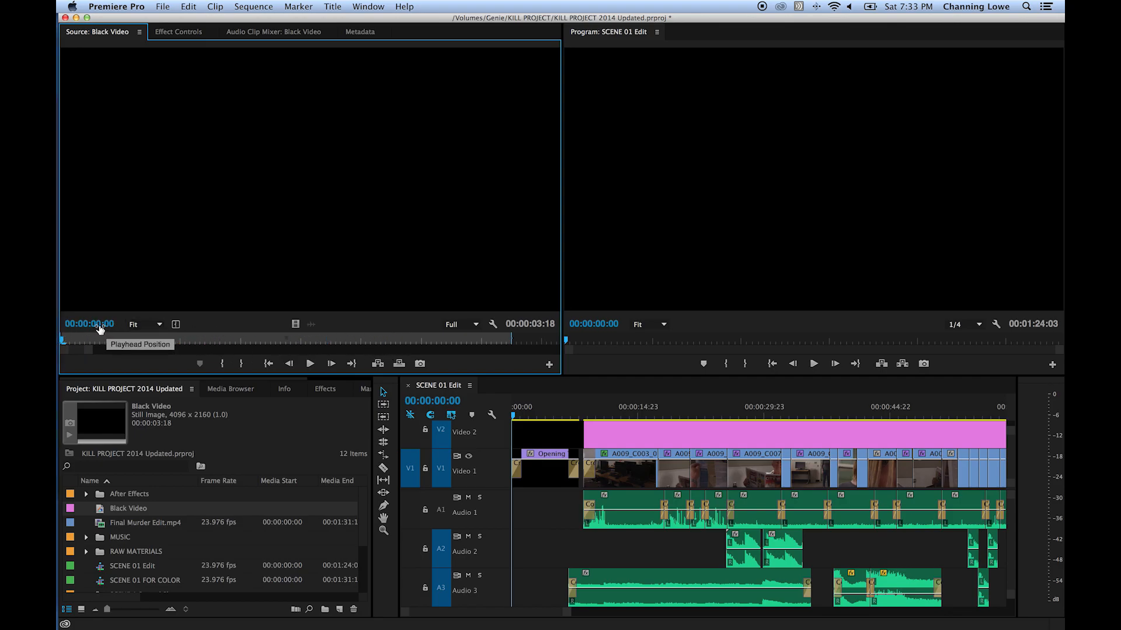
mouse_move(177, 346)
type("3.")
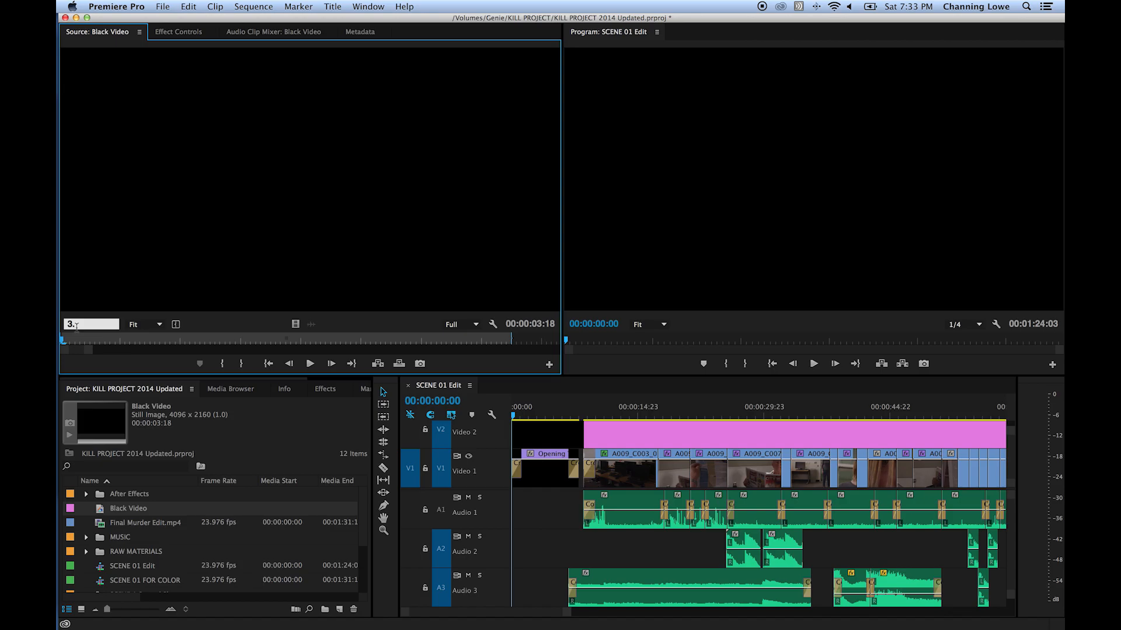
mouse_move(131, 355)
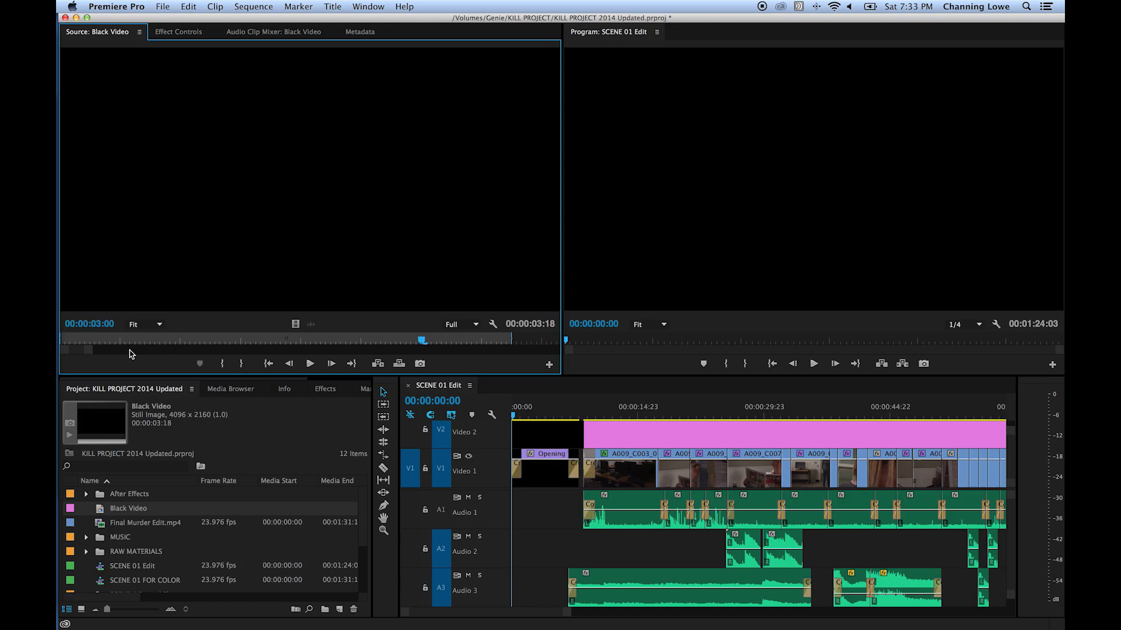
mouse_move(112, 334)
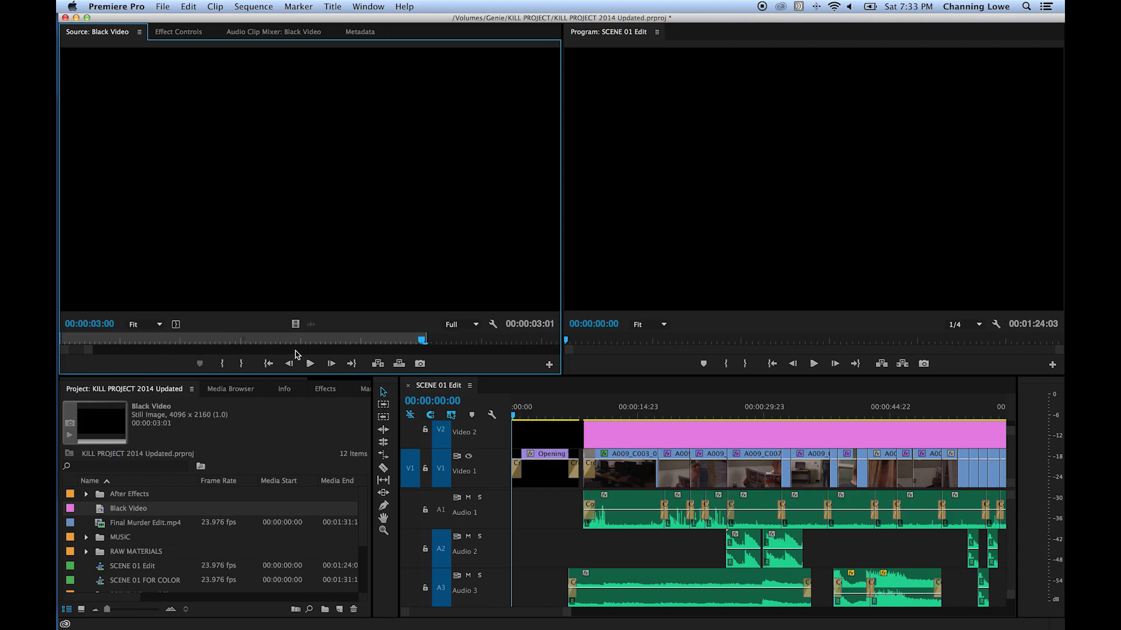
mouse_move(308, 345)
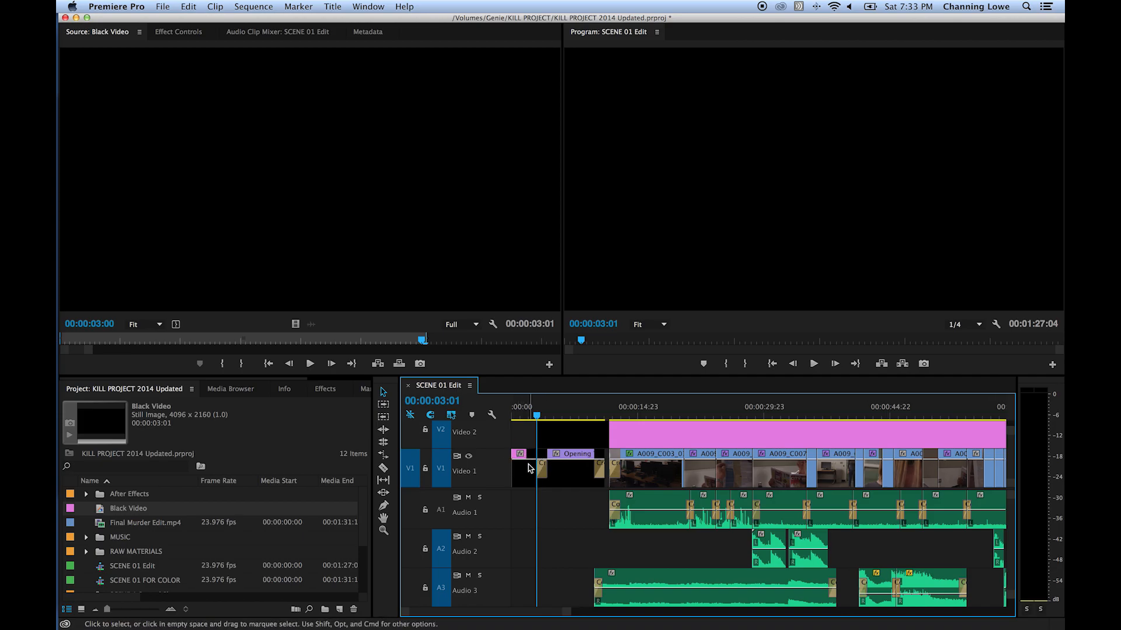
mouse_move(530, 467)
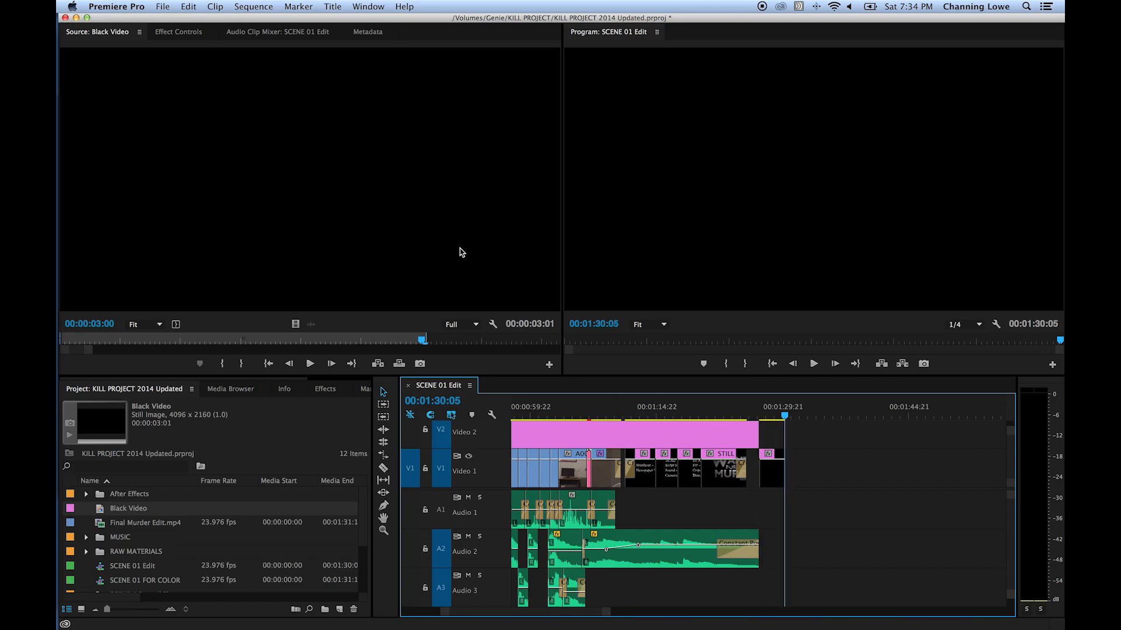
mouse_move(691, 415)
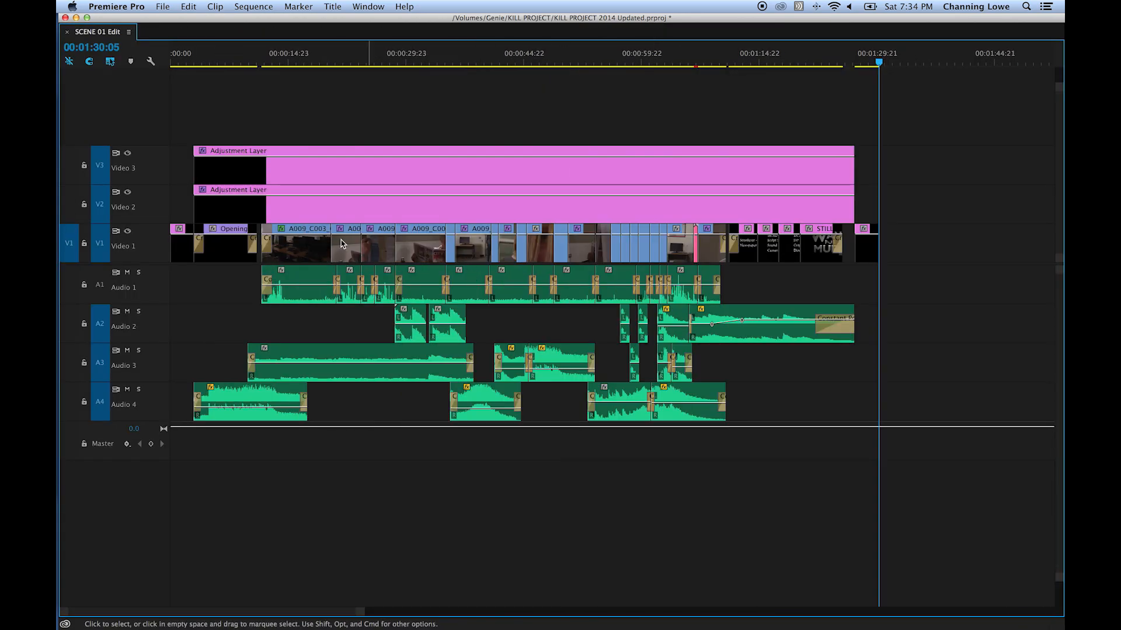
mouse_move(883, 247)
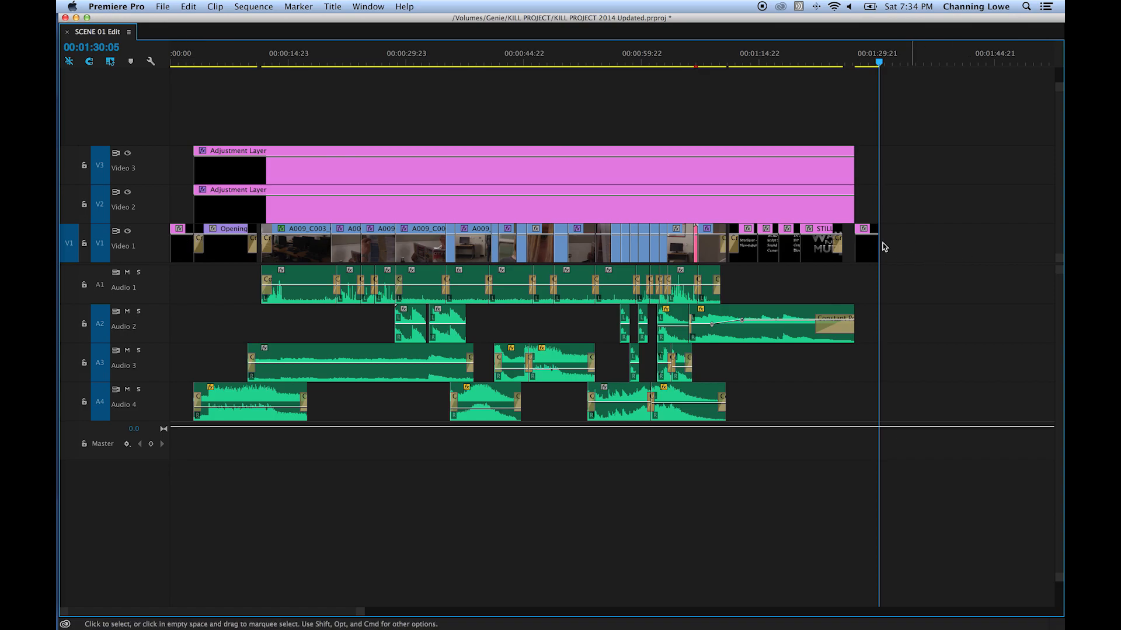
mouse_move(808, 178)
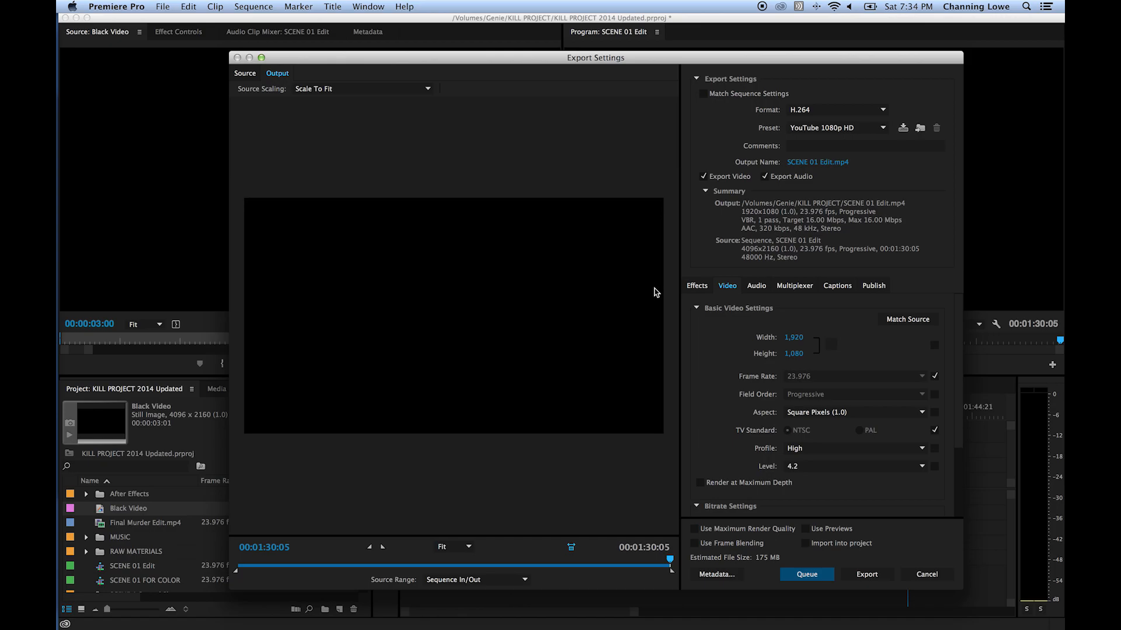
mouse_move(485, 282)
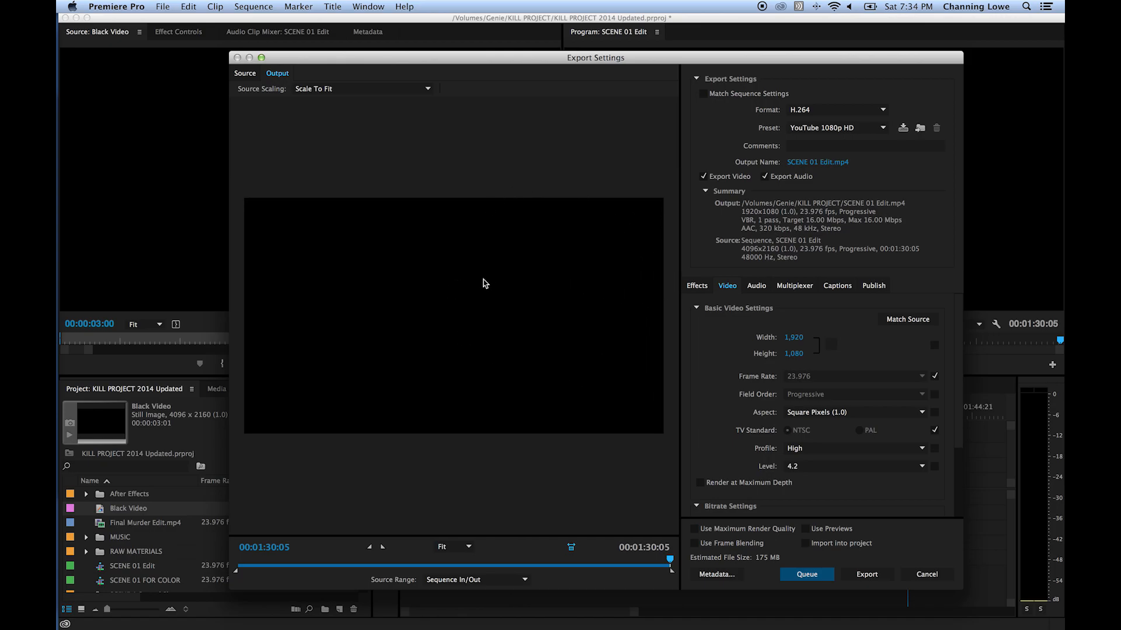
mouse_move(766, 568)
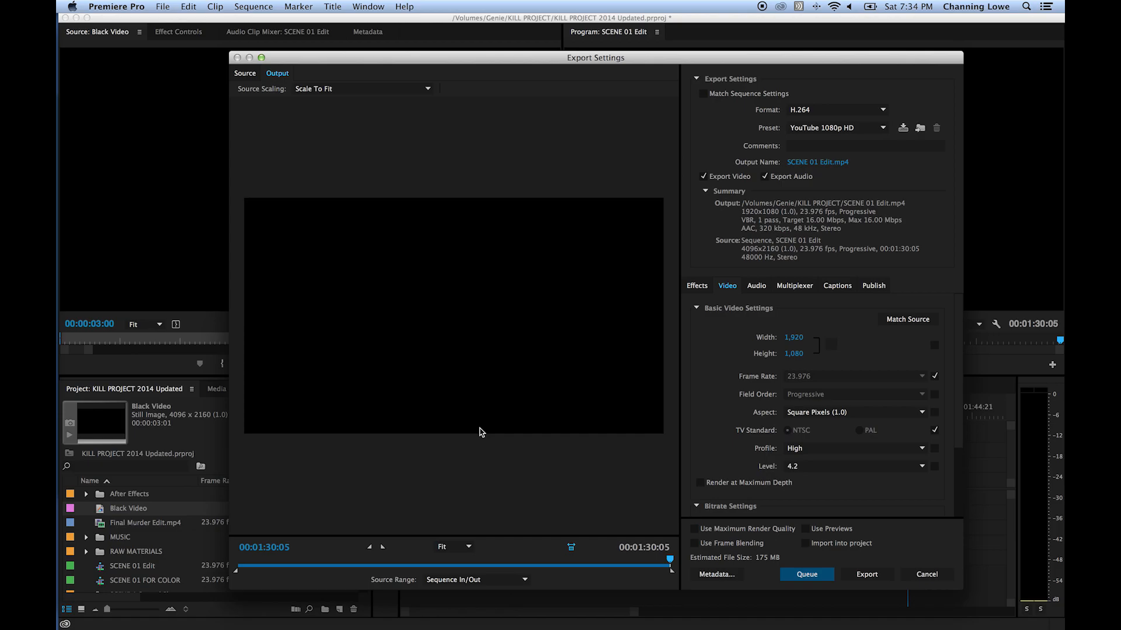
mouse_move(521, 430)
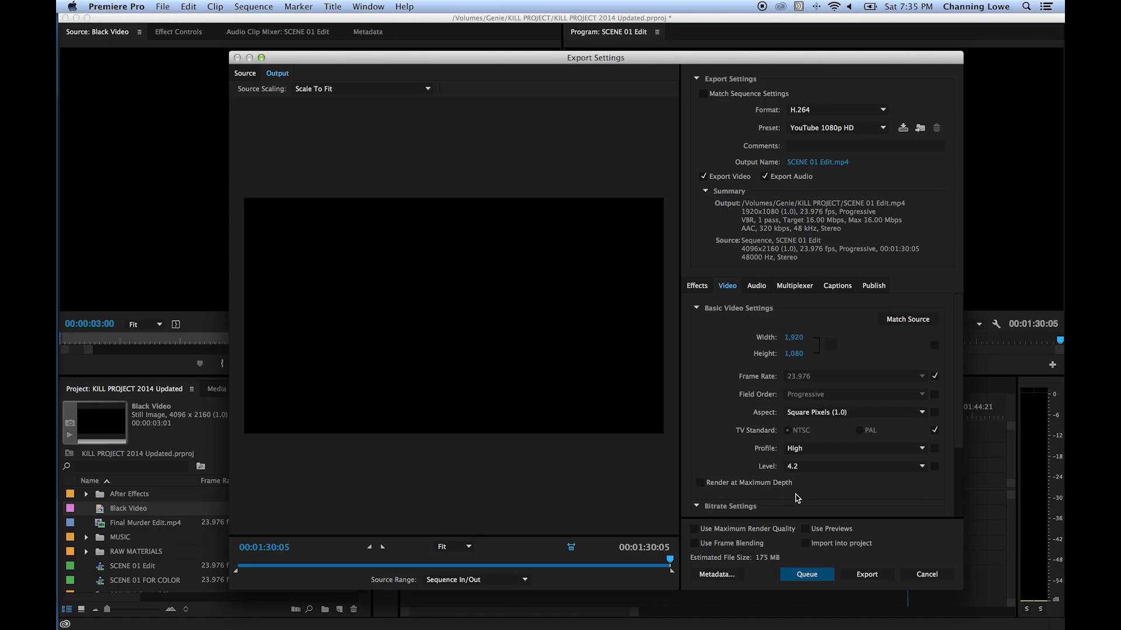
mouse_move(764, 301)
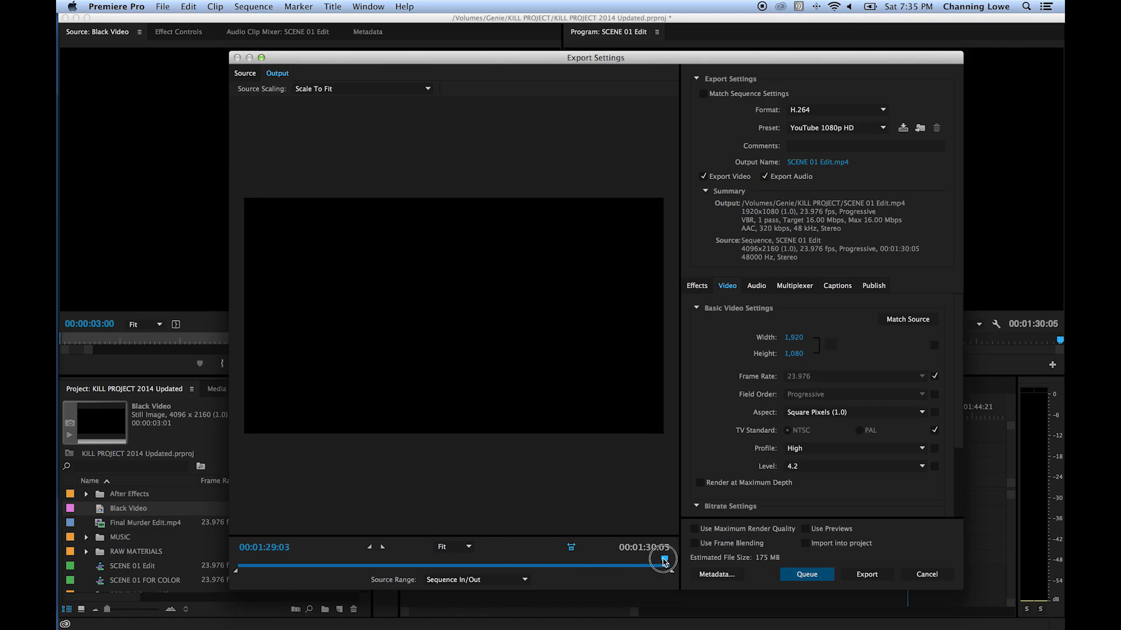
Scrub the export preview through the film, keeping H.264, YouTube 1080p HD and Sequence In/Out
left_click_drag(661, 562, 397, 561)
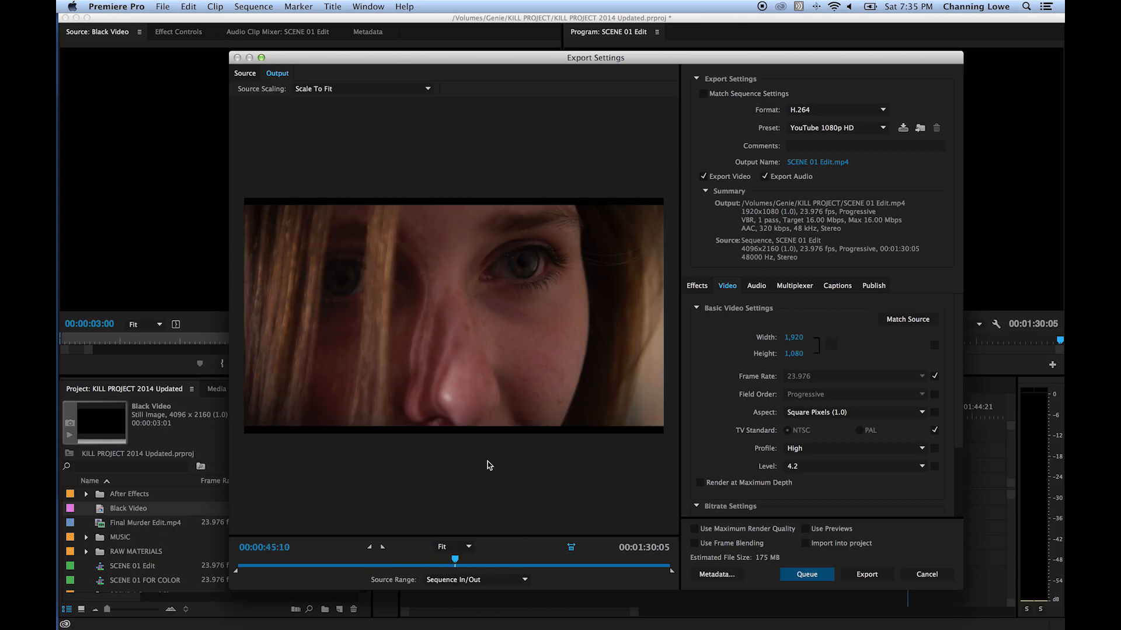
mouse_move(517, 560)
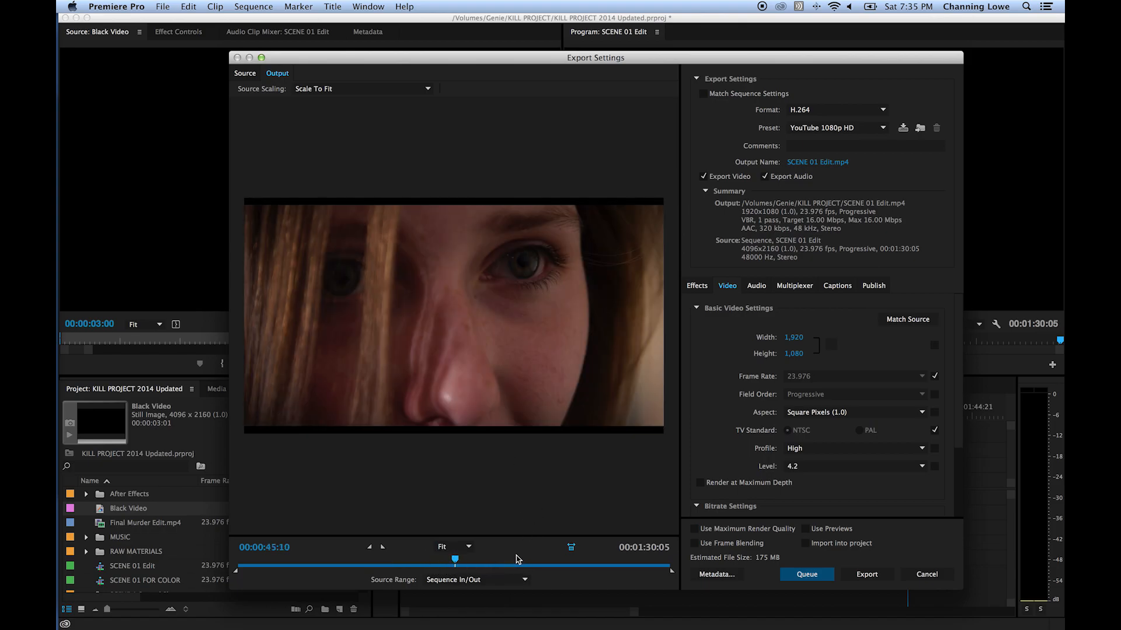
left_click_drag(454, 558, 531, 558)
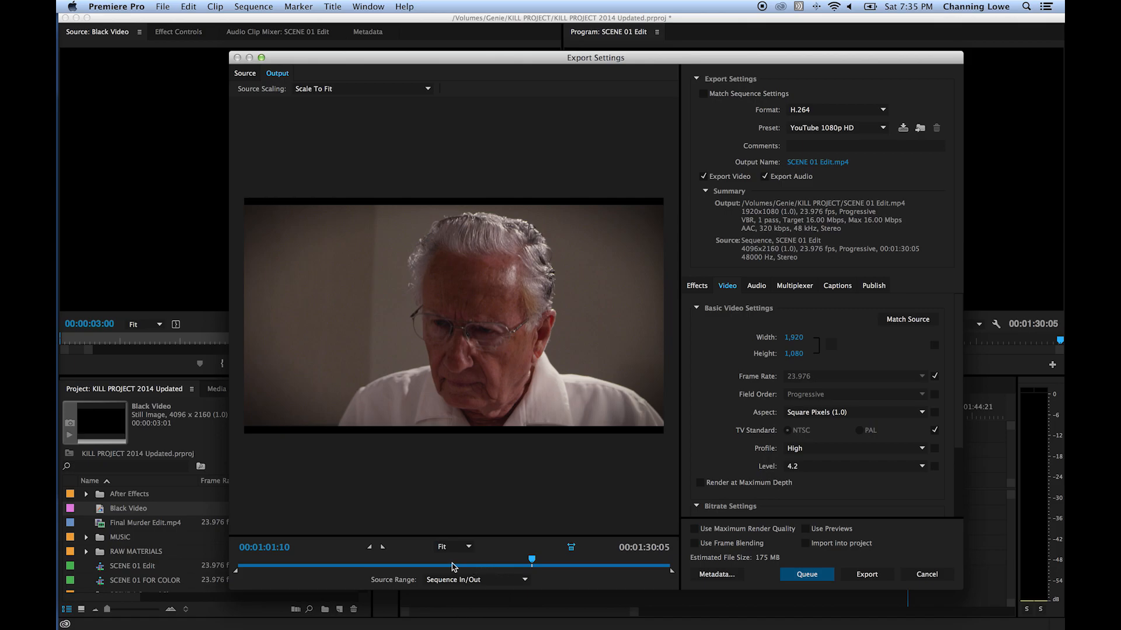
mouse_move(474, 586)
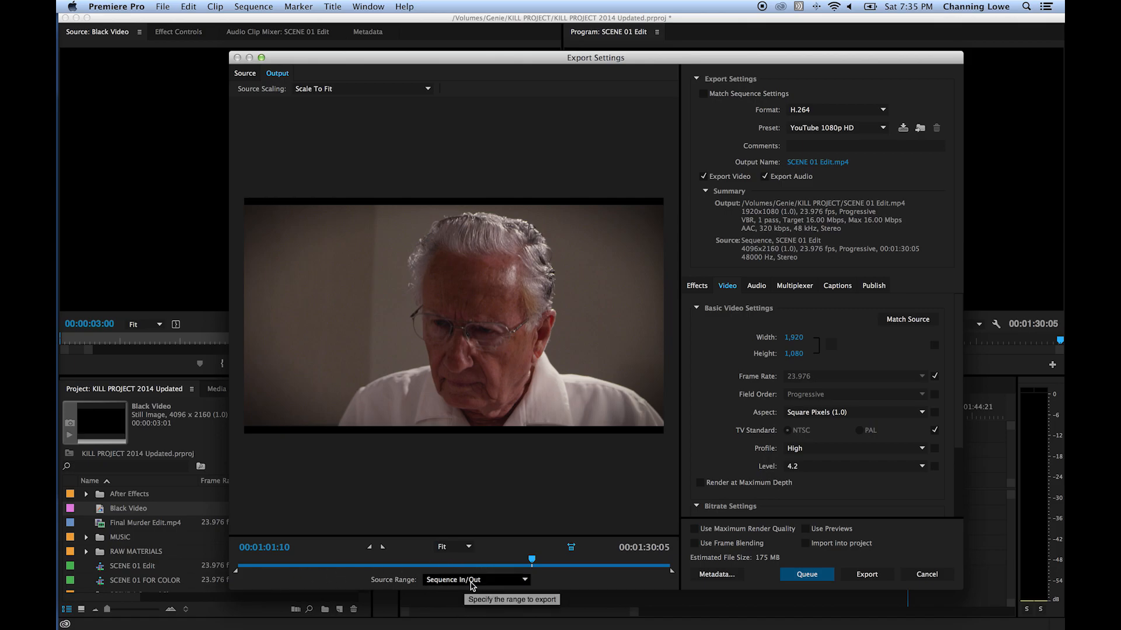
mouse_move(275, 573)
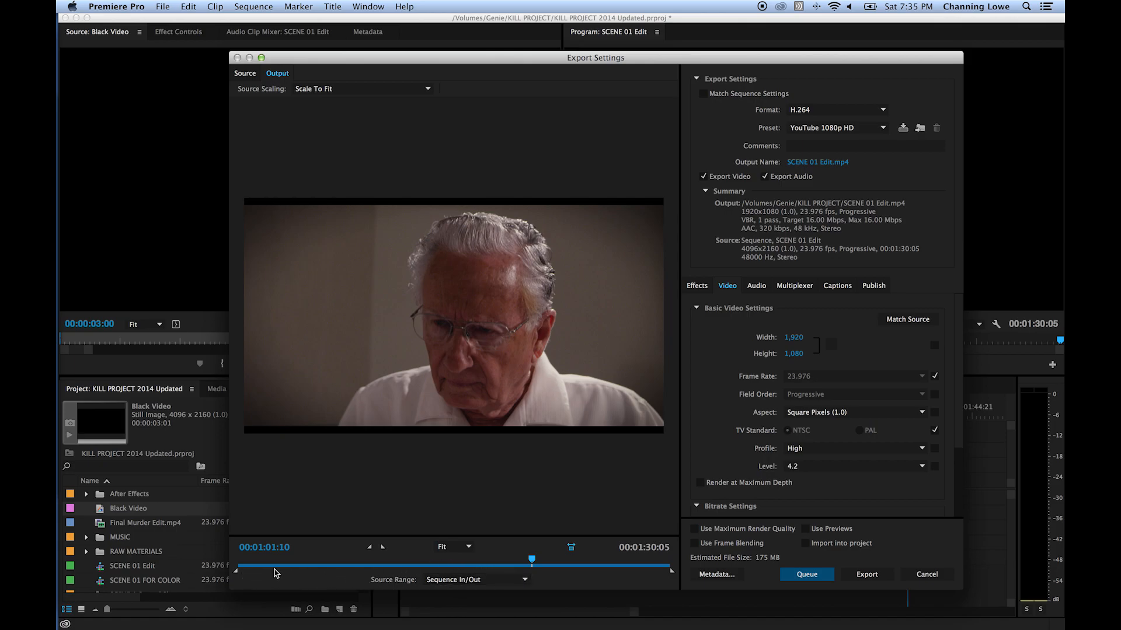
mouse_move(671, 579)
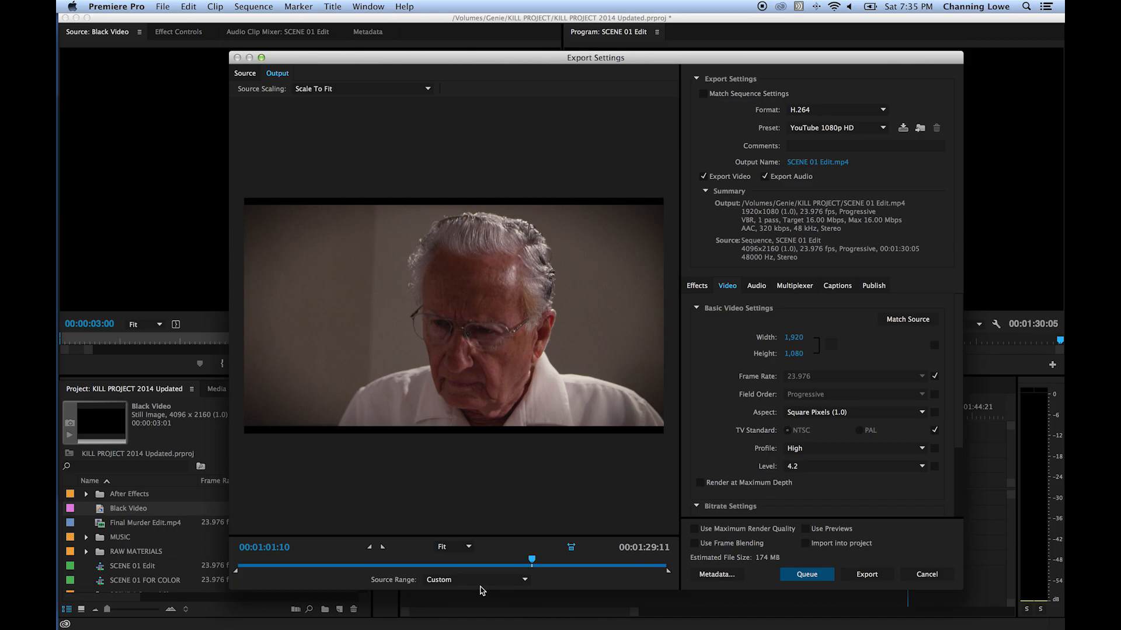
left_click(475, 579)
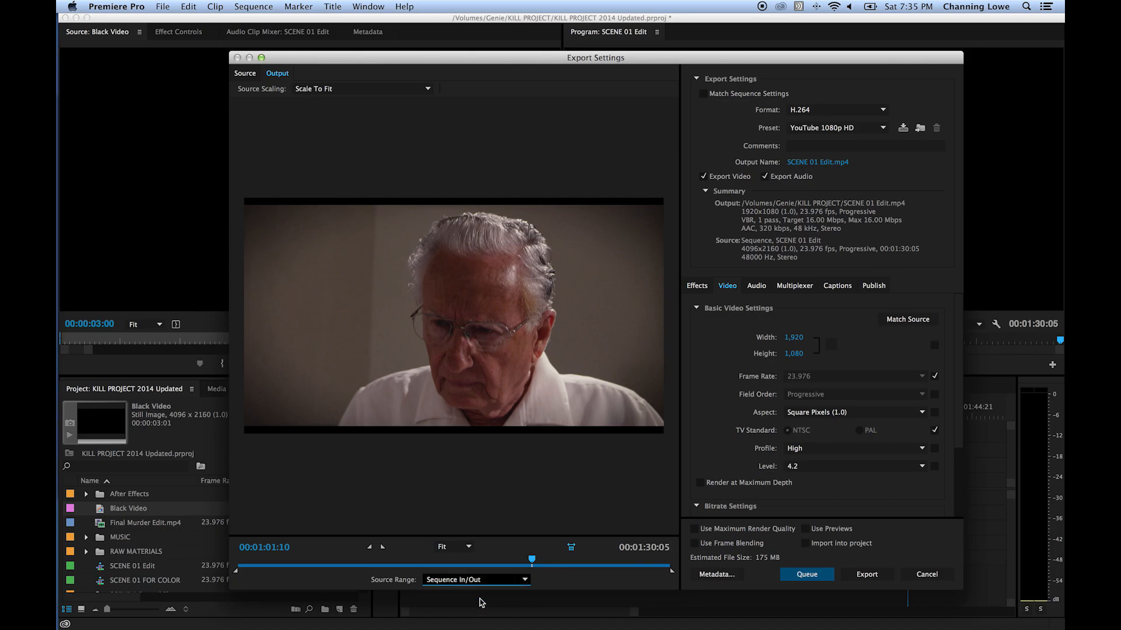
mouse_move(521, 594)
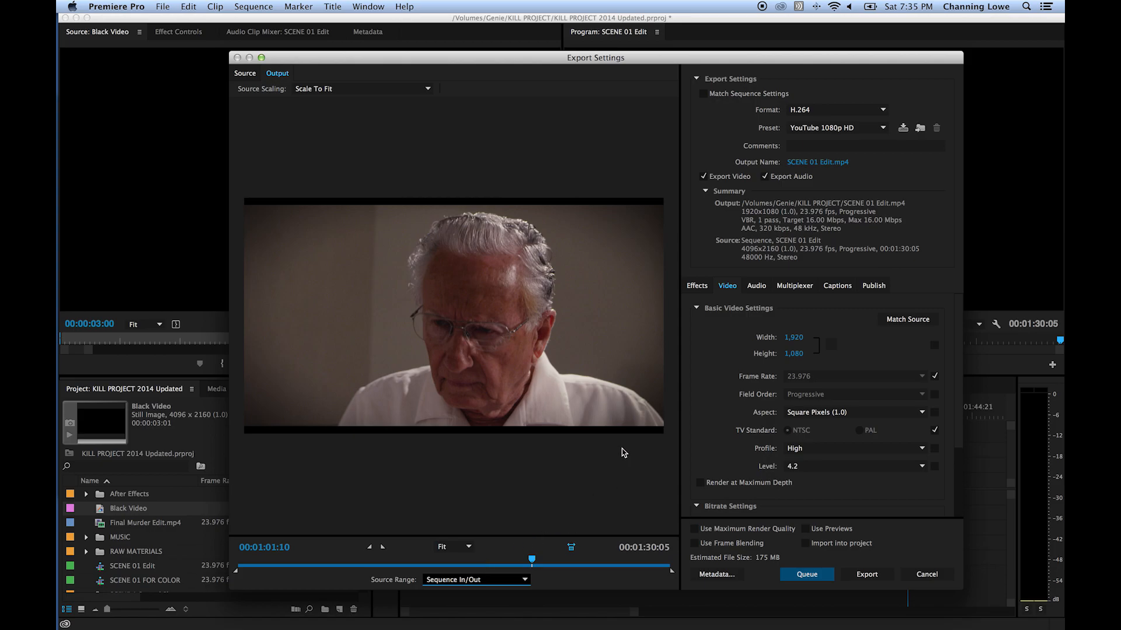
mouse_move(335, 210)
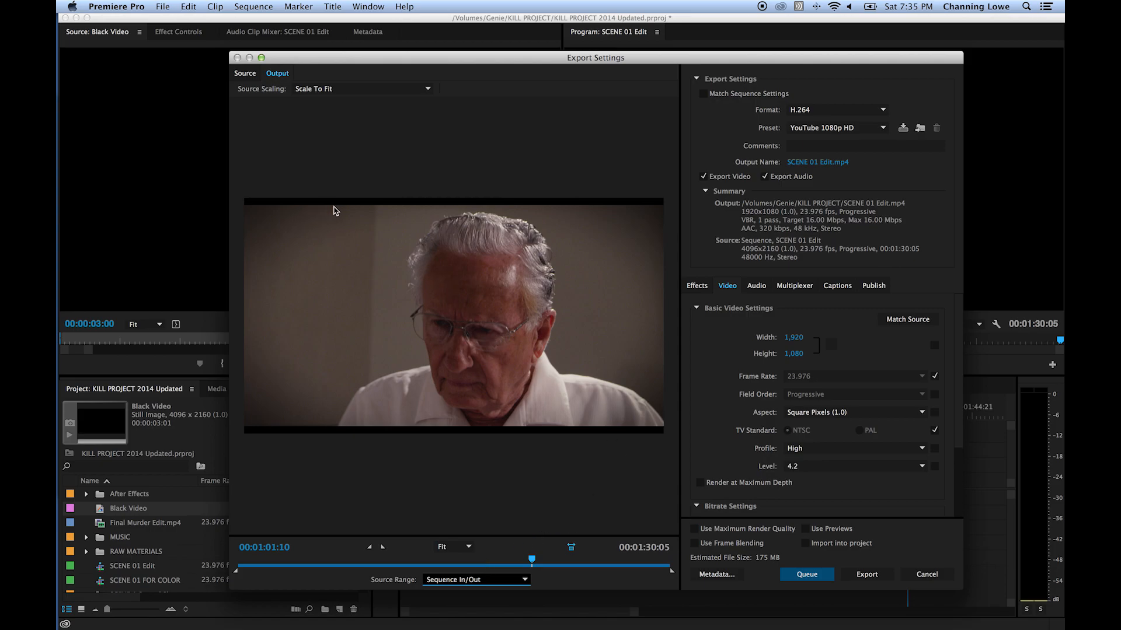
mouse_move(484, 275)
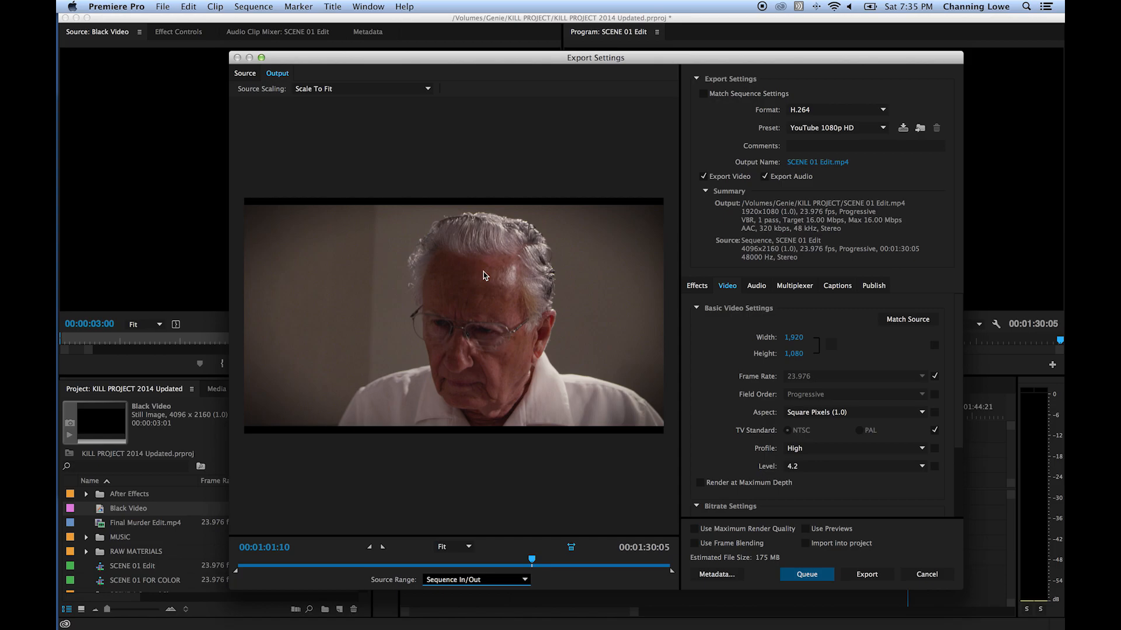
mouse_move(502, 218)
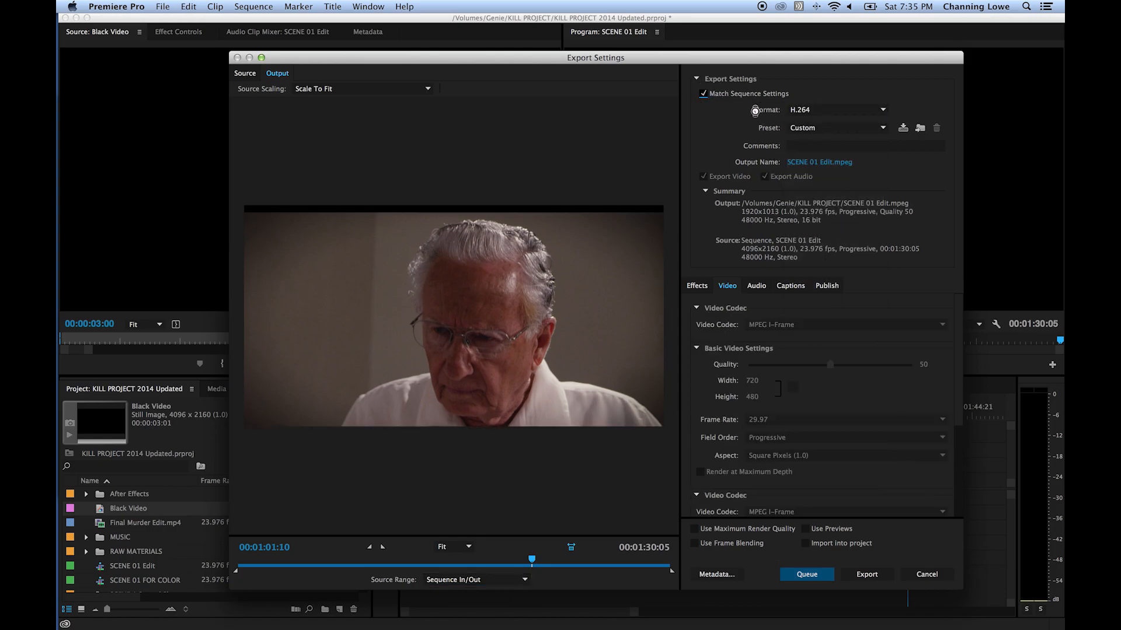
Turn on Match Sequence Settings, making the output SCENE 01 Edit.mpeg at 1920×1013
left_click(838, 110)
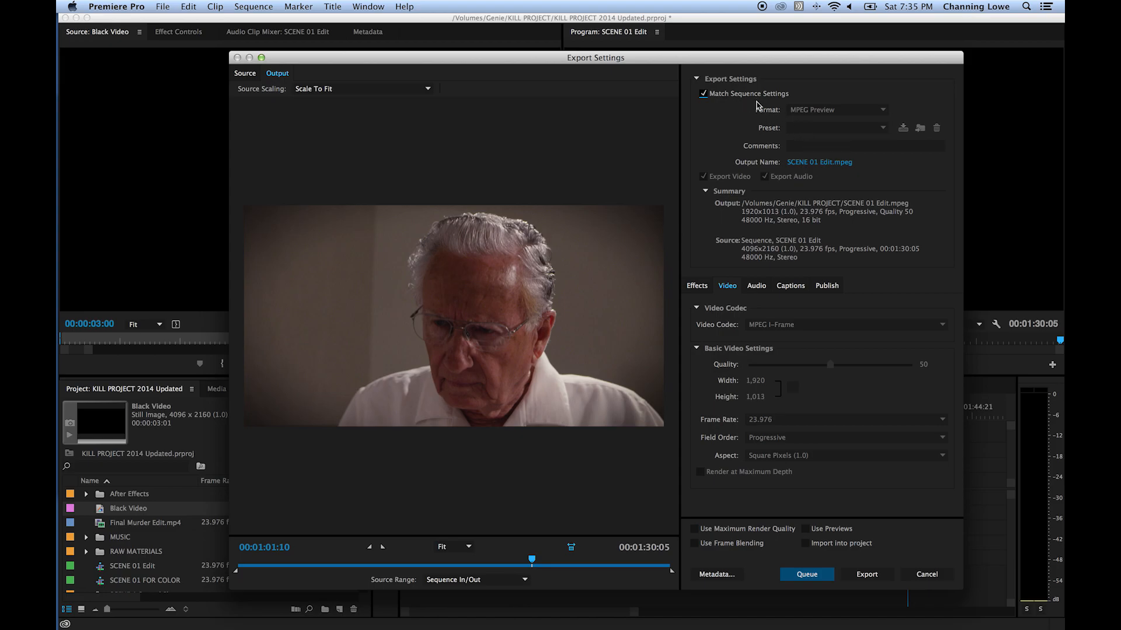
mouse_move(907, 338)
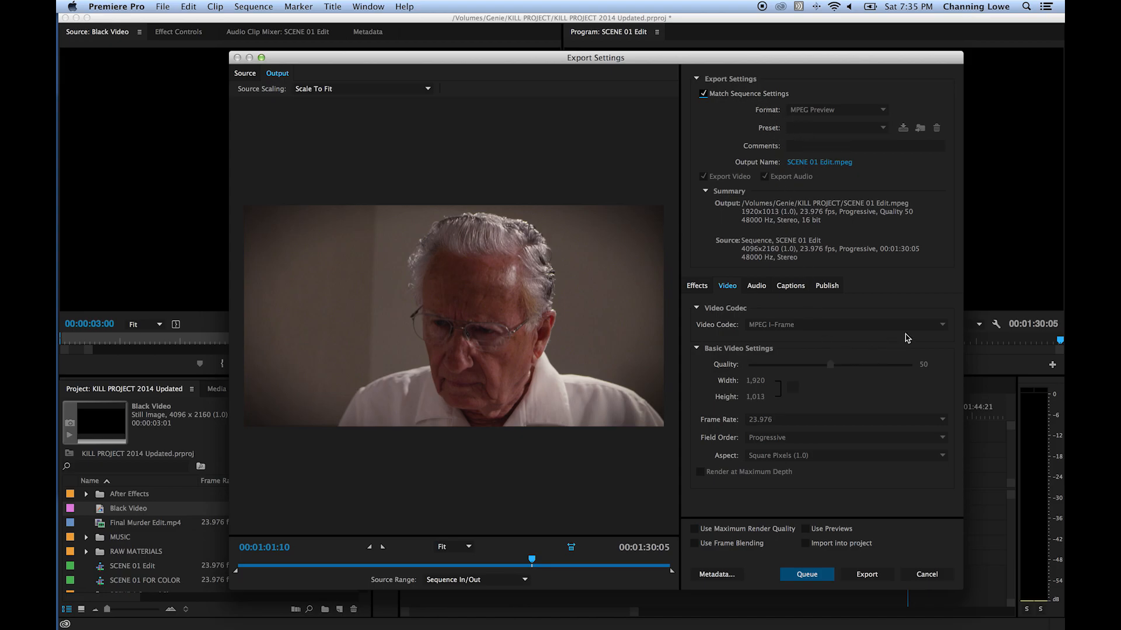
mouse_move(830, 360)
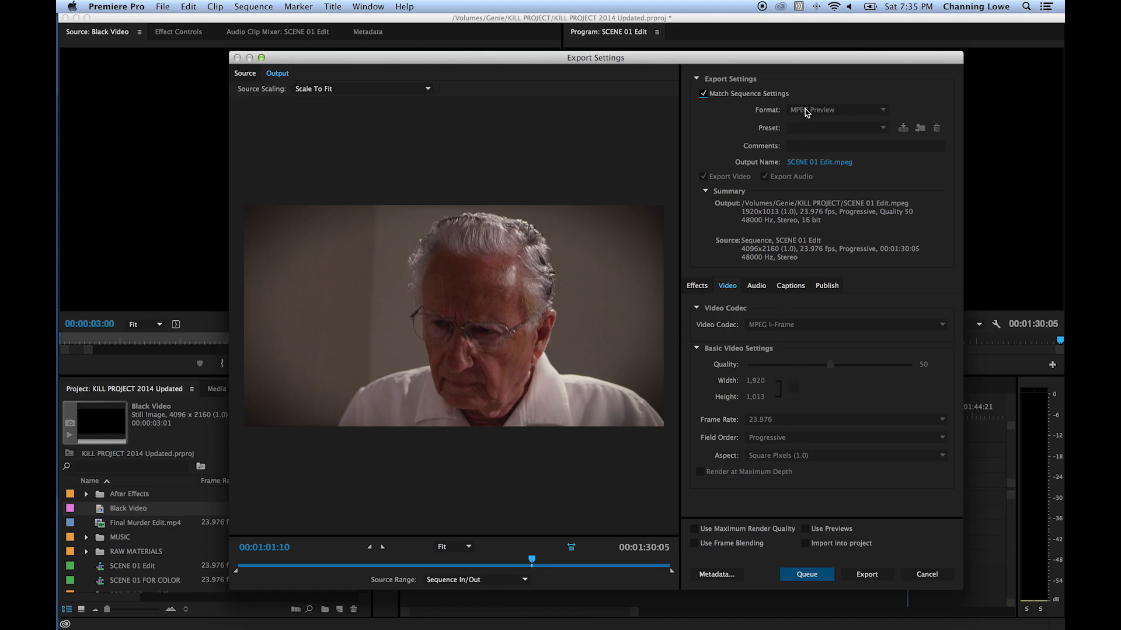
mouse_move(806, 113)
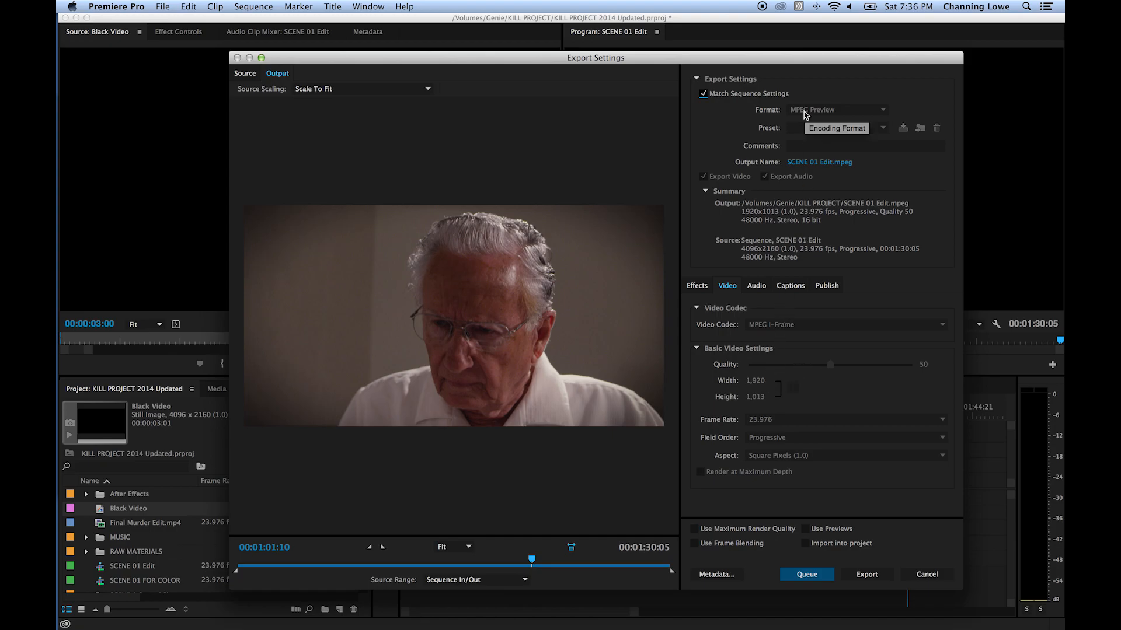
mouse_move(791, 122)
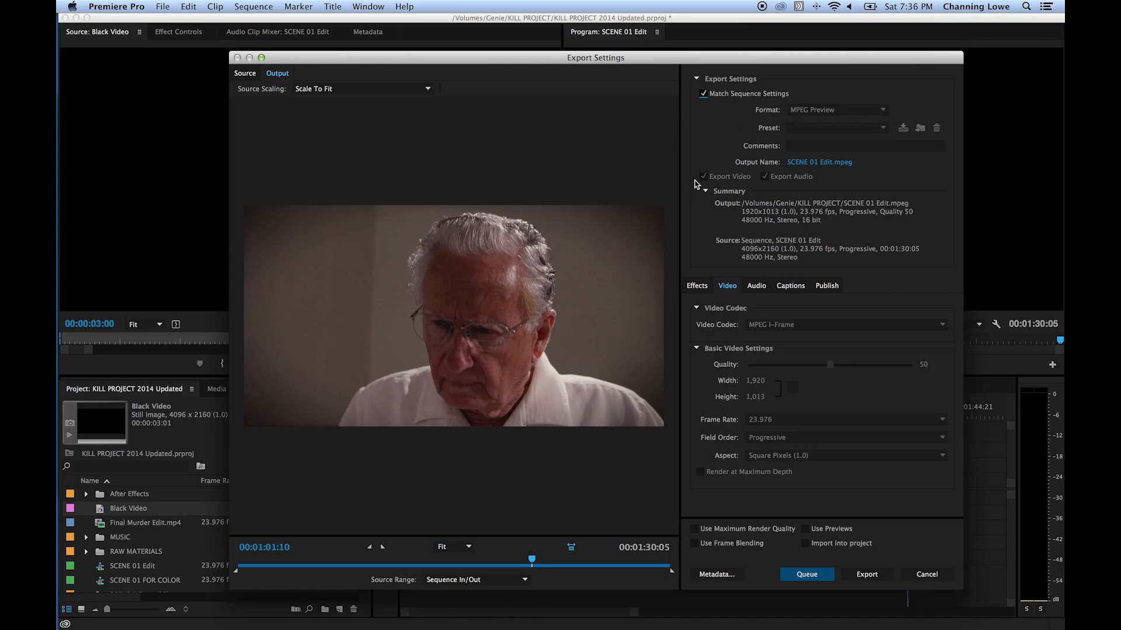
mouse_move(816, 118)
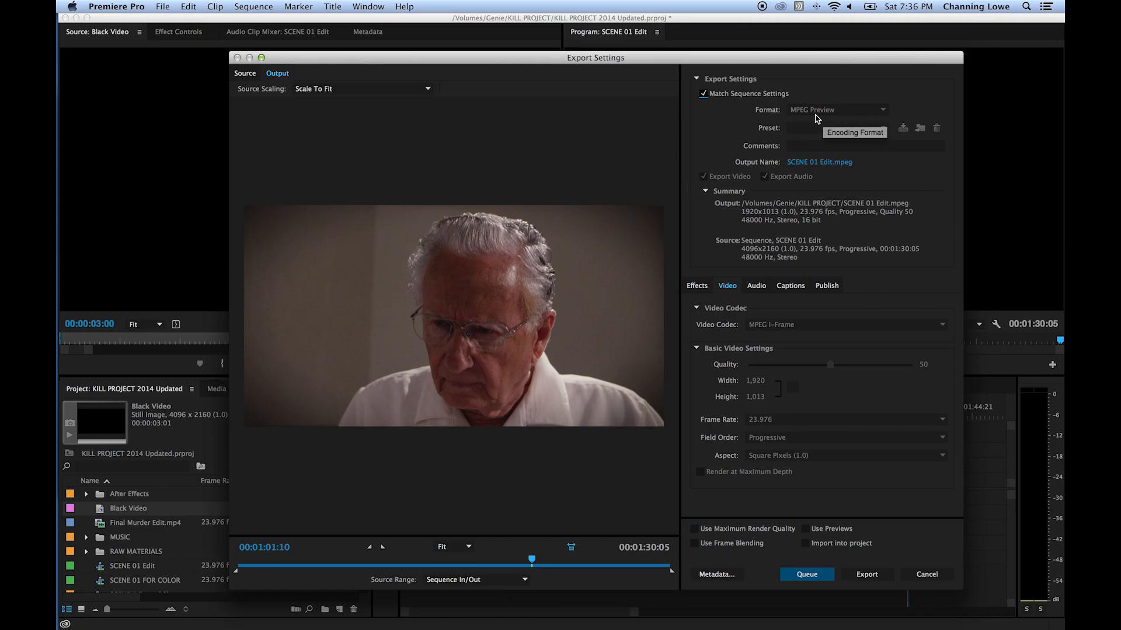
mouse_move(787, 138)
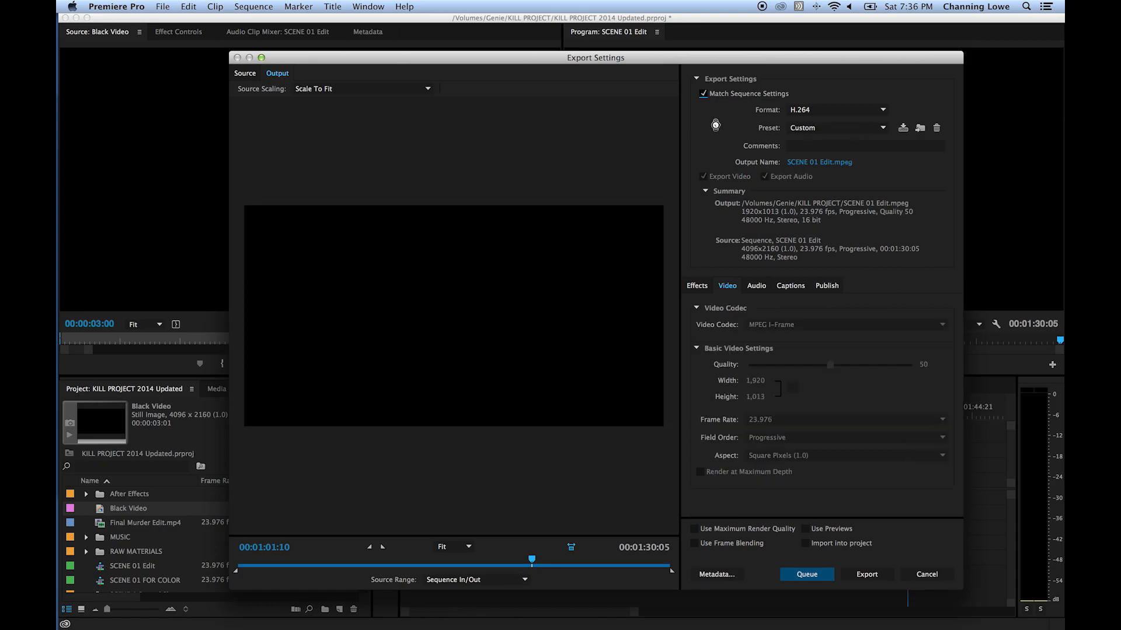
Turn off Match Sequence Settings and change the format to QuickTime for a .mov output
left_click(839, 127)
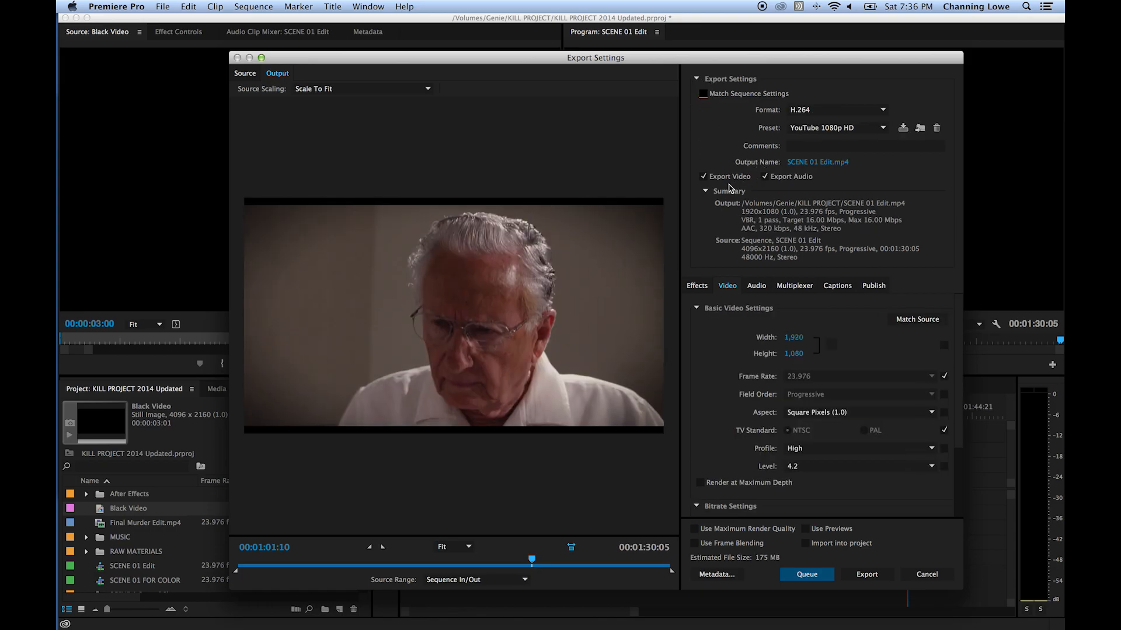
mouse_move(818, 119)
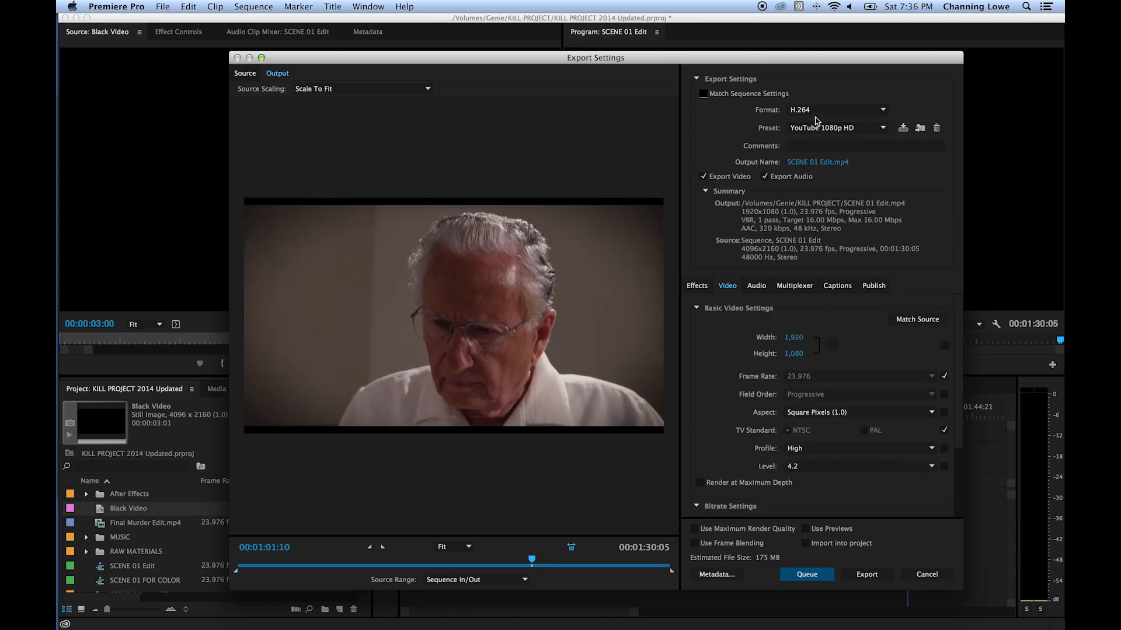
mouse_move(602, 441)
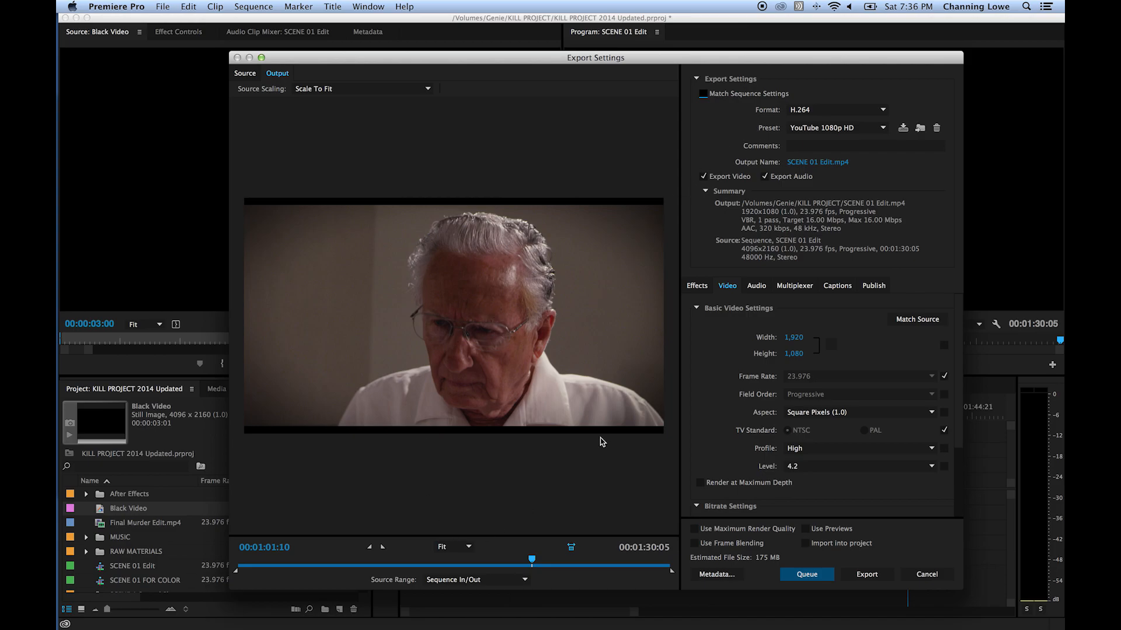
left_click(836, 110)
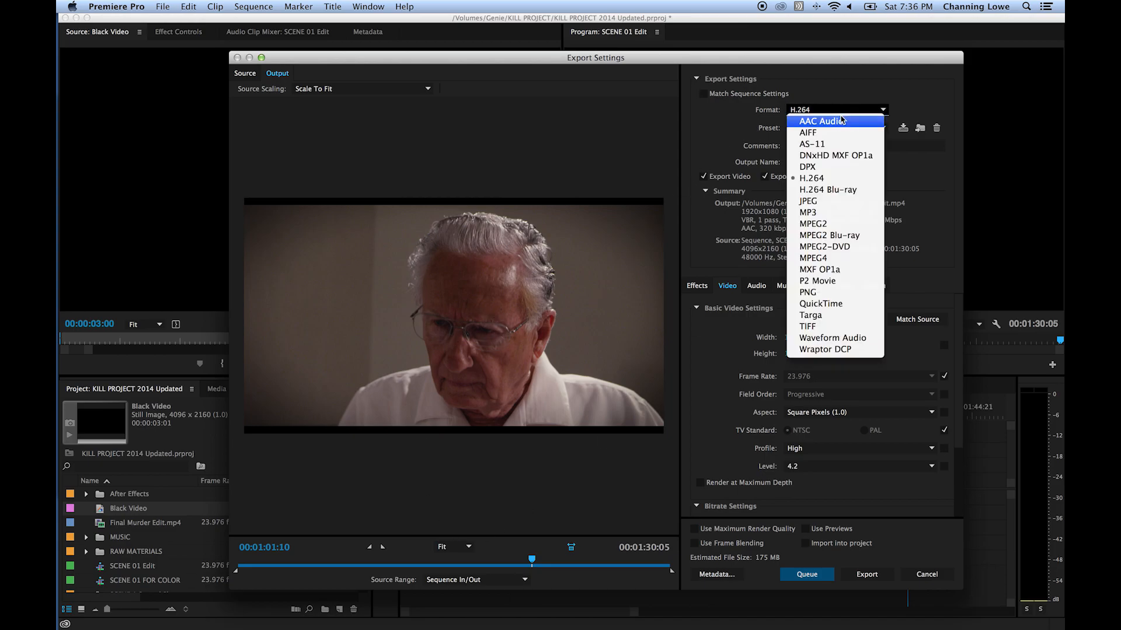
mouse_move(831, 256)
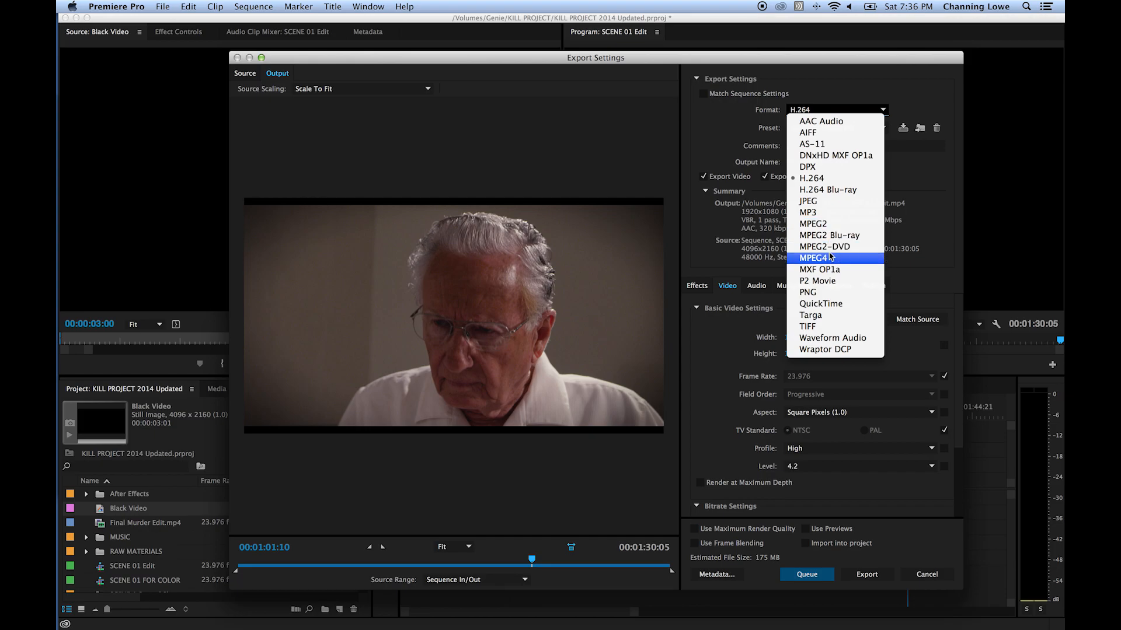
mouse_move(819, 304)
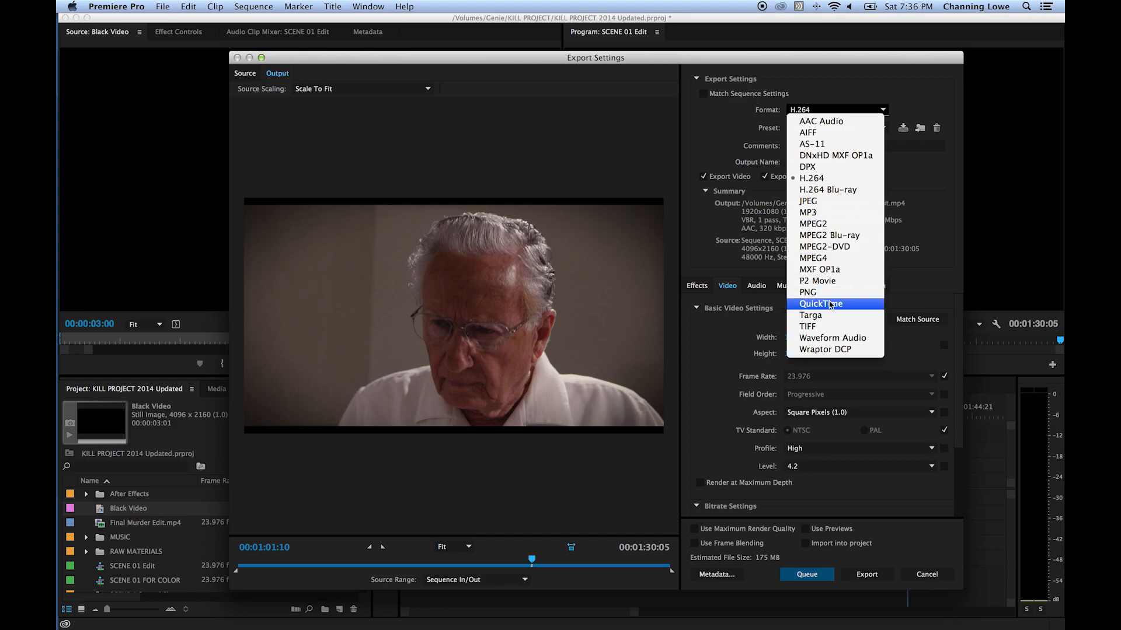
left_click(819, 303)
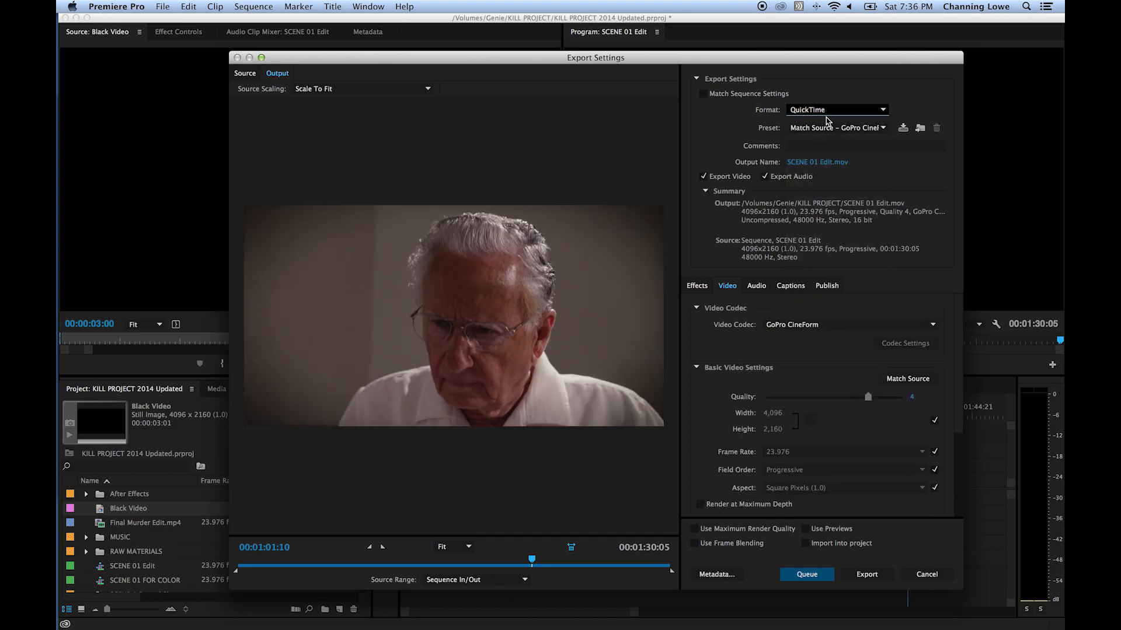
left_click(836, 110)
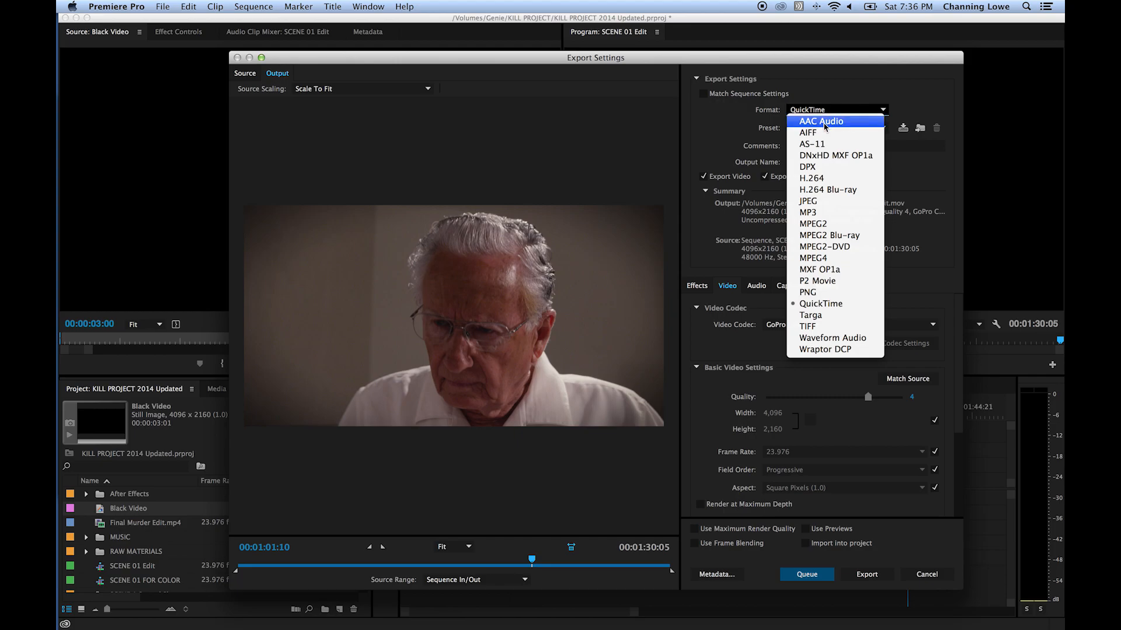
mouse_move(813, 178)
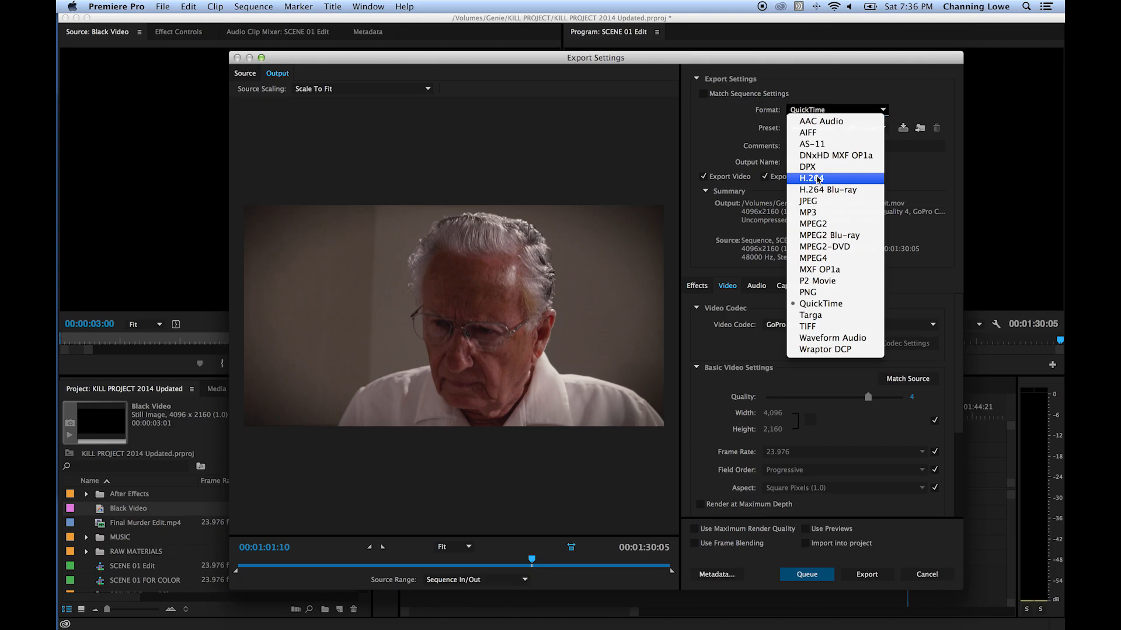
mouse_move(825, 182)
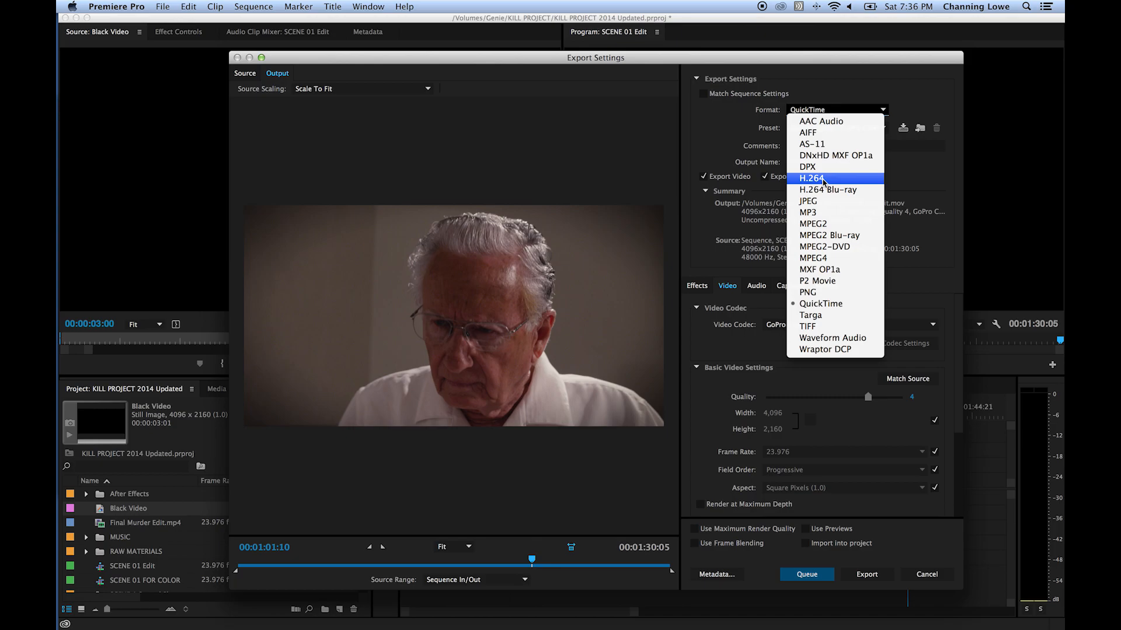
Change the format back to H.264 with Match Source – High bitrate, giving SCENE 01 Edit.mp4
left_click(811, 177)
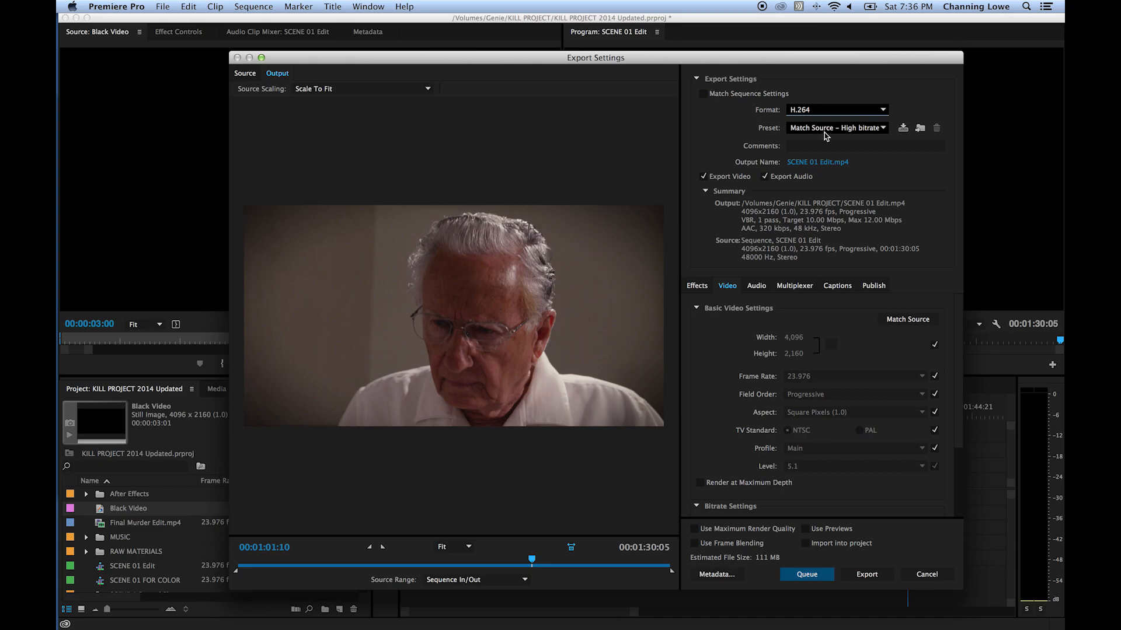
mouse_move(838, 133)
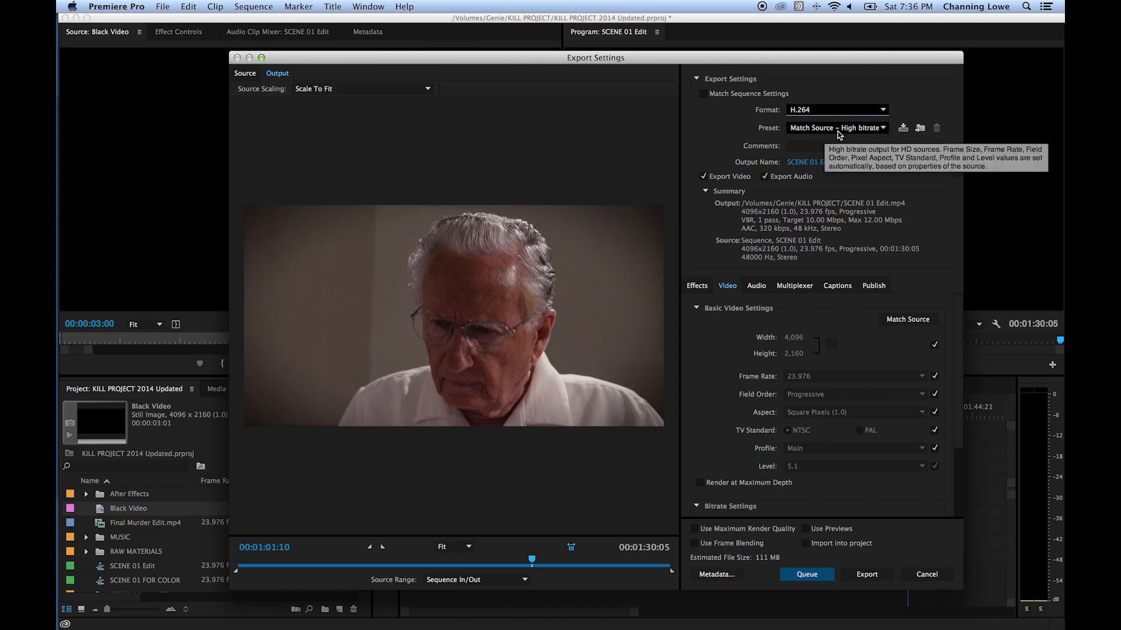
mouse_move(855, 131)
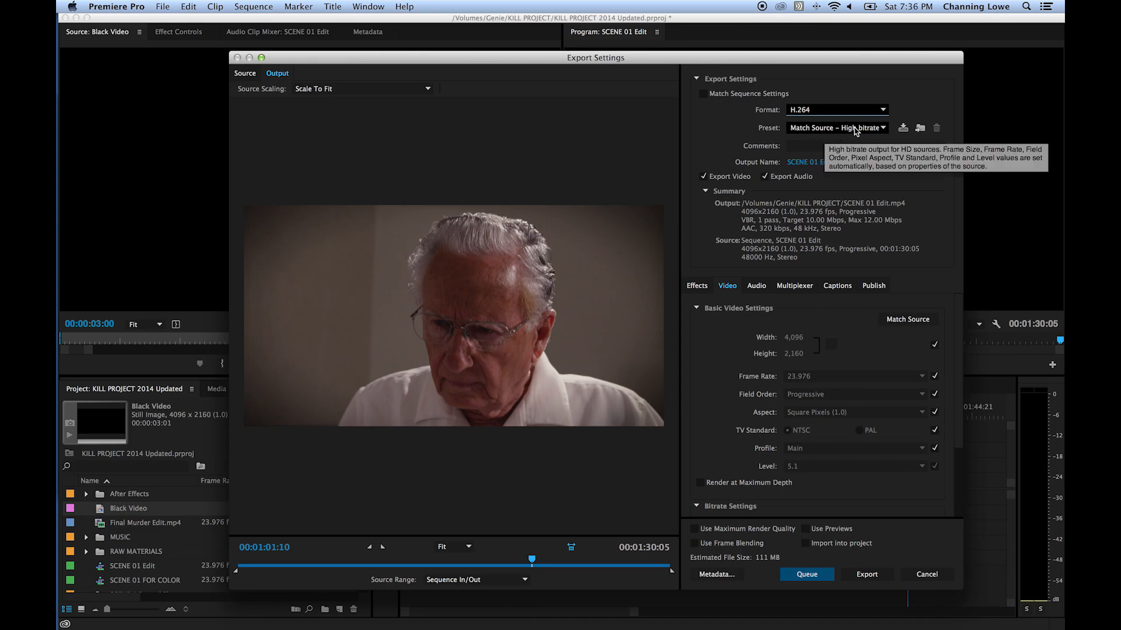
mouse_move(884, 174)
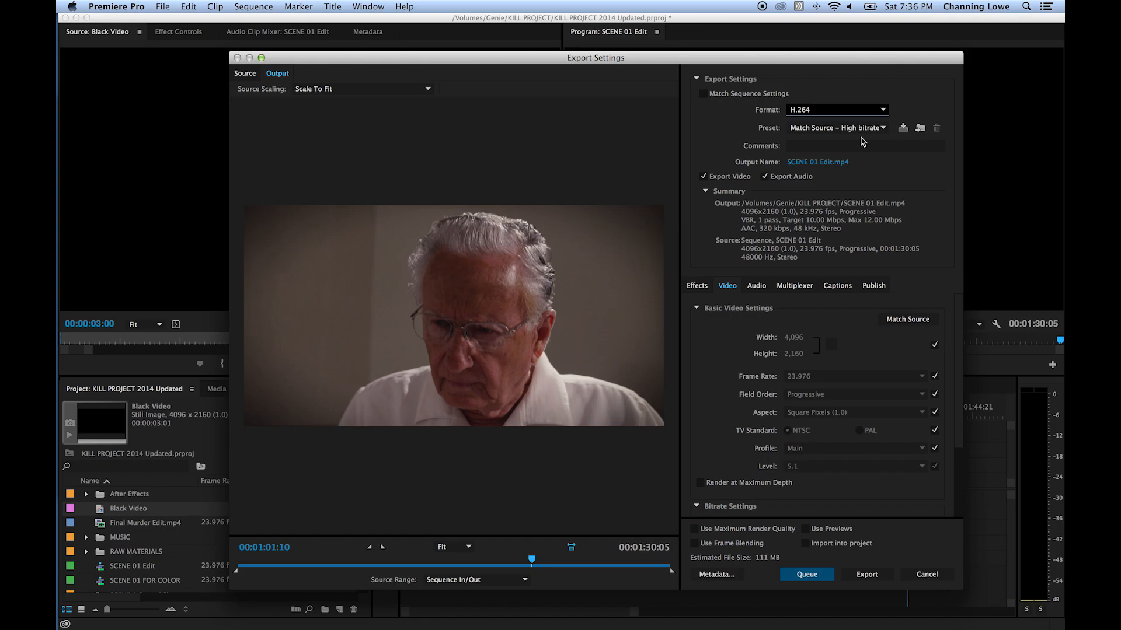
mouse_move(905, 195)
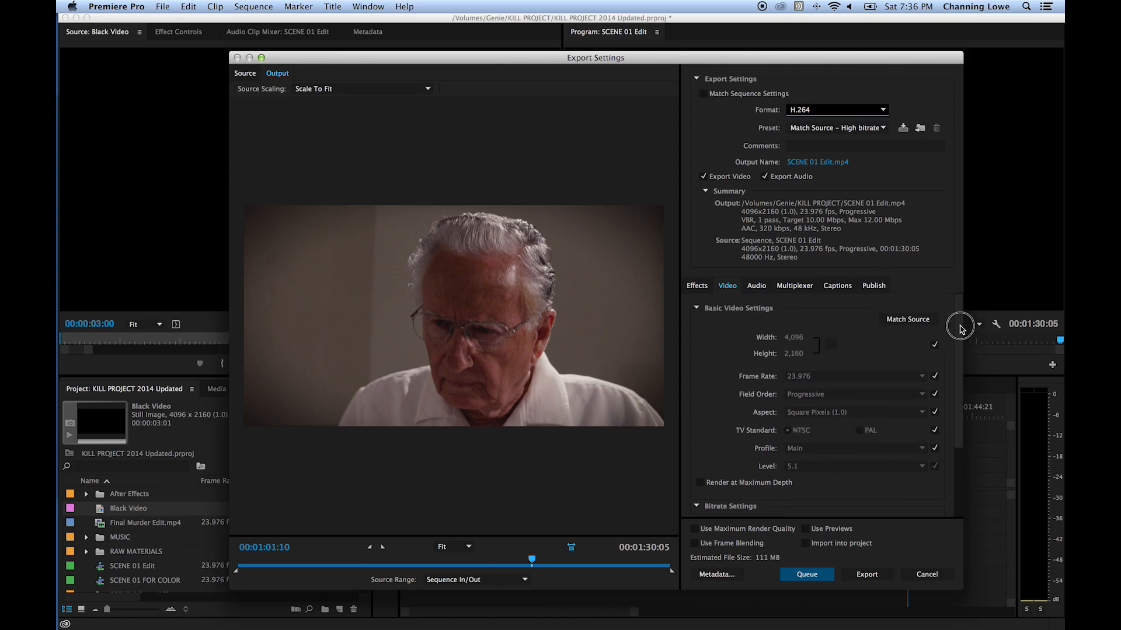
left_click(836, 110)
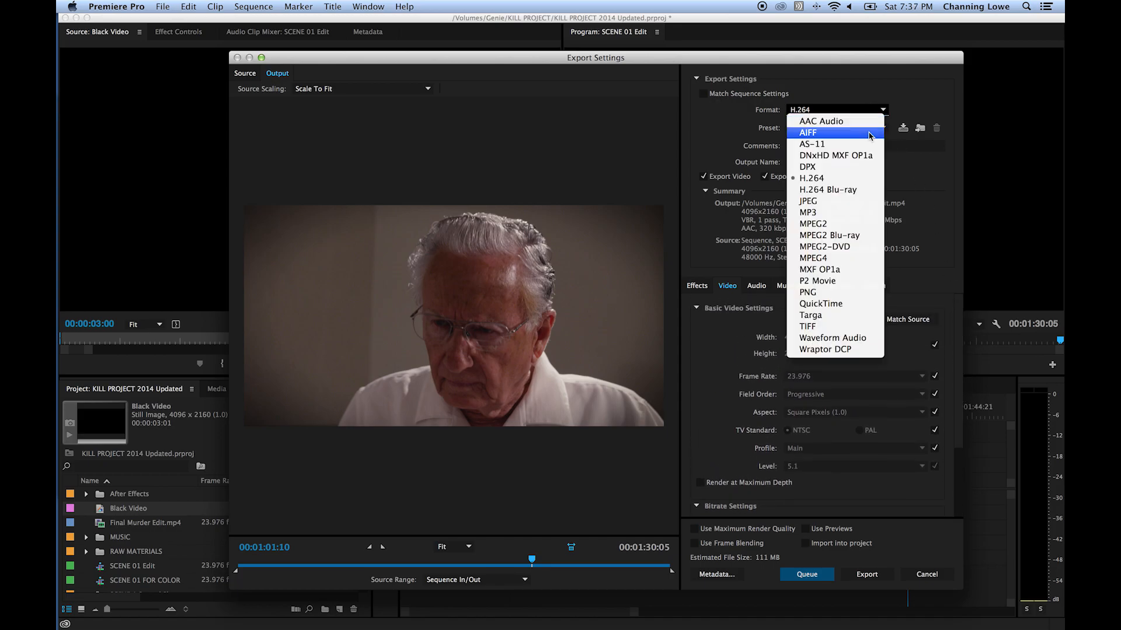
mouse_move(821, 303)
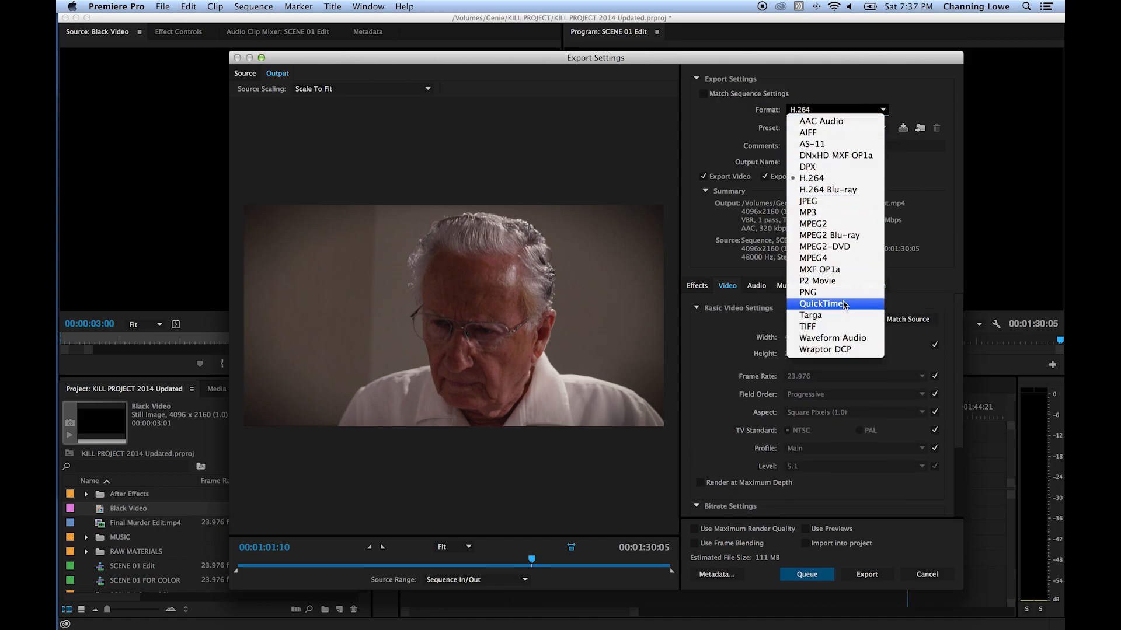
mouse_move(829, 178)
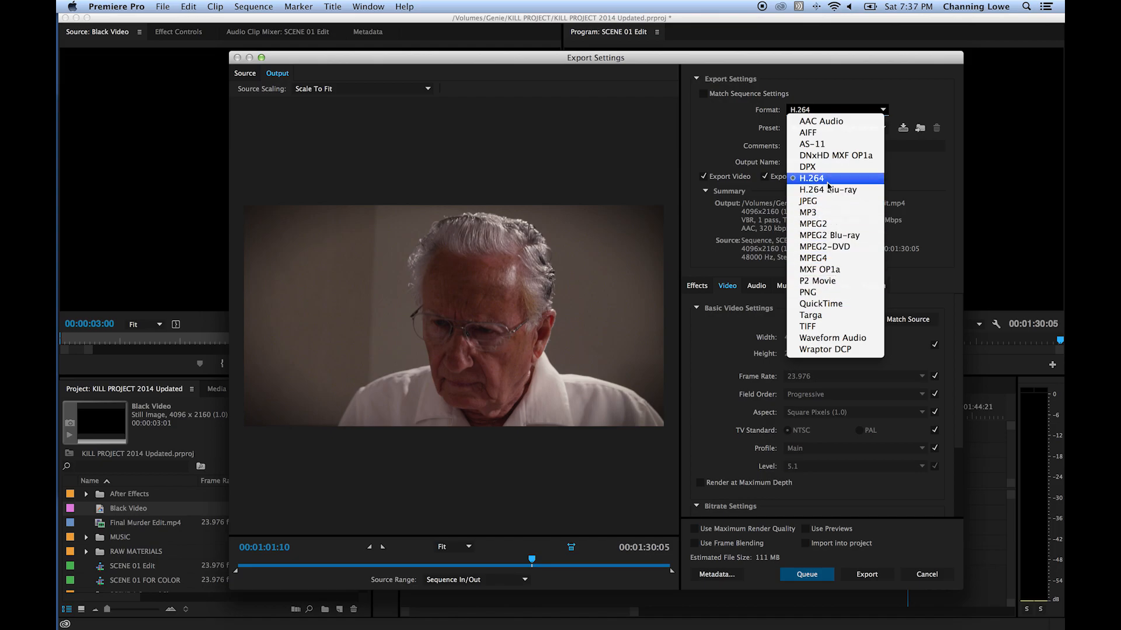
mouse_move(840, 167)
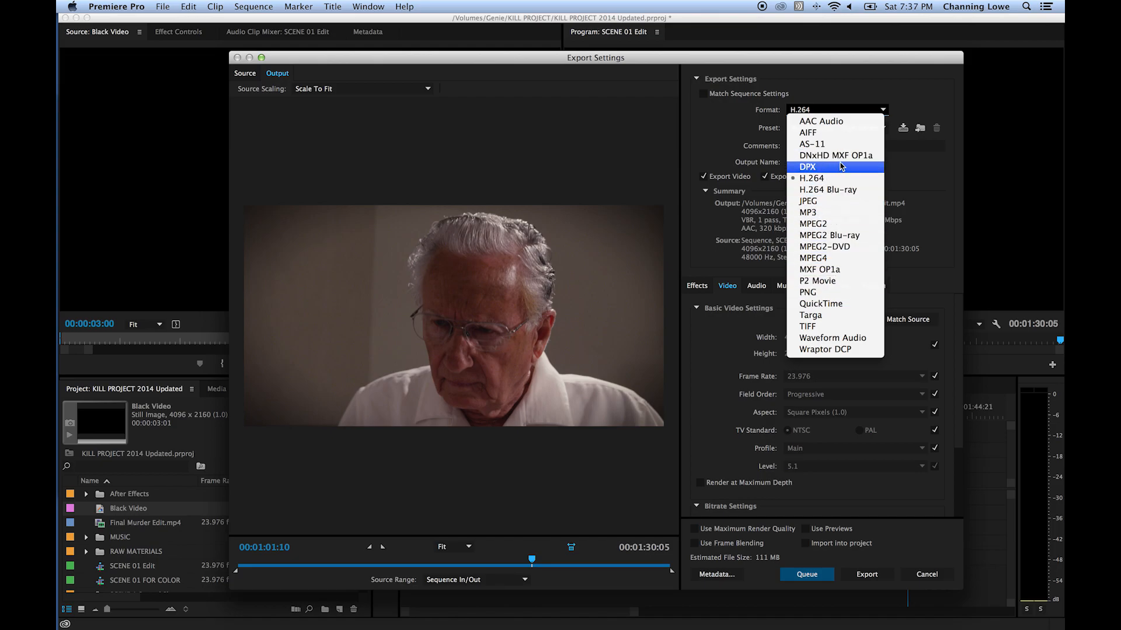
left_click(813, 178)
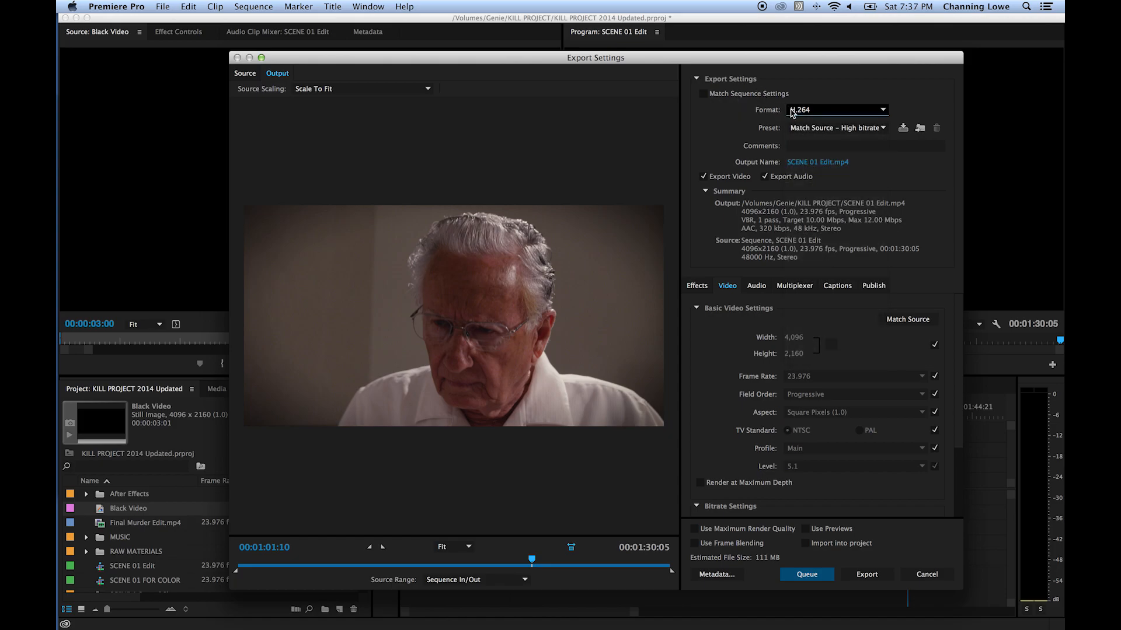
mouse_move(825, 119)
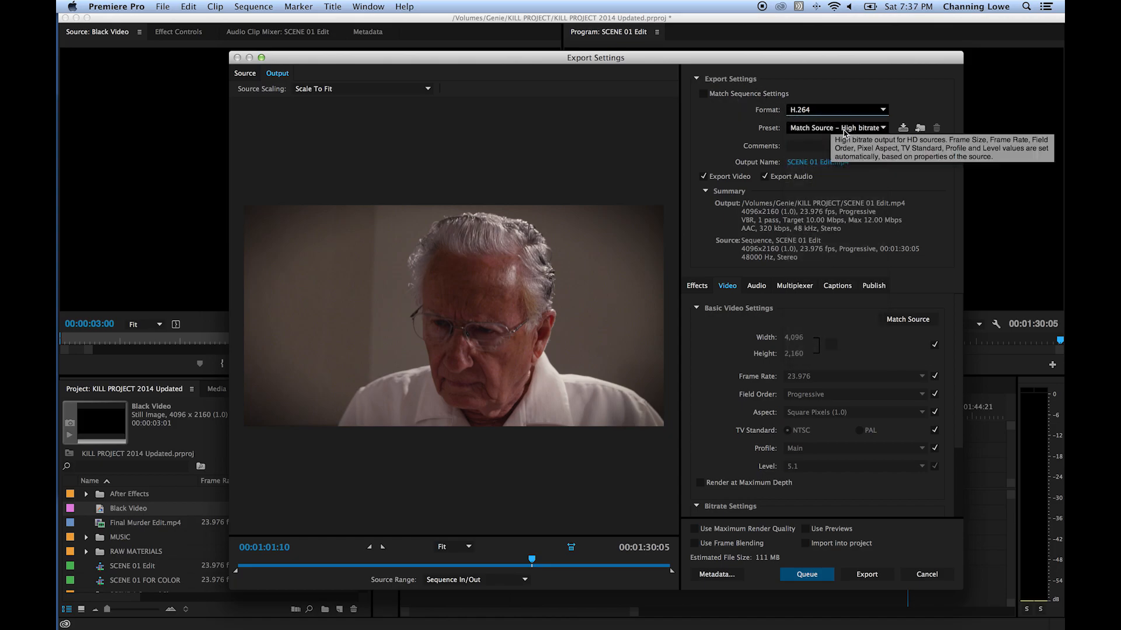
Choose the YouTube 1080p HD preset for a 1920×1080 output of about 175 MB
left_click(837, 129)
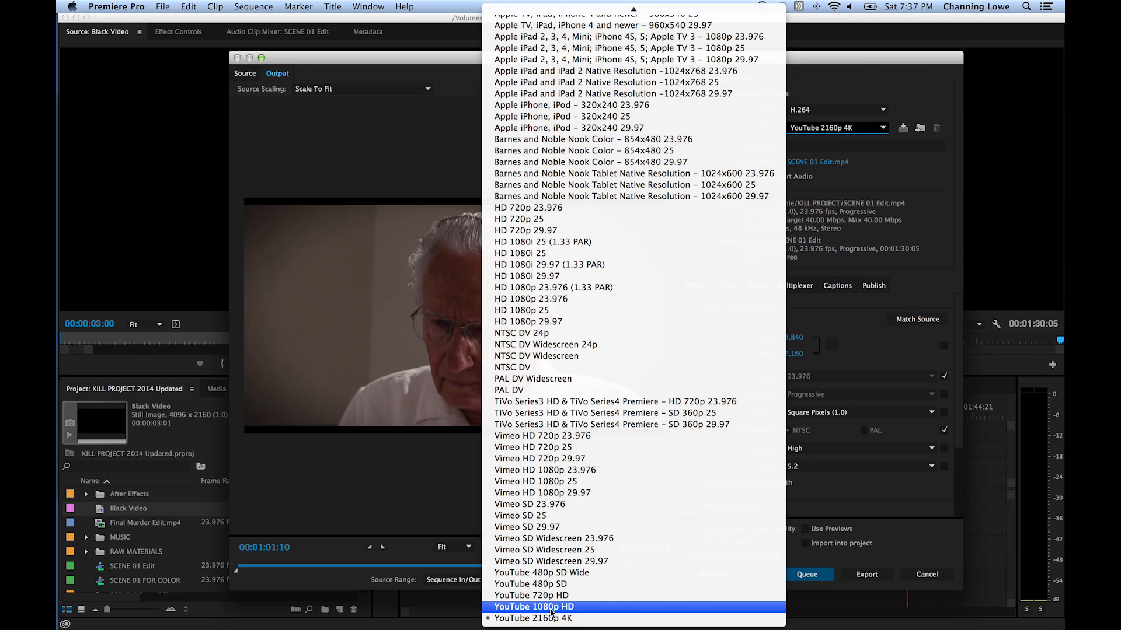
left_click(533, 607)
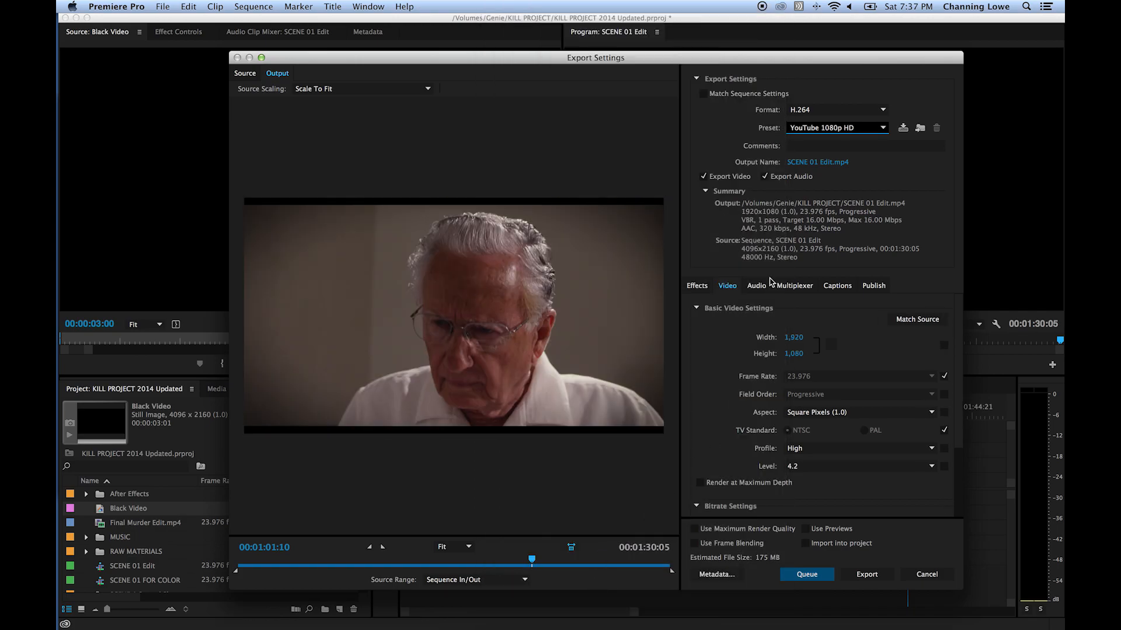
mouse_move(804, 150)
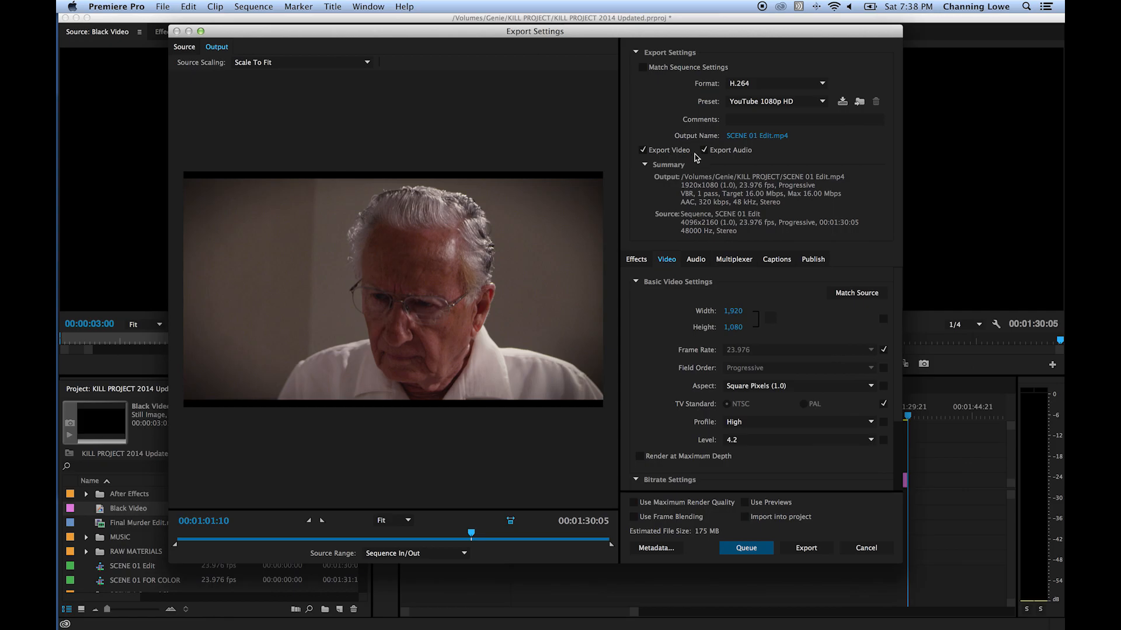
mouse_move(691, 155)
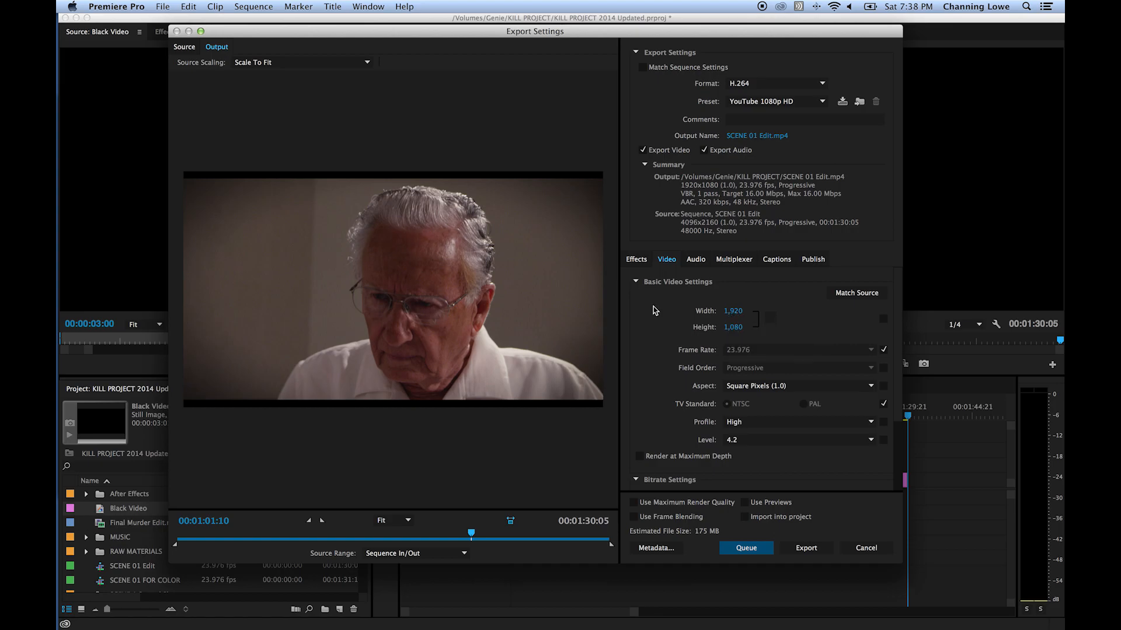
mouse_move(441, 271)
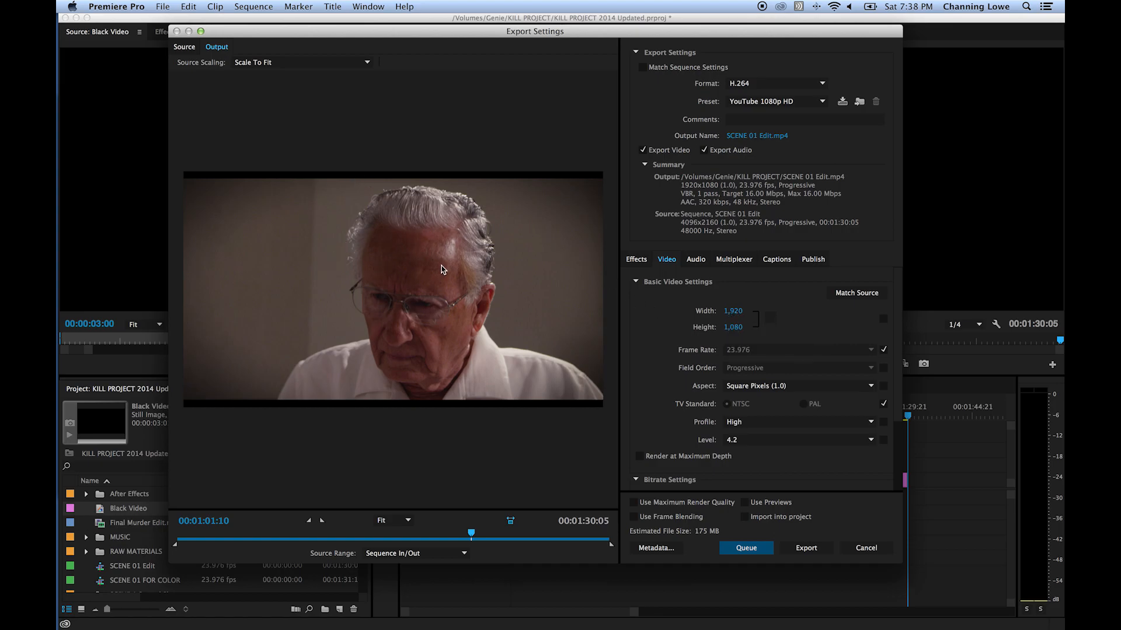
mouse_move(396, 181)
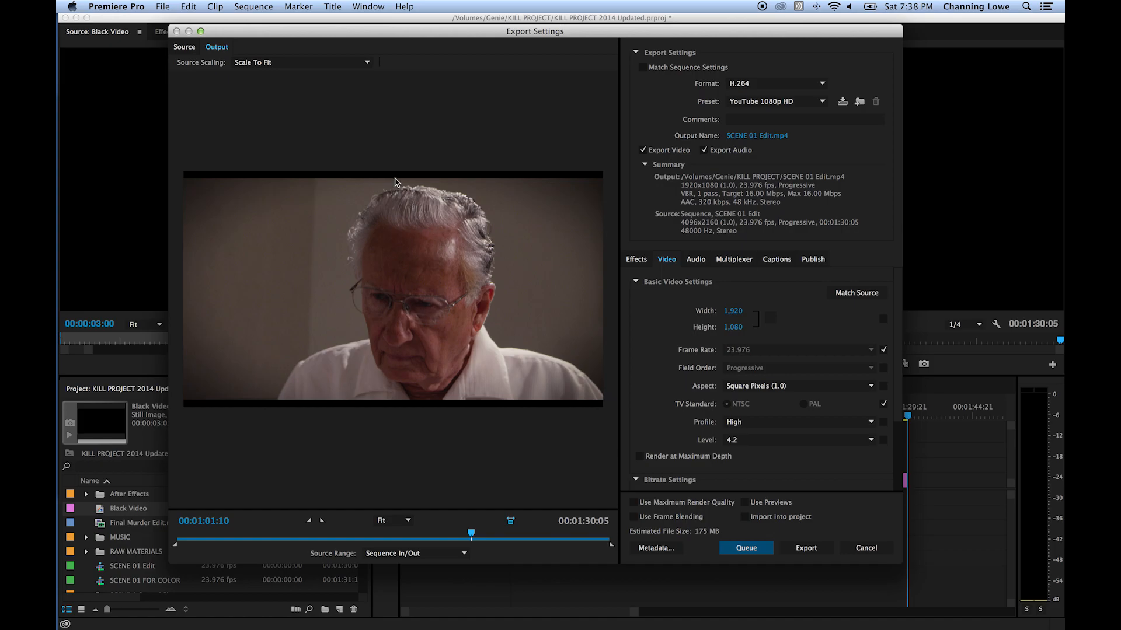
mouse_move(436, 198)
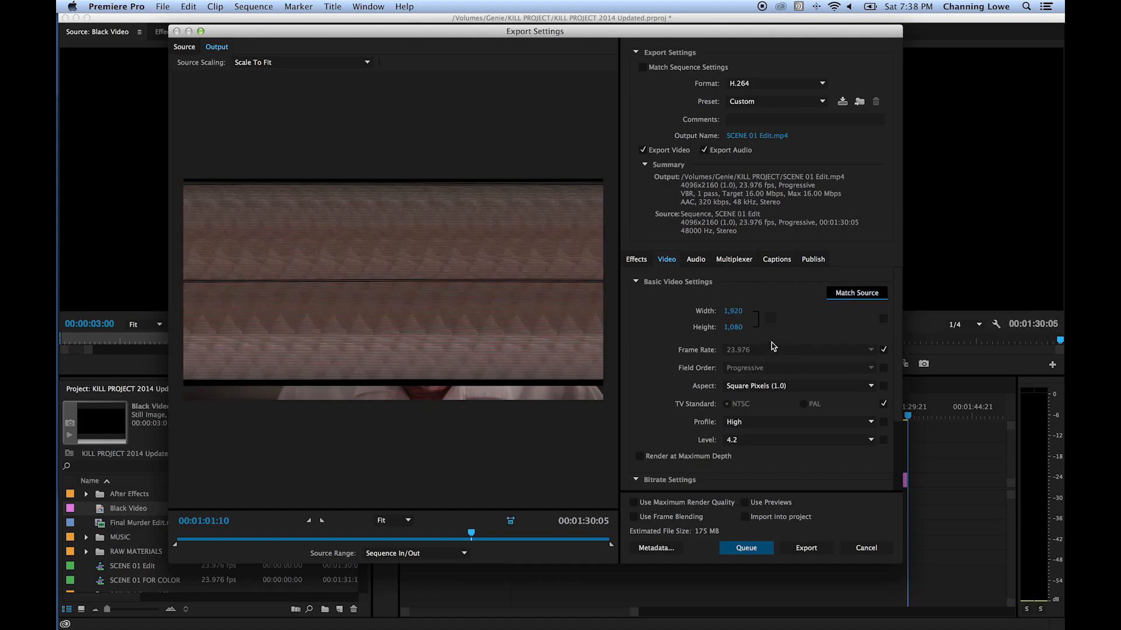
Match the video settings to the source, giving 4096×2160, Main profile, level 5.1
left_click(857, 292)
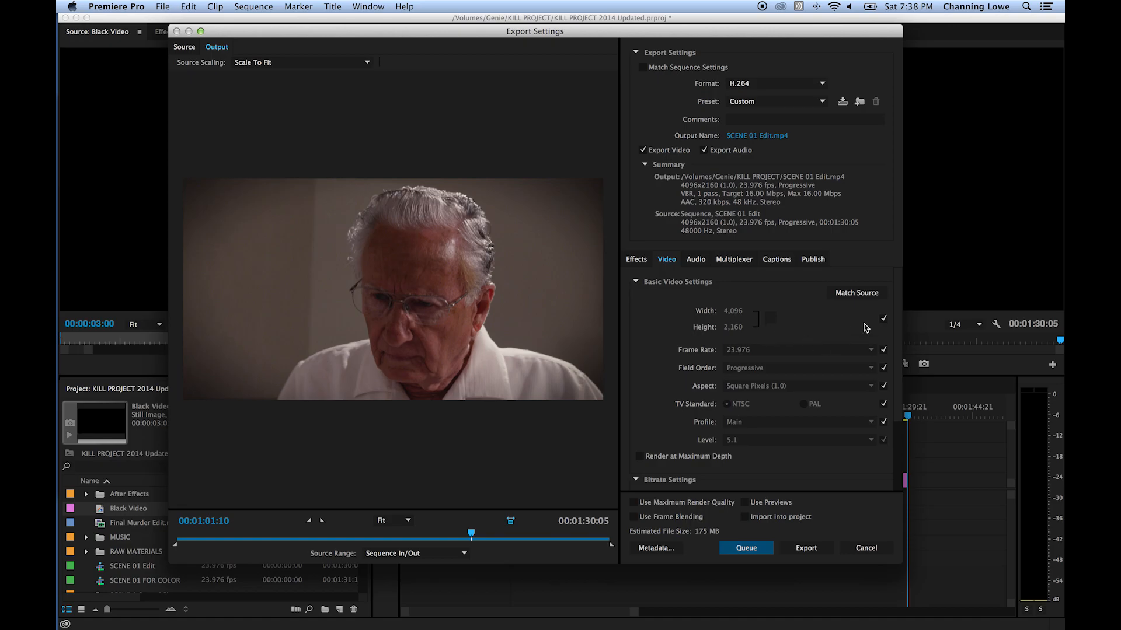
mouse_move(733, 316)
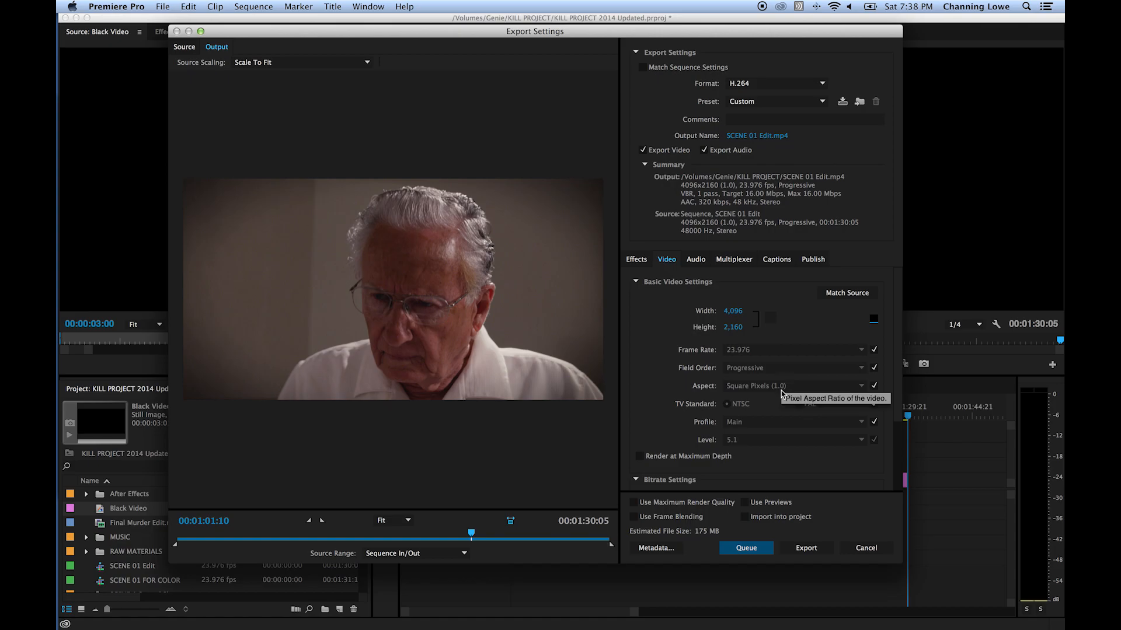
mouse_move(727, 256)
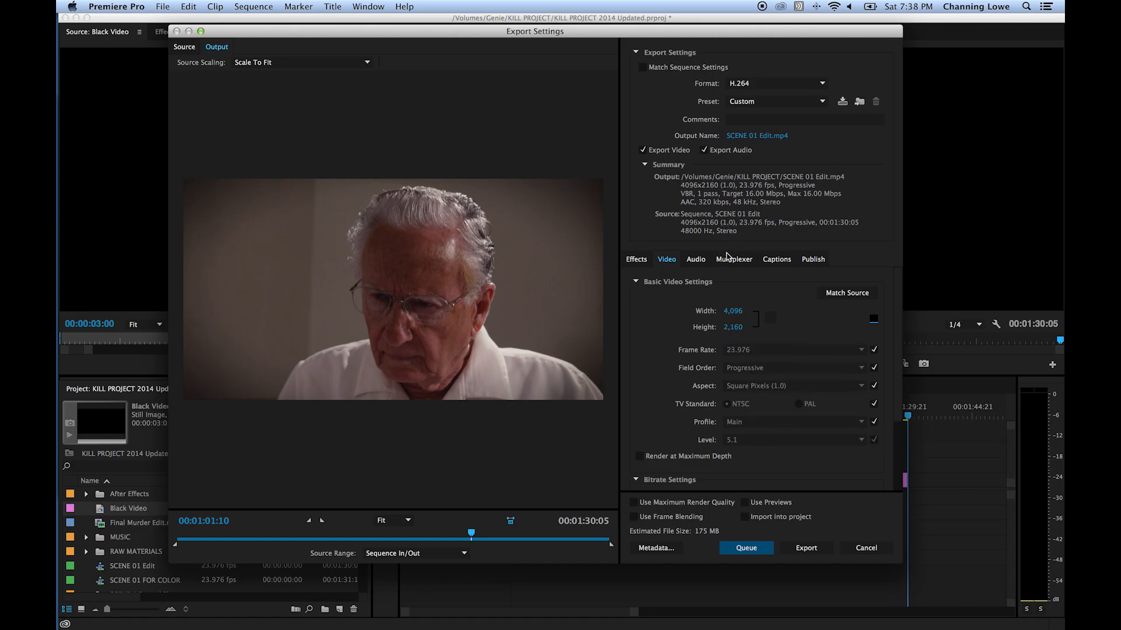
mouse_move(732, 319)
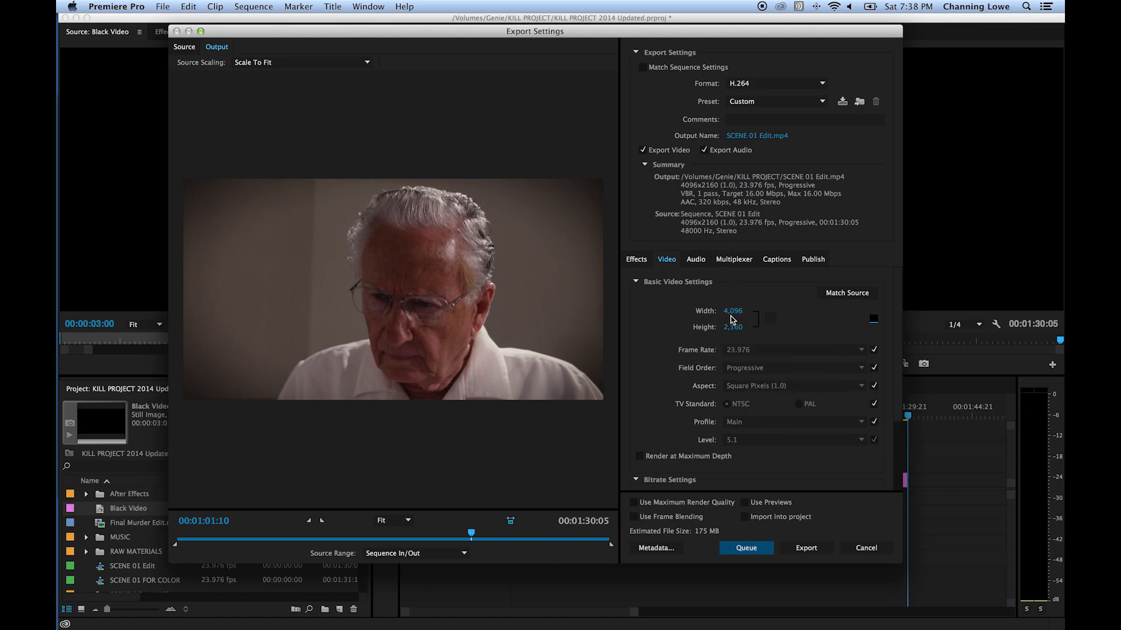
mouse_move(629, 292)
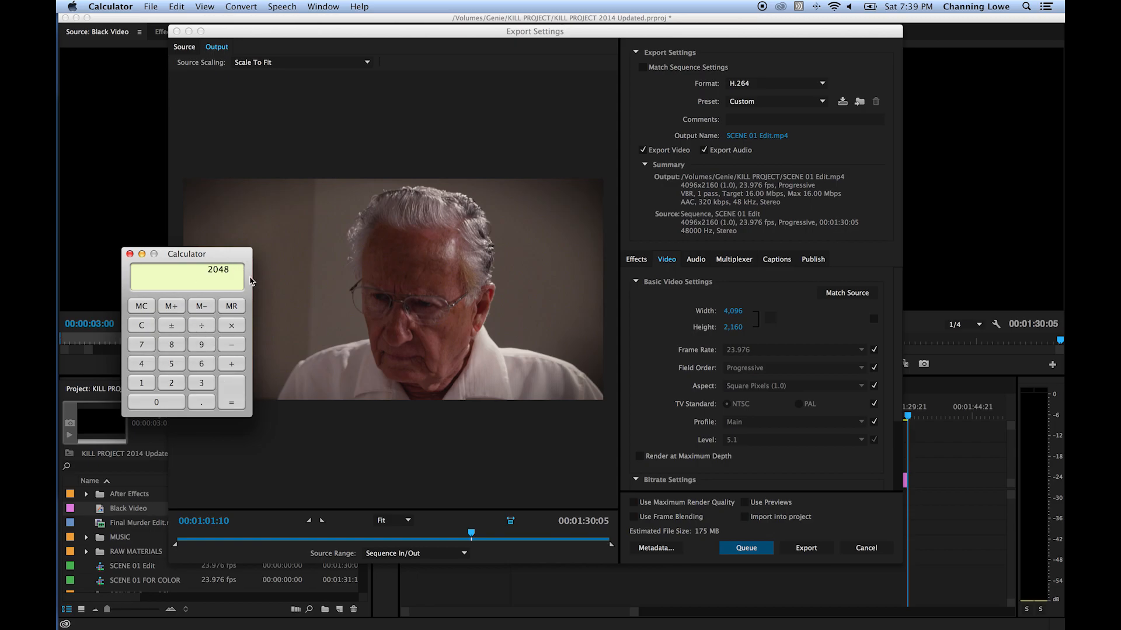
Enter the halved width 2048 from Calculator, making the frame 2048×2160
left_click(733, 310)
type("2,048")
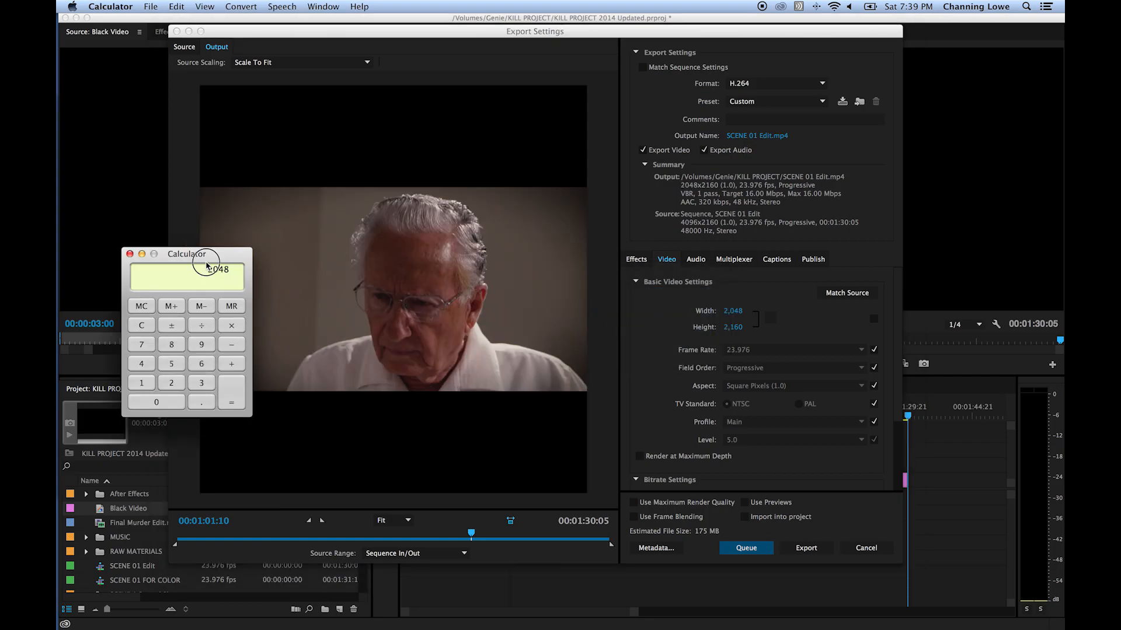
left_click_drag(187, 253, 182, 218)
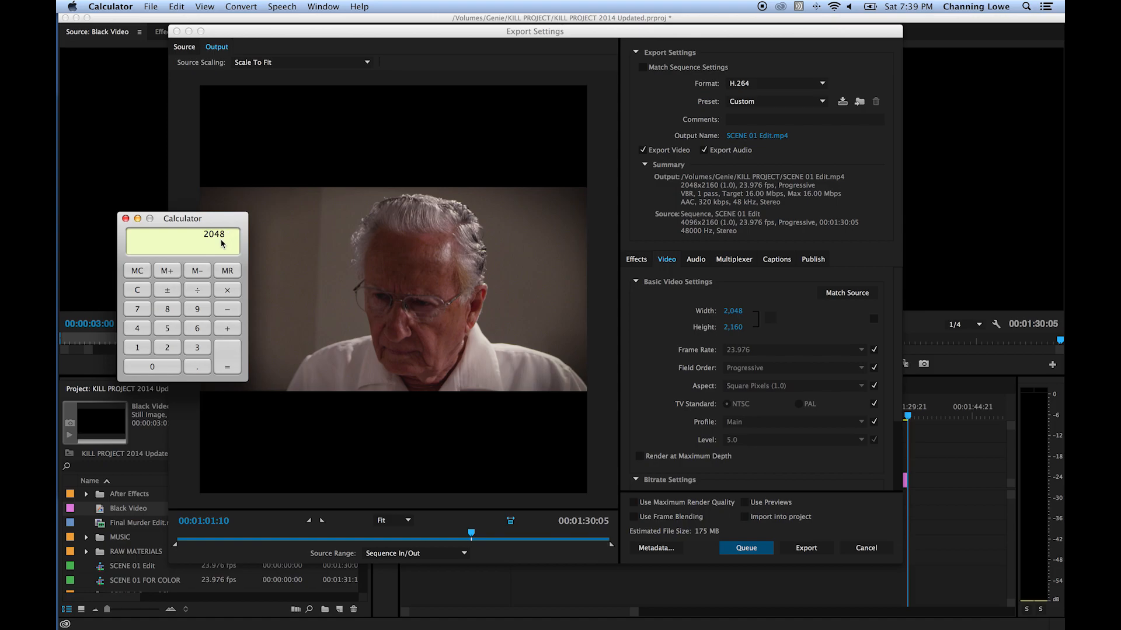
left_click(196, 289)
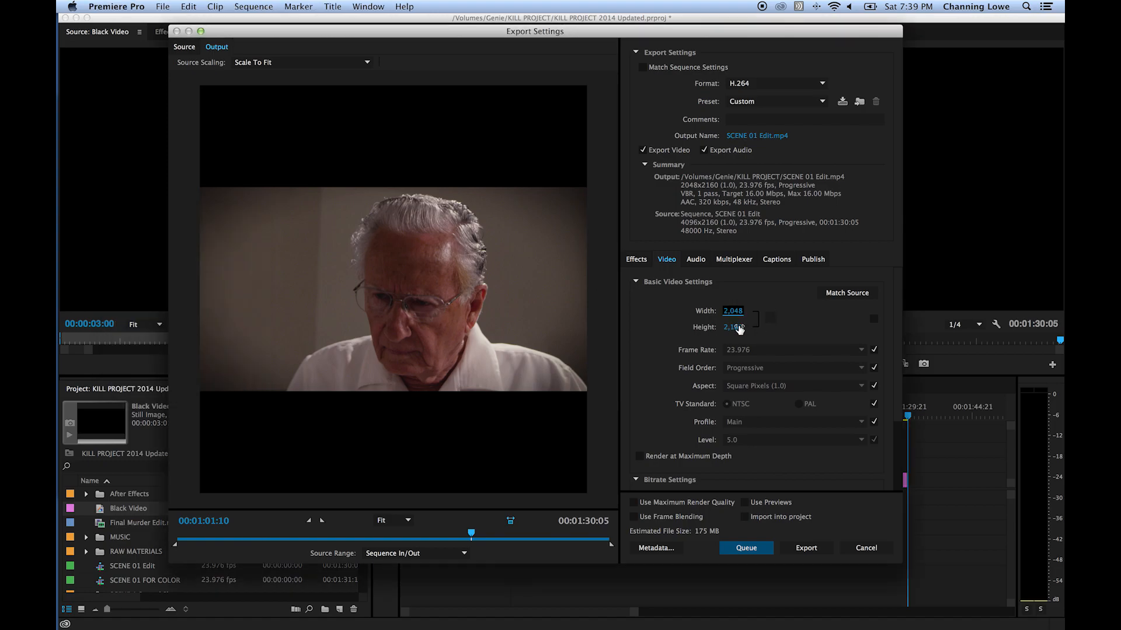
Try height 1080 for 2048×1080, then tie the frame size back to the source's 4096×2160
type("1080")
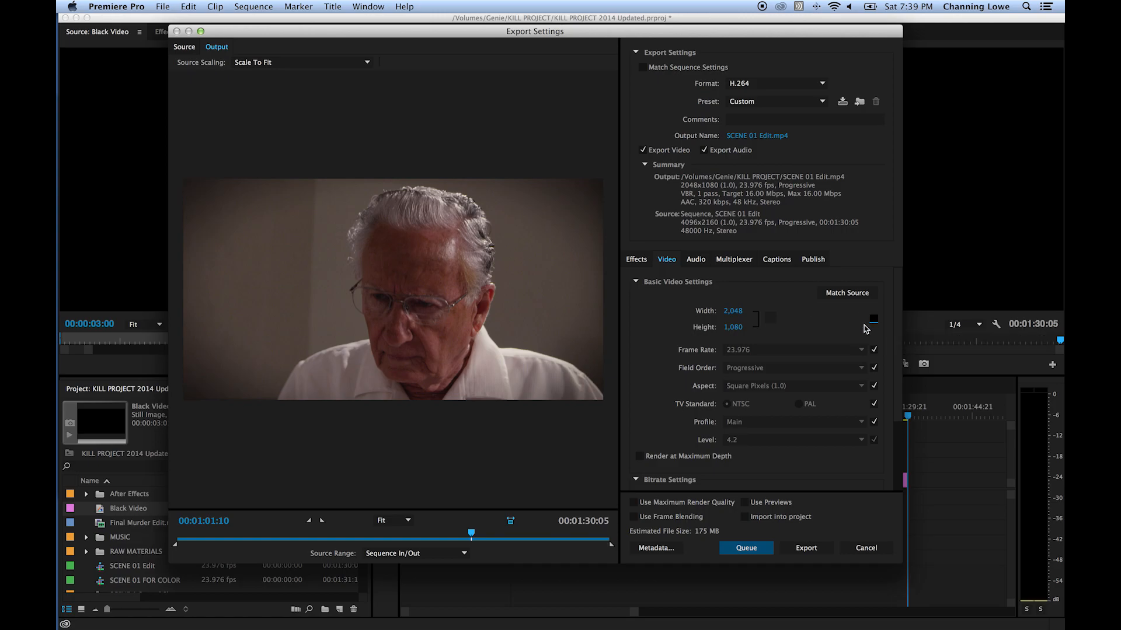
left_click(846, 293)
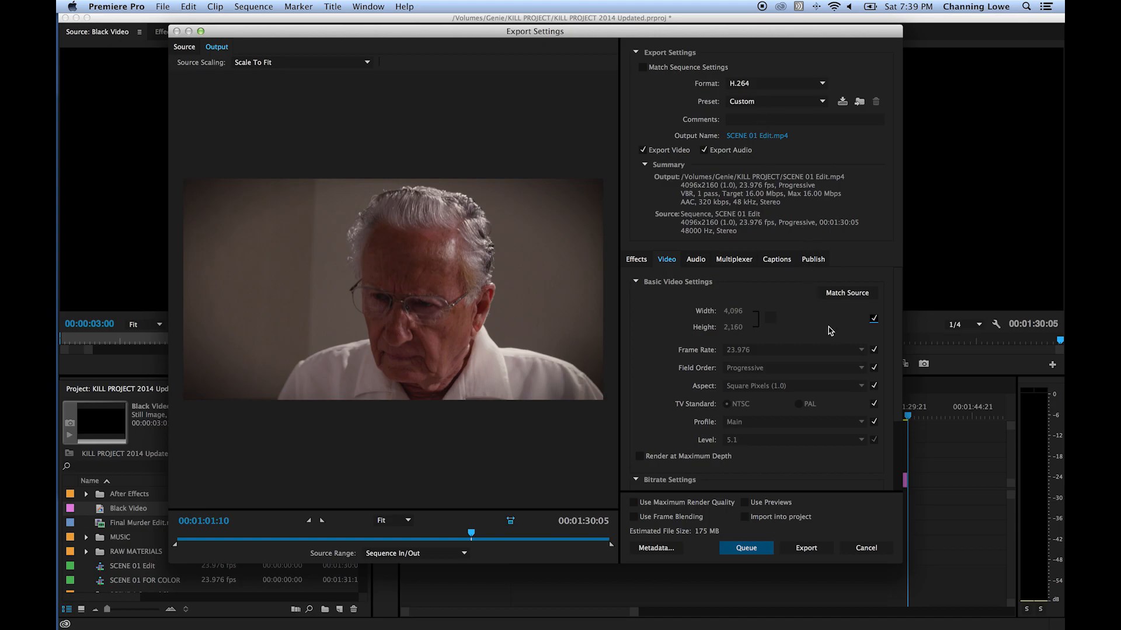
left_click(775, 100)
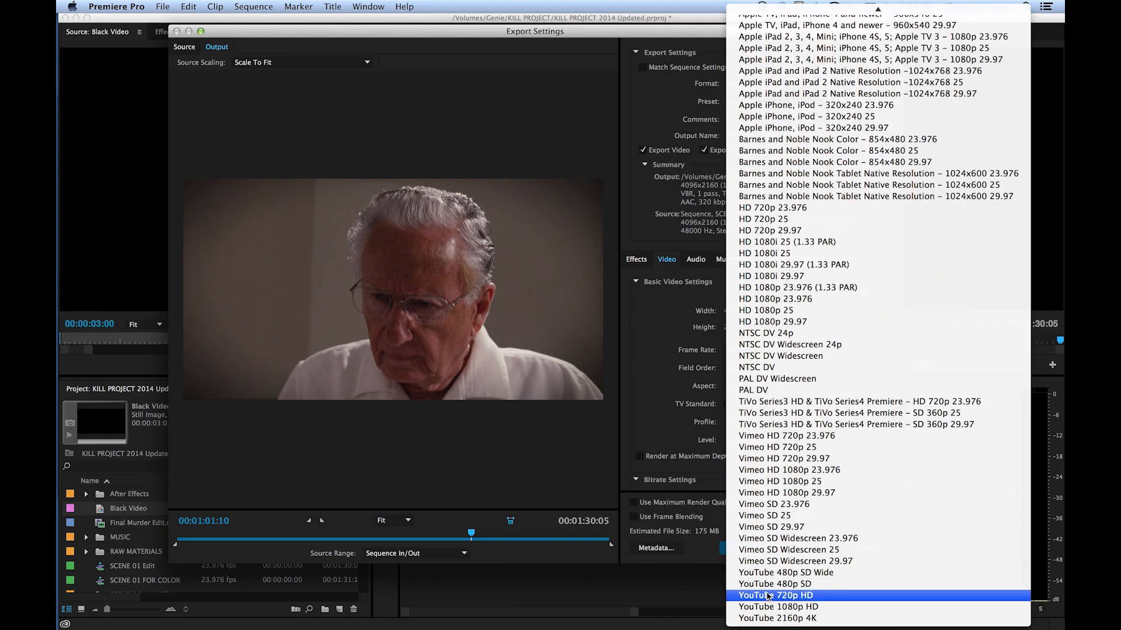
Apply YouTube 1080p HD at 1920×1080 and match the pixel aspect ratio to the source
left_click(774, 607)
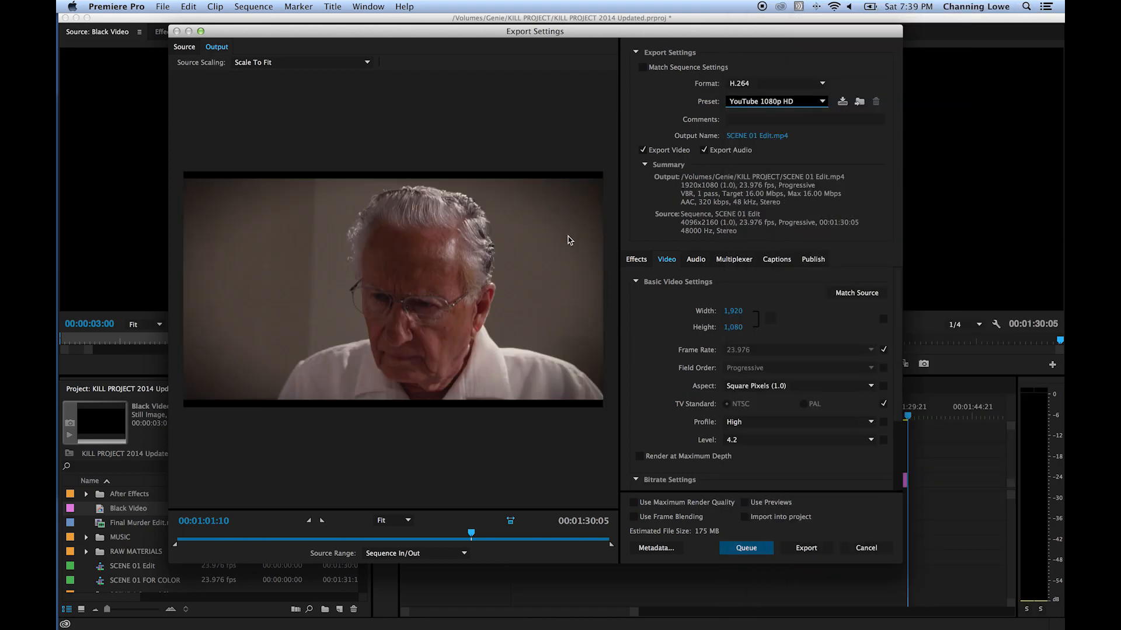
mouse_move(889, 355)
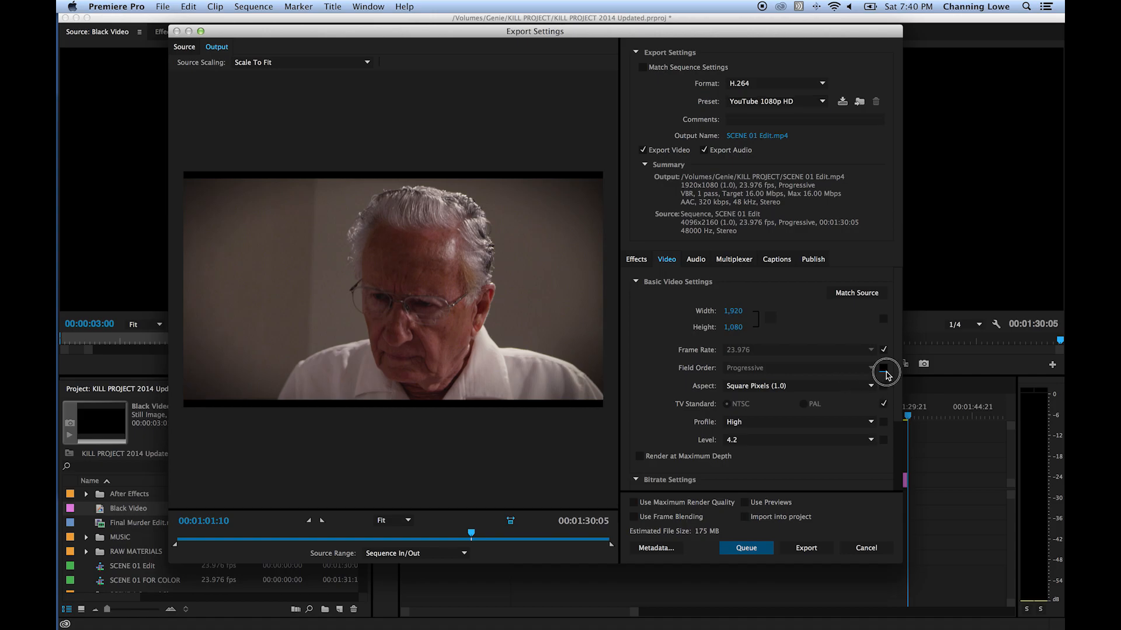
left_click(874, 386)
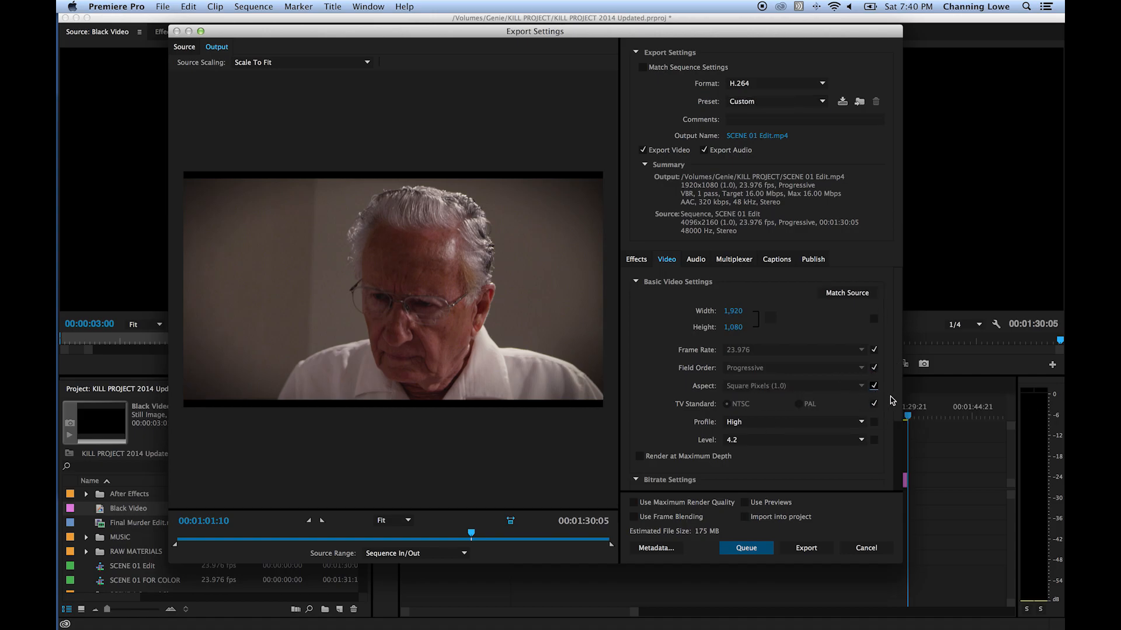
mouse_move(870, 318)
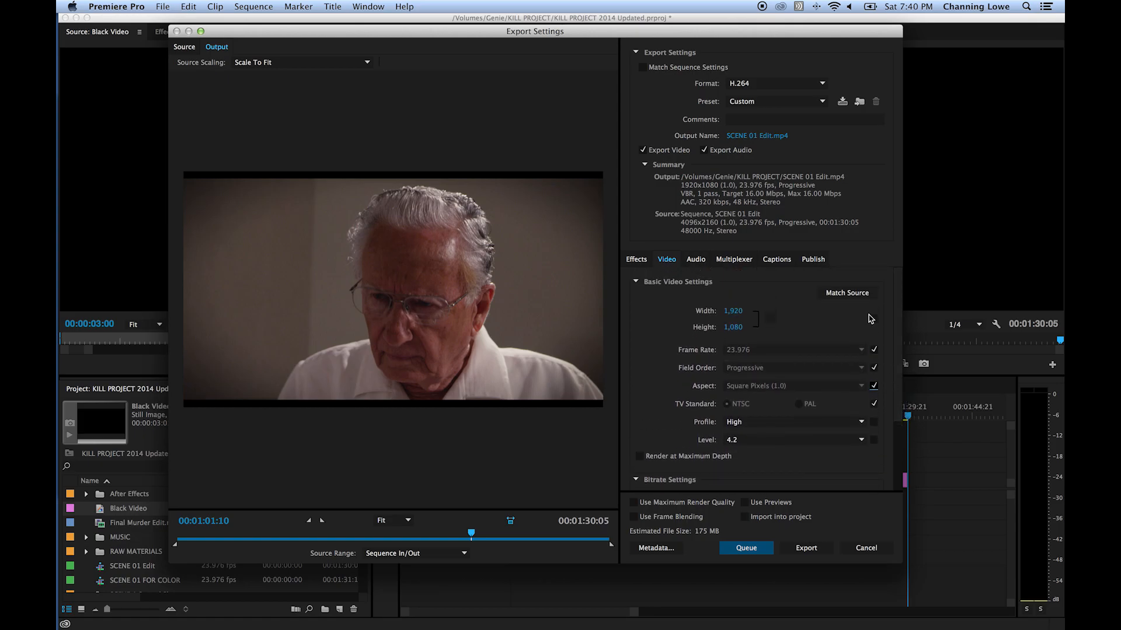
mouse_move(754, 120)
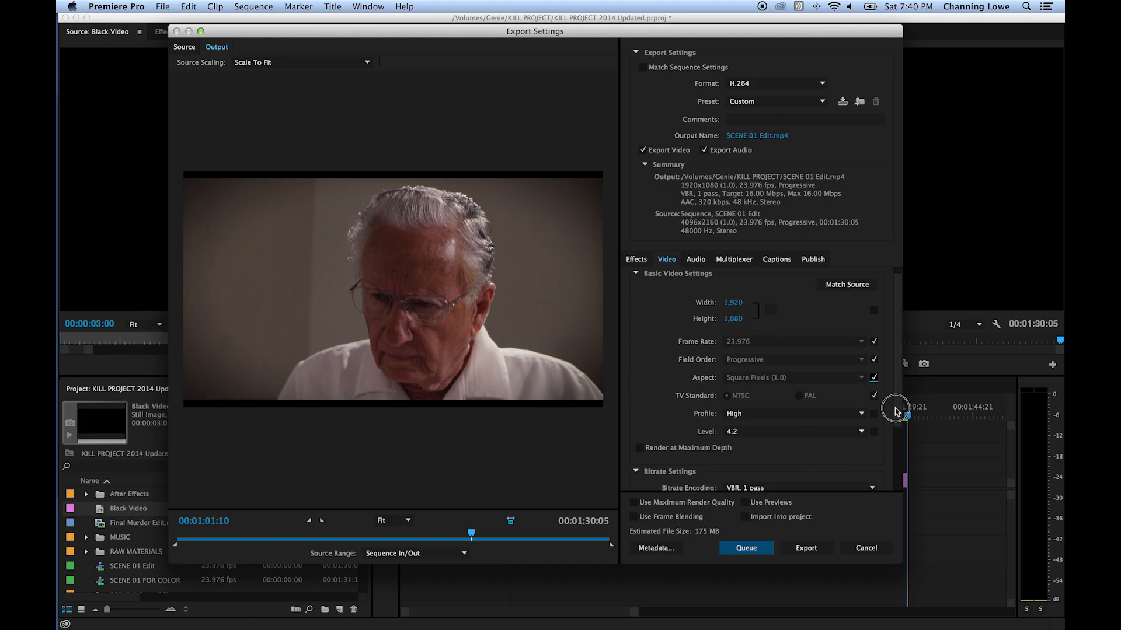
scroll("down", 3)
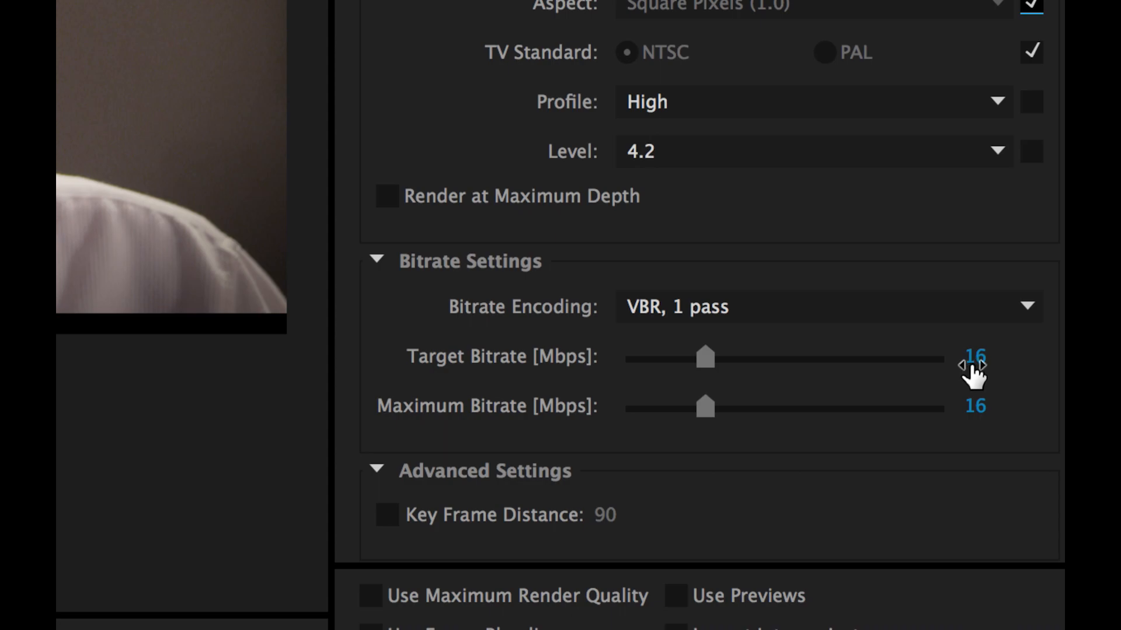
mouse_move(167, 147)
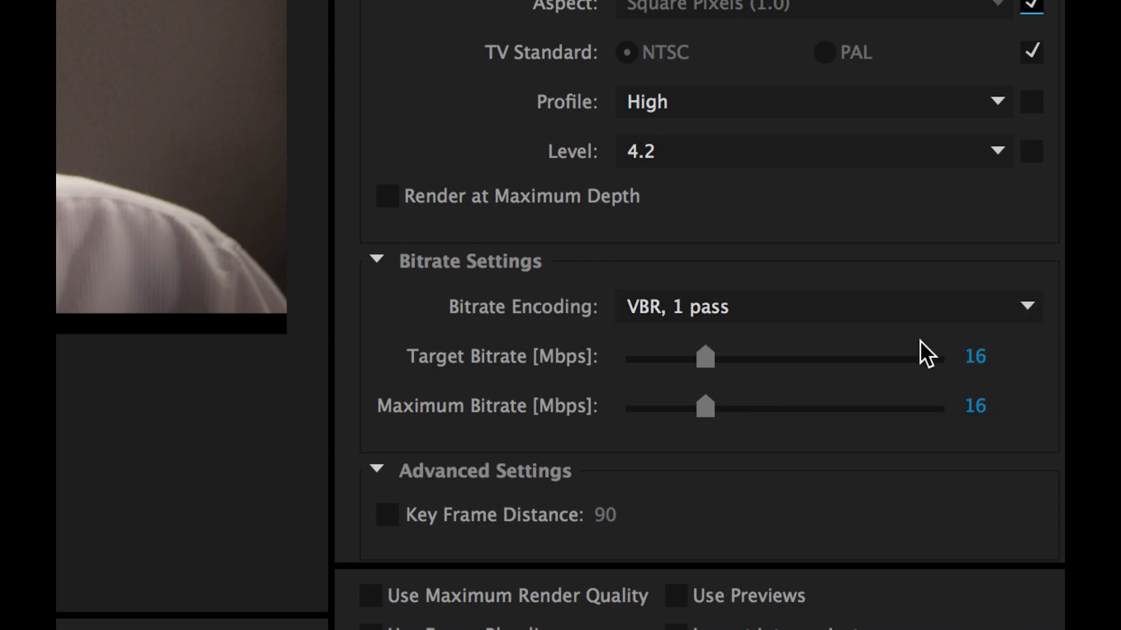
mouse_move(952, 386)
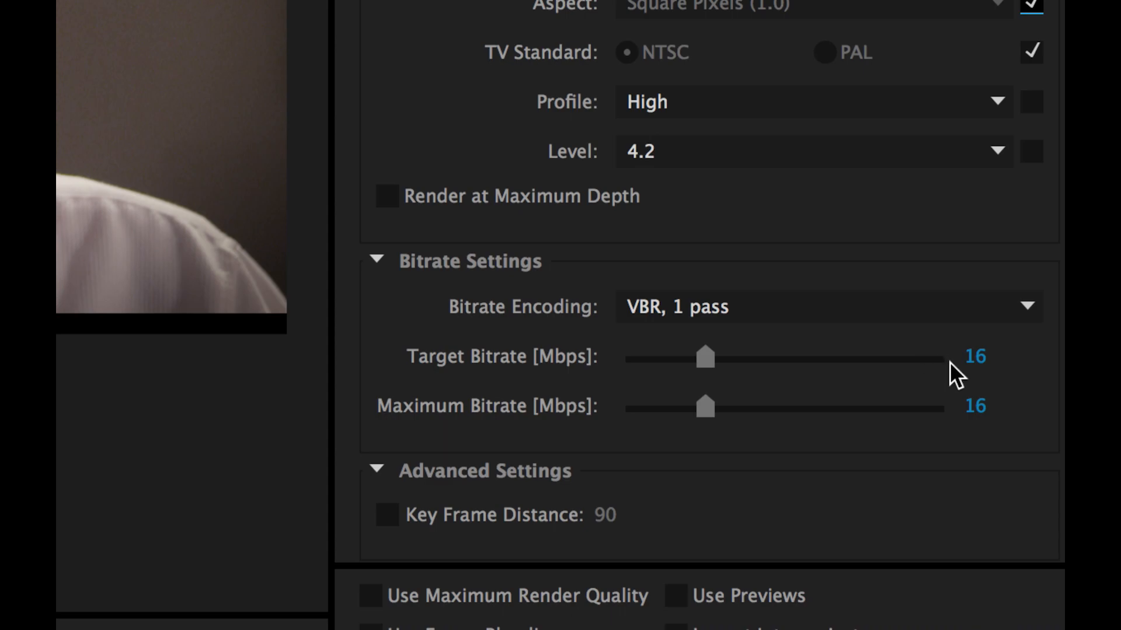
mouse_move(931, 371)
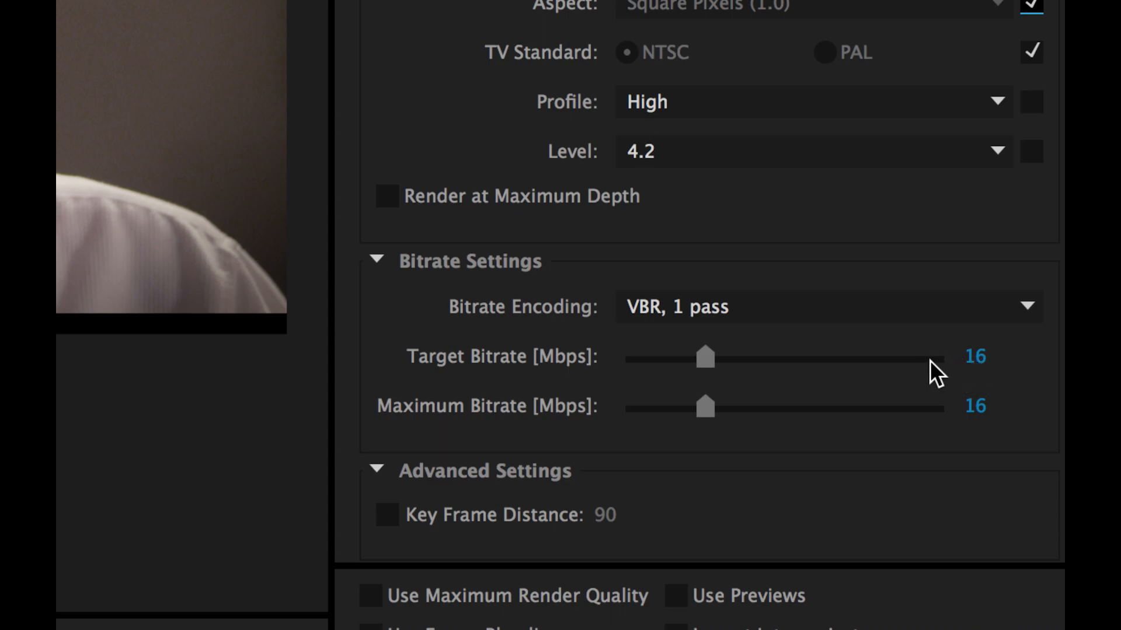
mouse_move(934, 374)
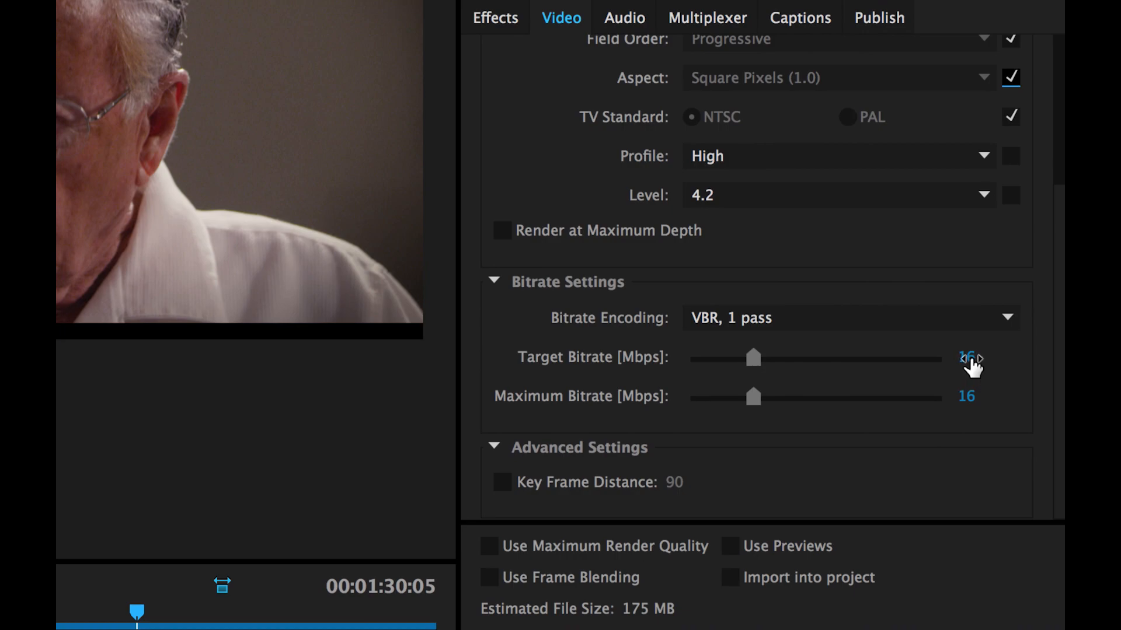
left_click(967, 357)
type("20")
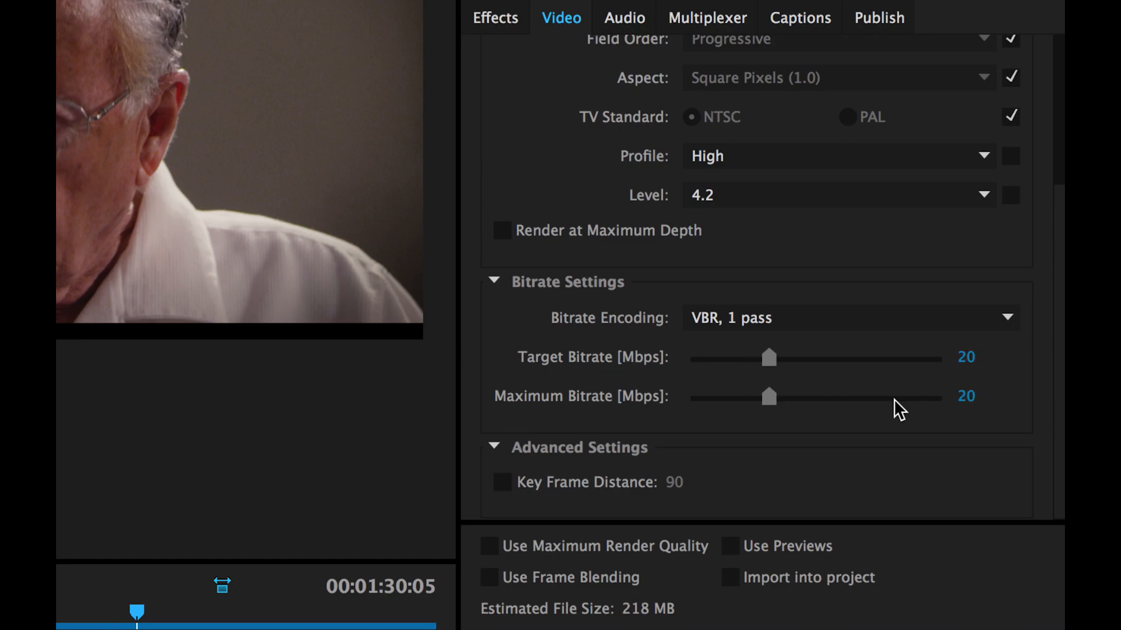
mouse_move(747, 339)
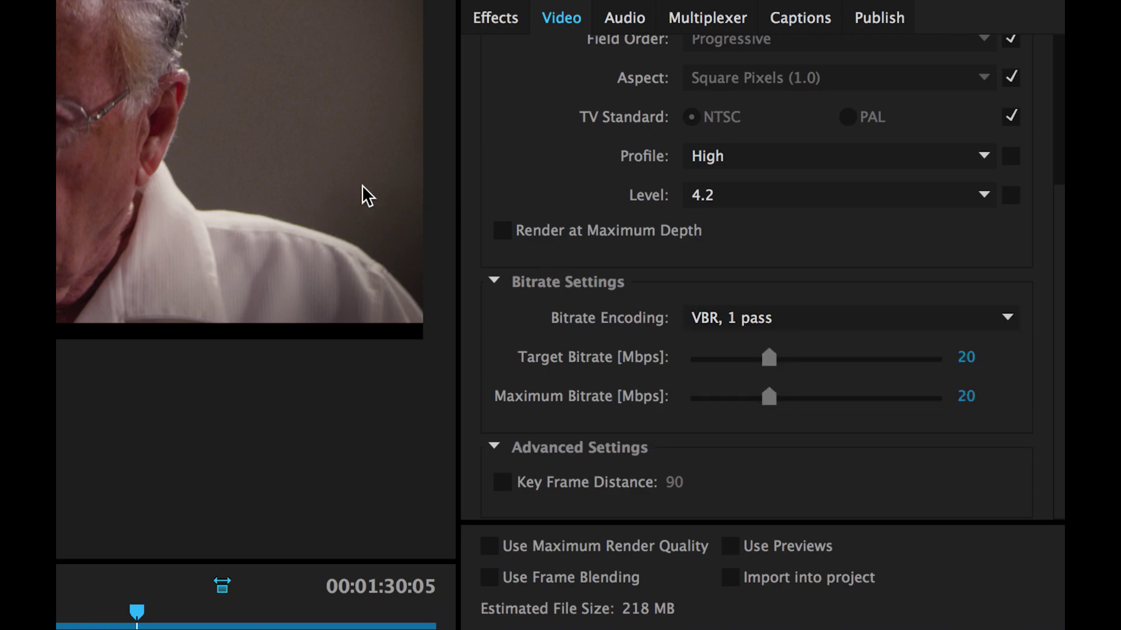
mouse_move(749, 334)
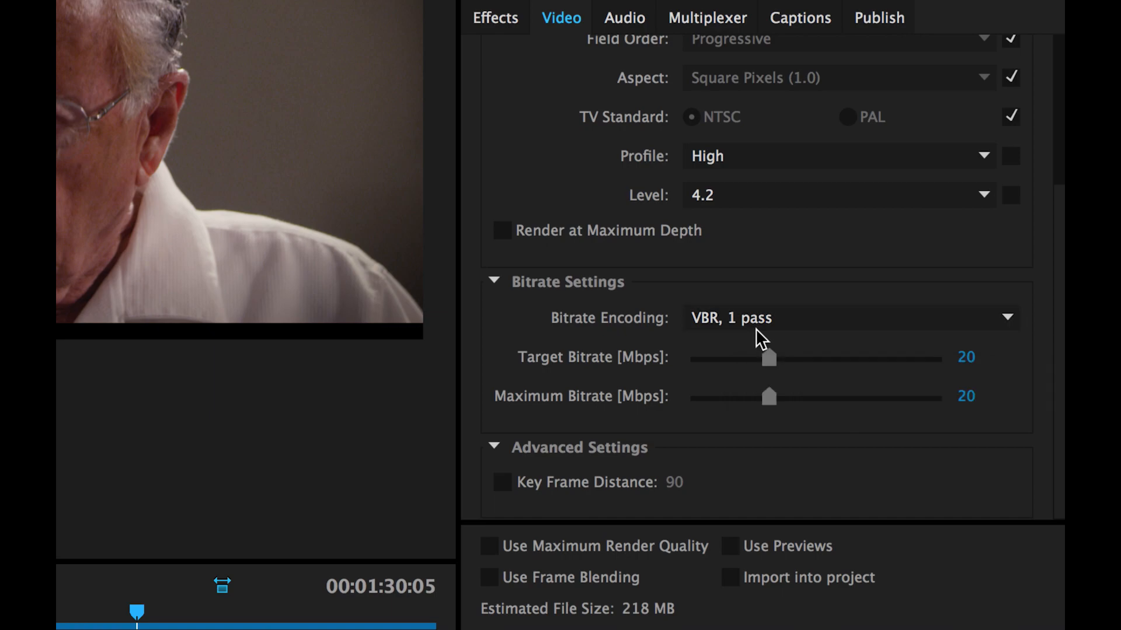
mouse_move(765, 334)
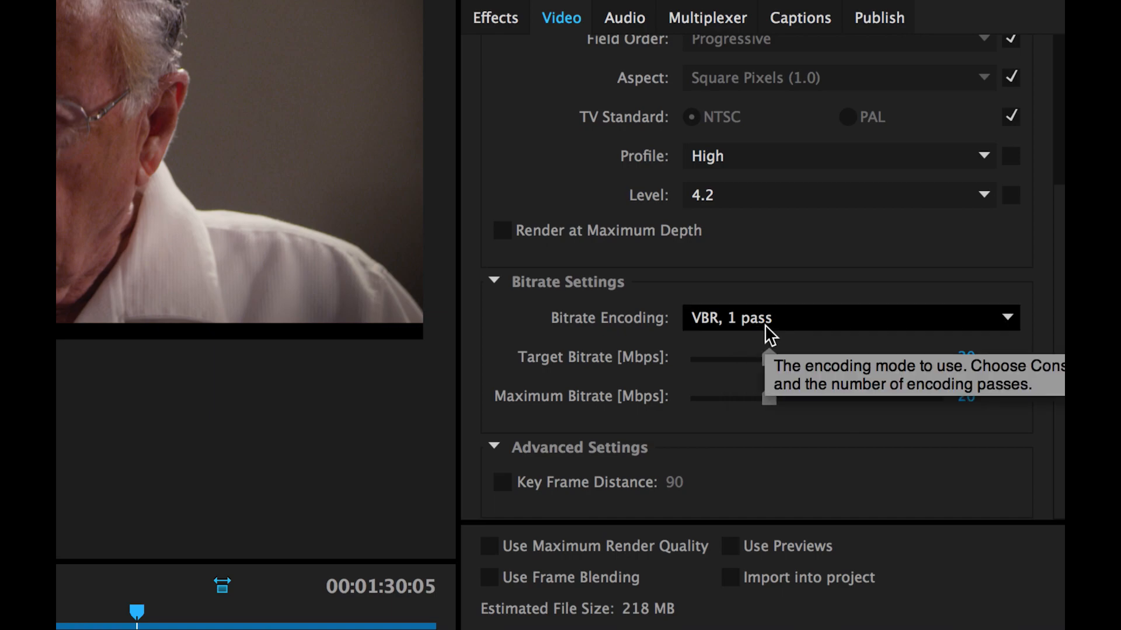
Set Bitrate Encoding to CBR and adjust the target bitrate, settling on 20 Mbps
left_click(850, 317)
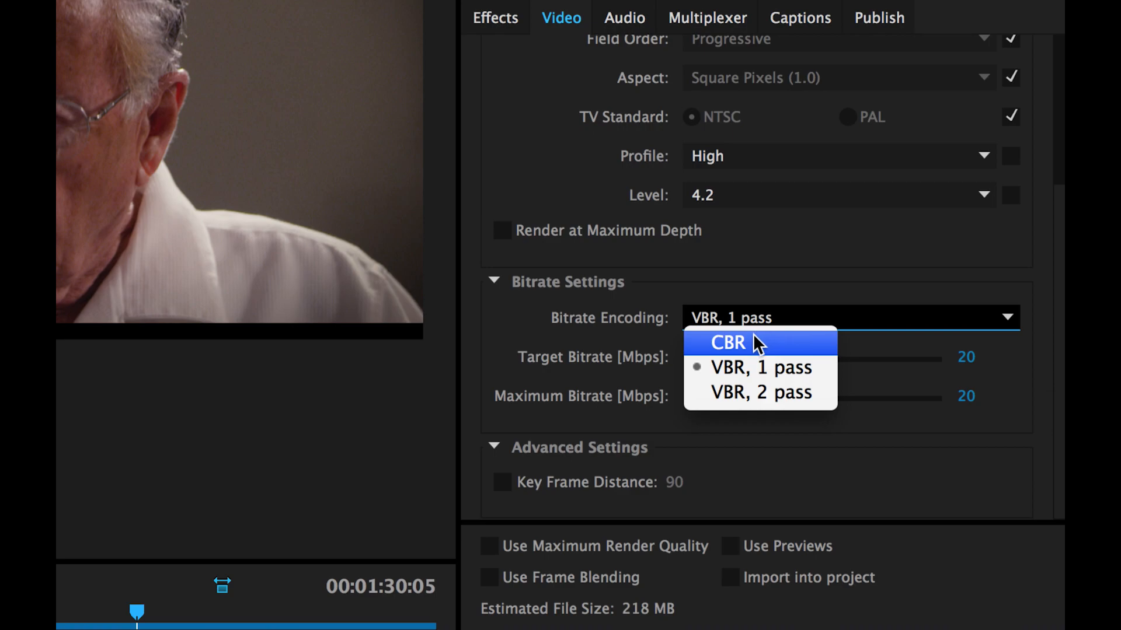
left_click(729, 343)
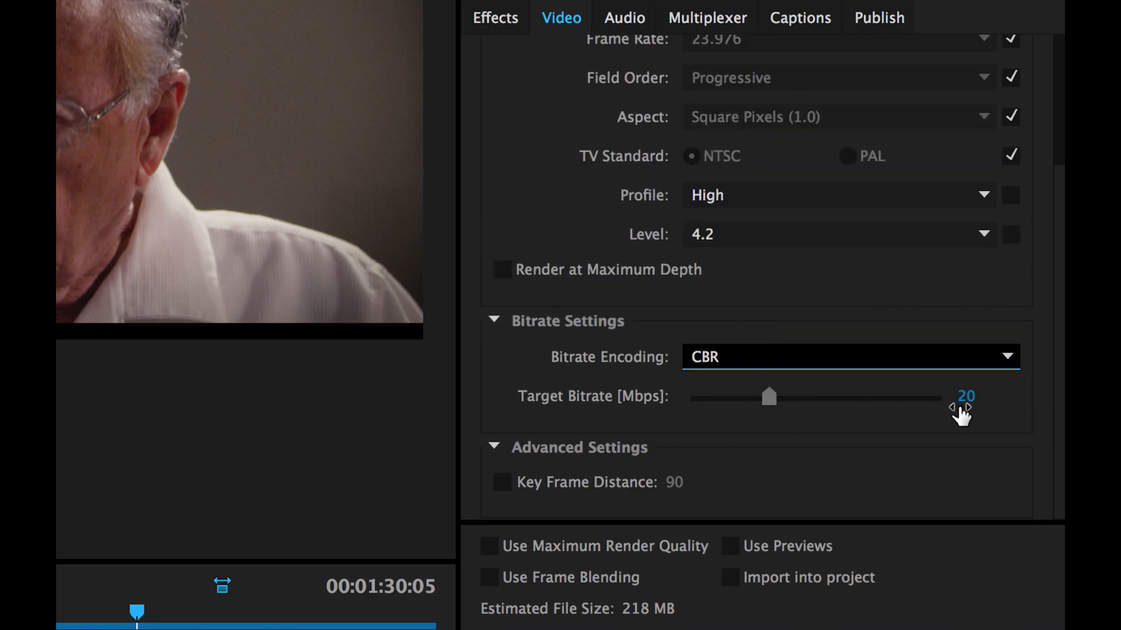
left_click(964, 397)
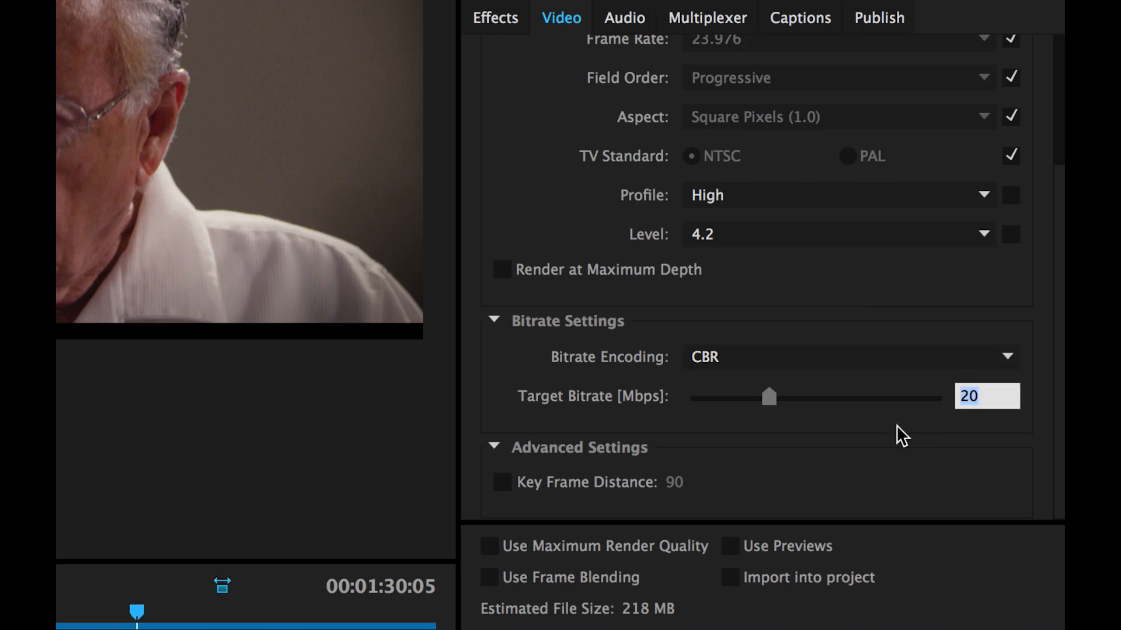
type("25")
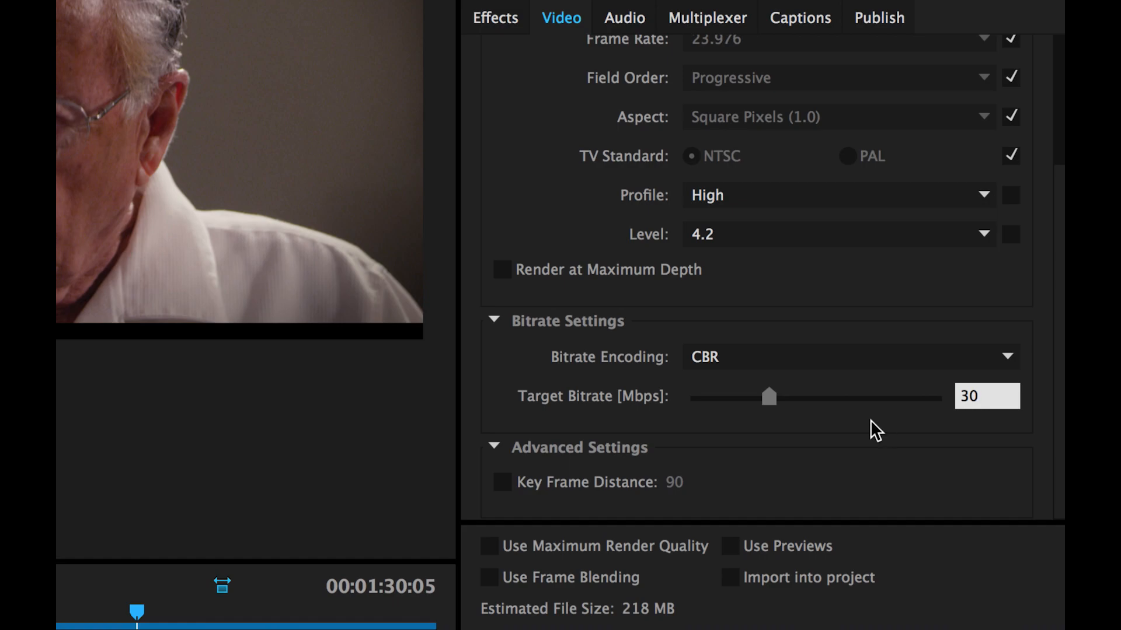
left_click_drag(769, 398, 810, 398)
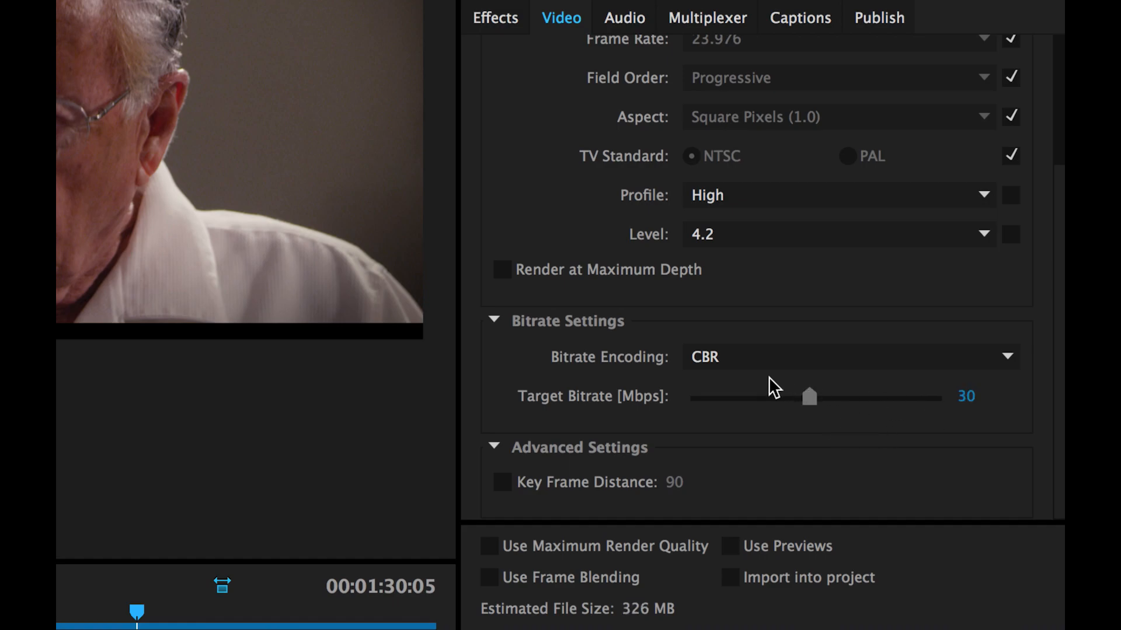
mouse_move(780, 375)
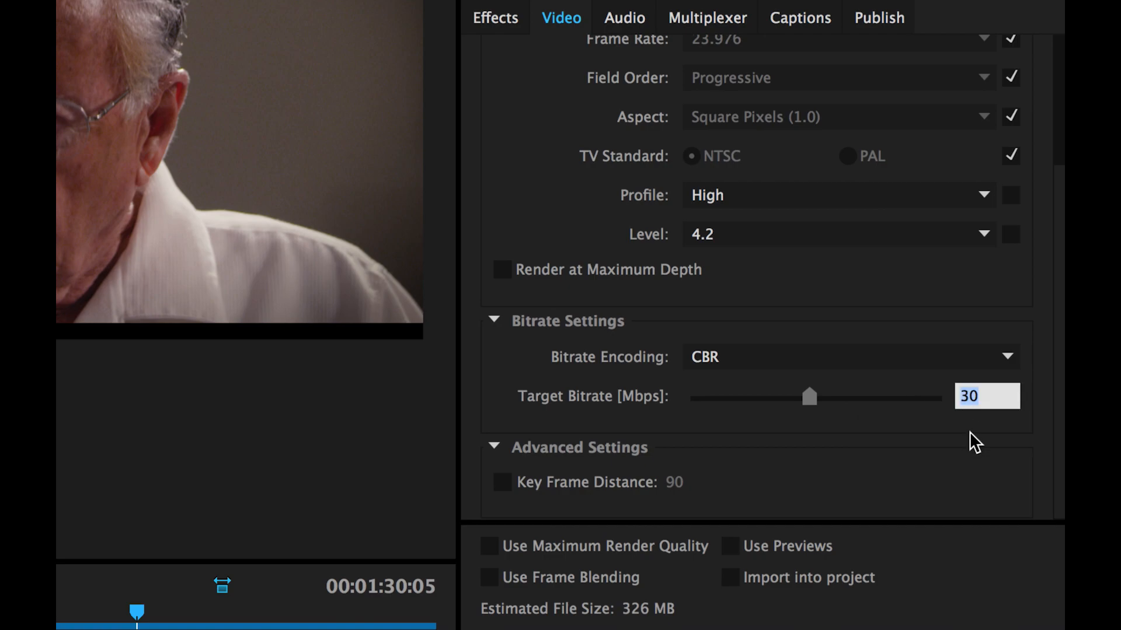
type("16")
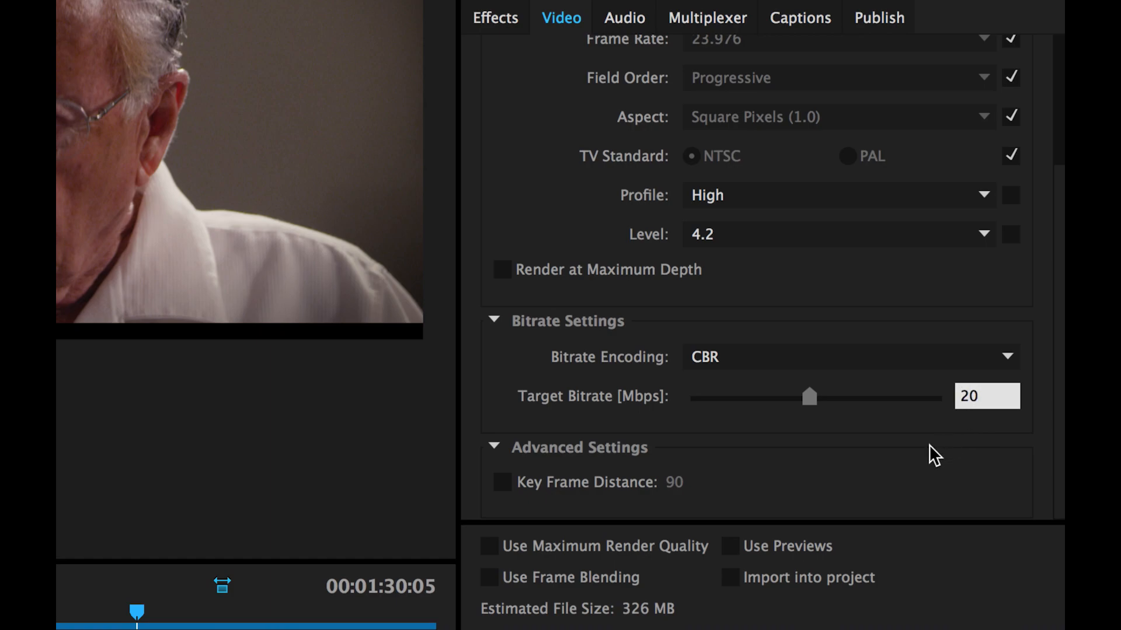
Choose VBR, 2 pass encoding, keeping target and maximum bitrate at 20 Mbps
left_click(850, 357)
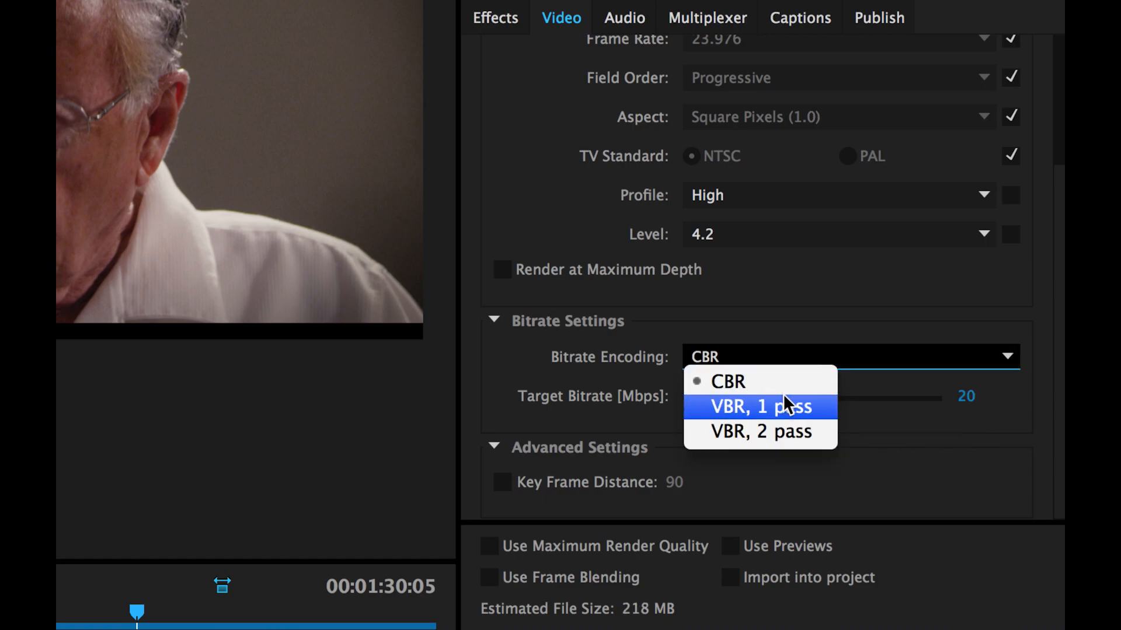
left_click(761, 407)
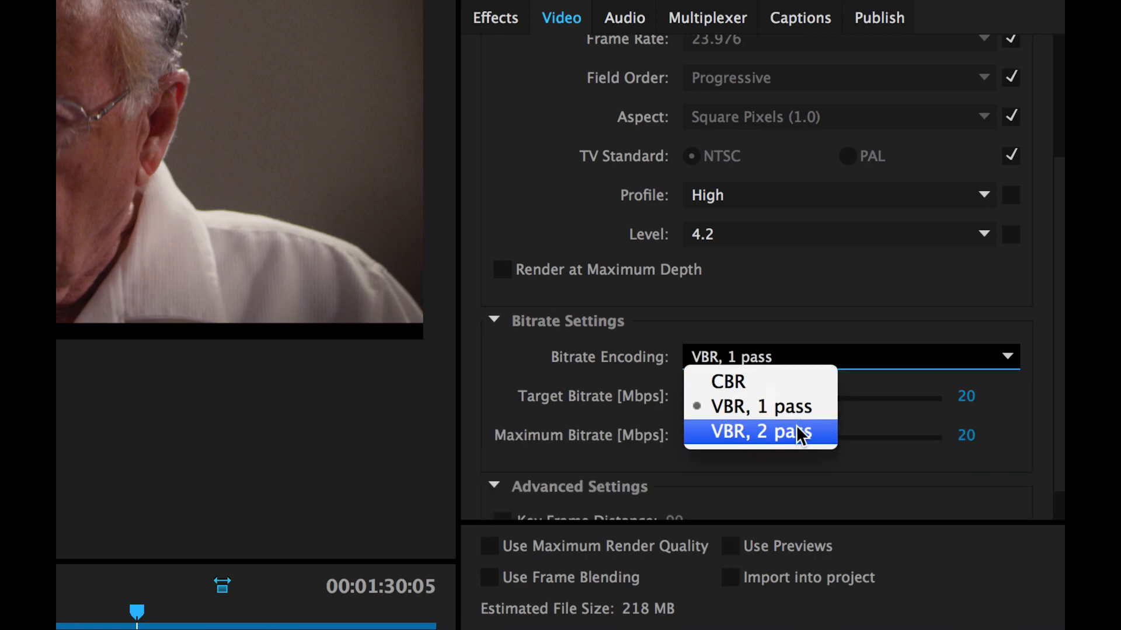
mouse_move(775, 415)
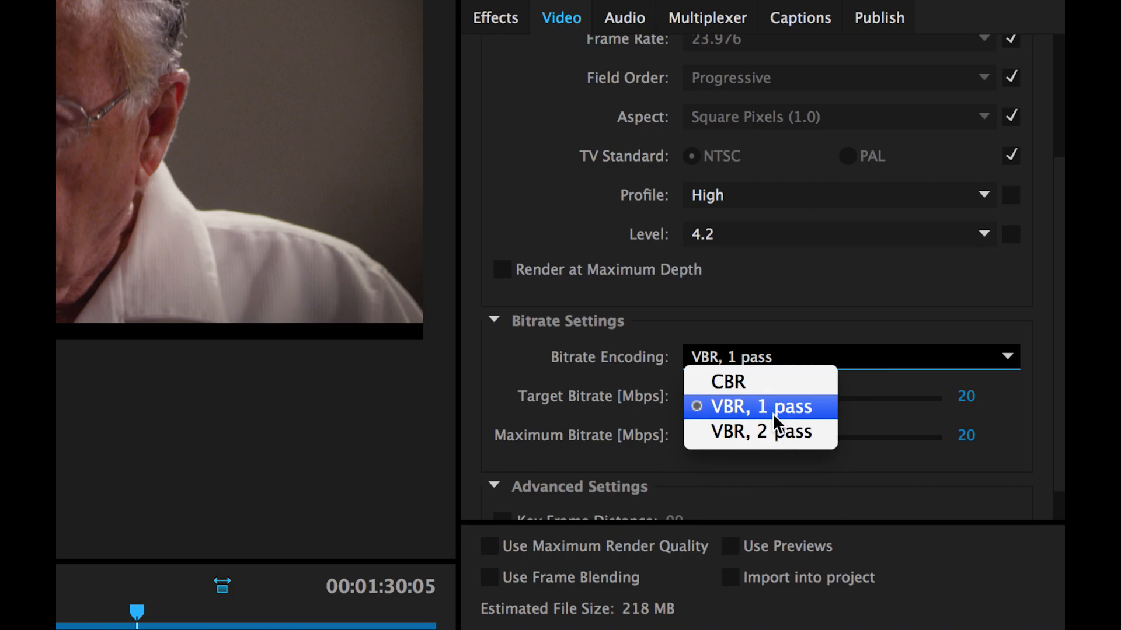
mouse_move(761, 419)
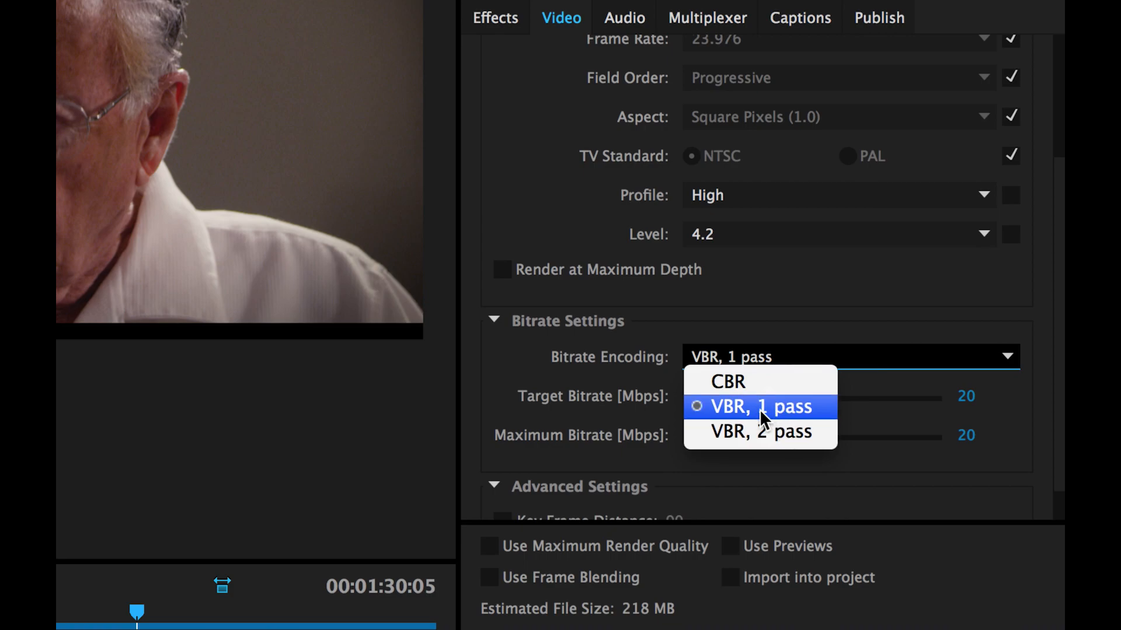
mouse_move(775, 436)
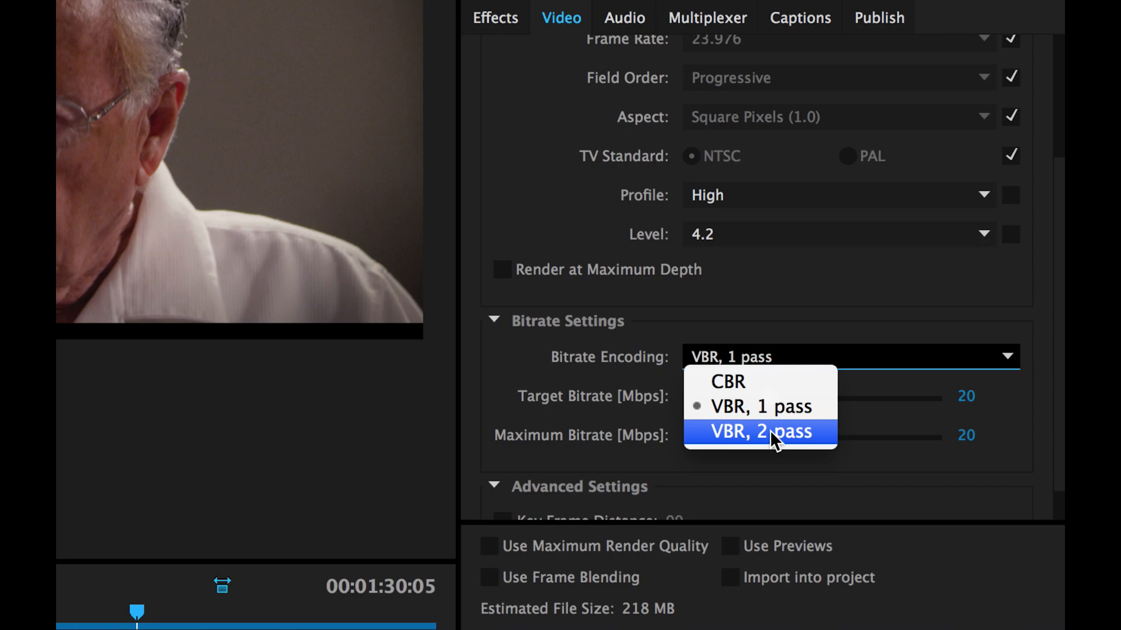
left_click(759, 432)
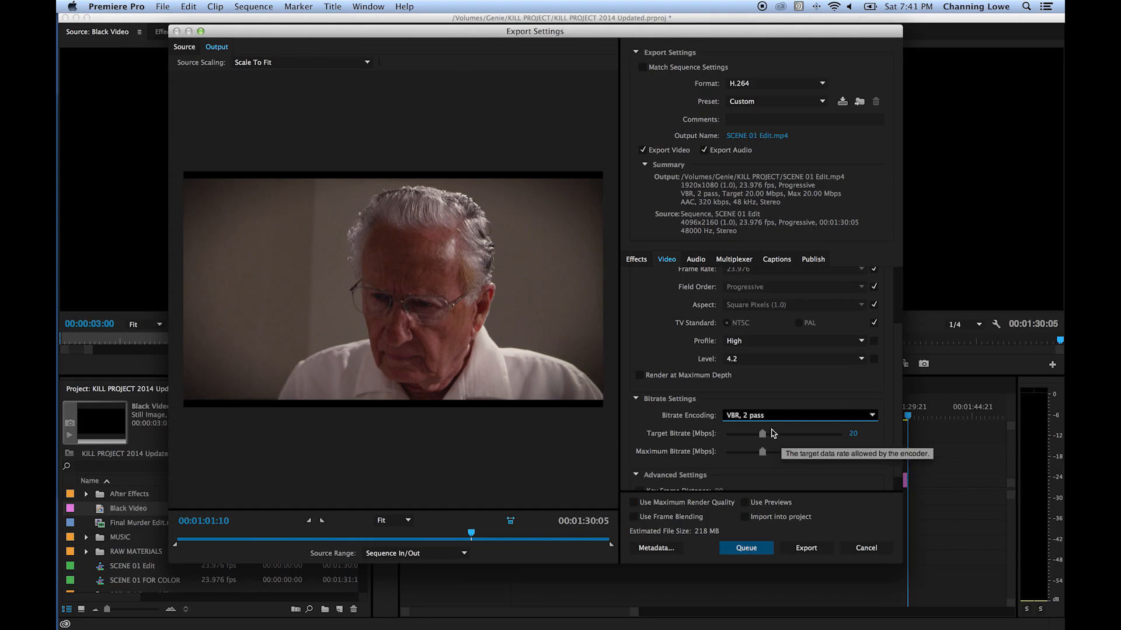
mouse_move(767, 421)
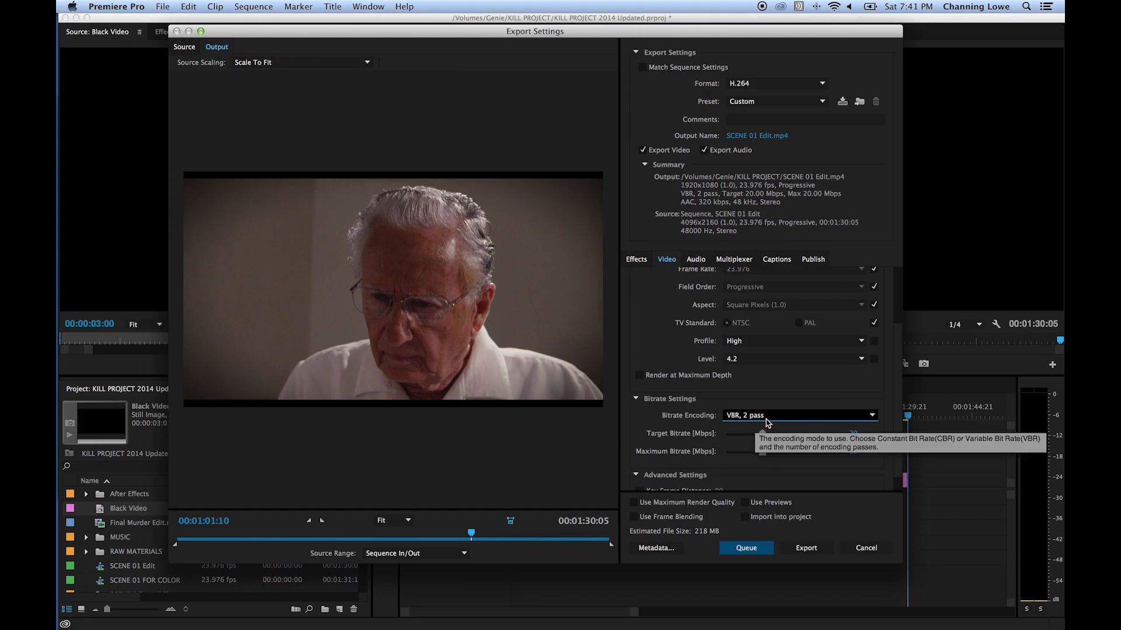
mouse_move(812, 458)
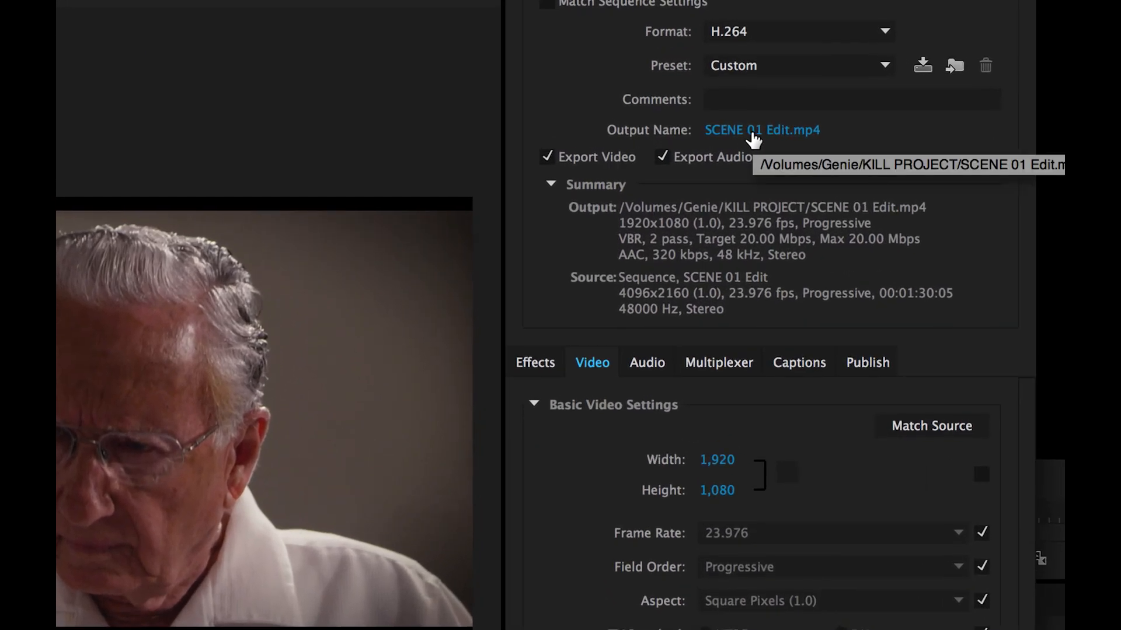
From the Output Name link, create a new FINAL MOVIE folder inside KILL PROJECT
left_click(754, 133)
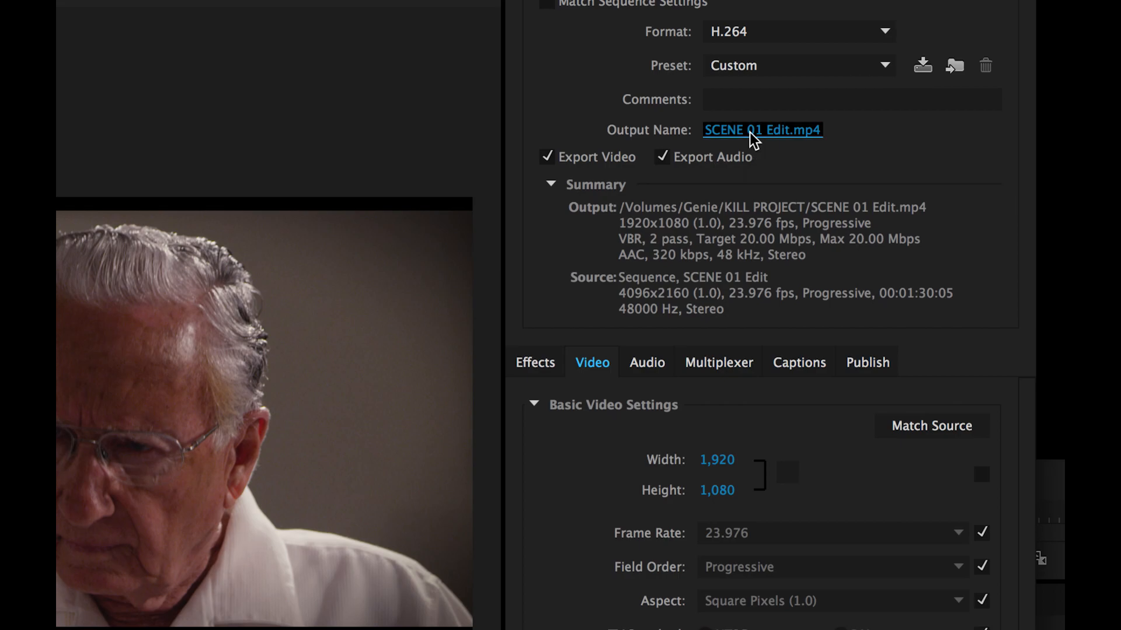
left_click(764, 129)
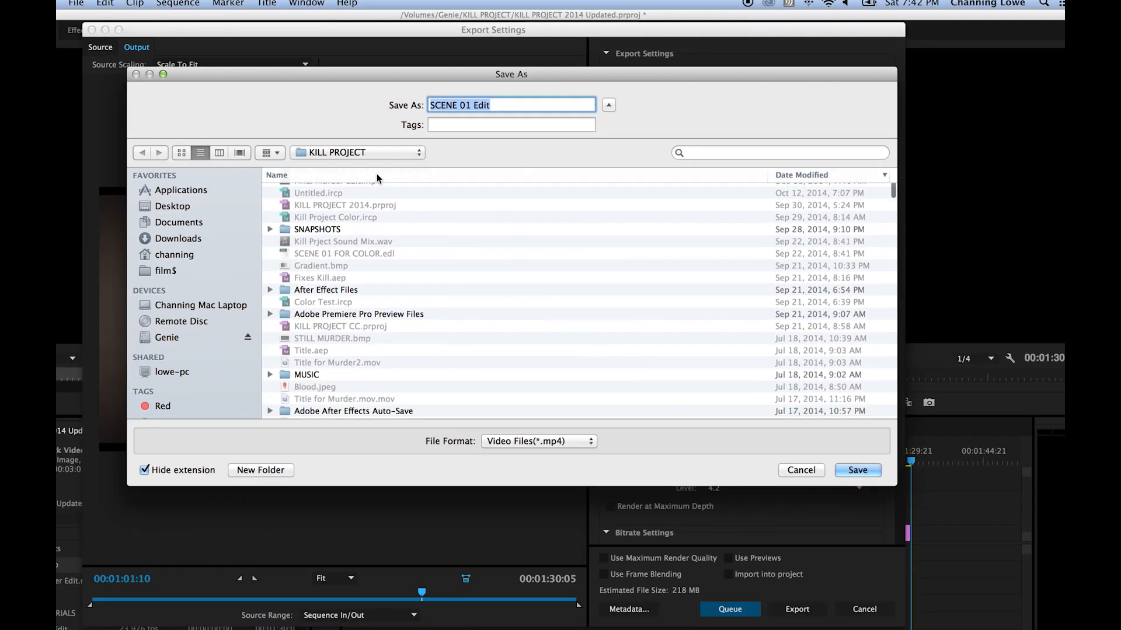
scroll("down", 3)
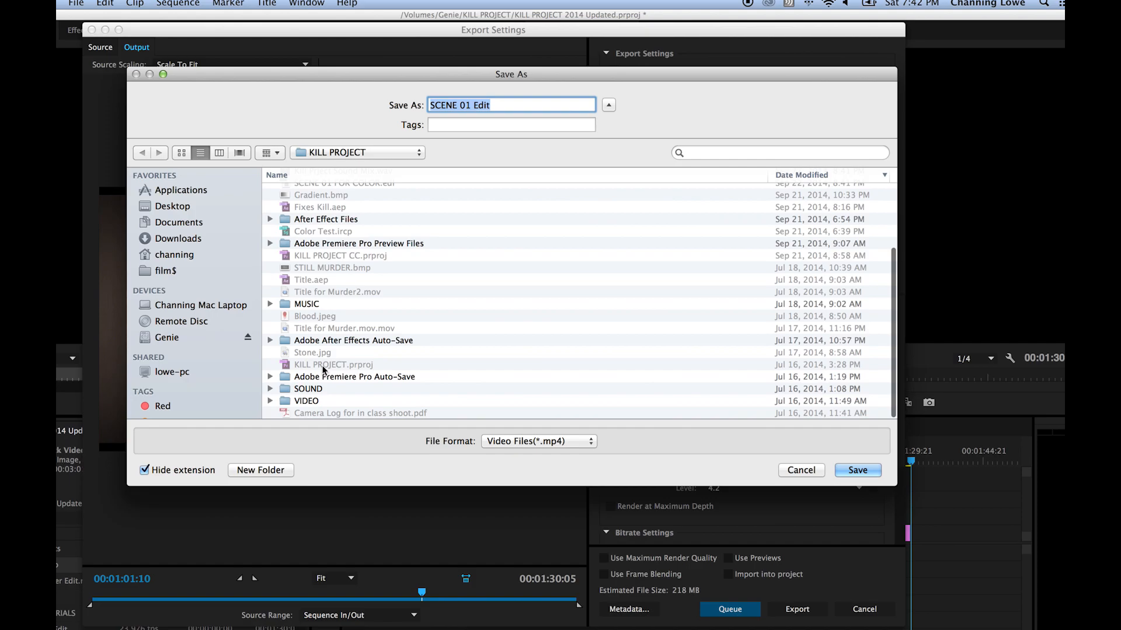
left_click(260, 470)
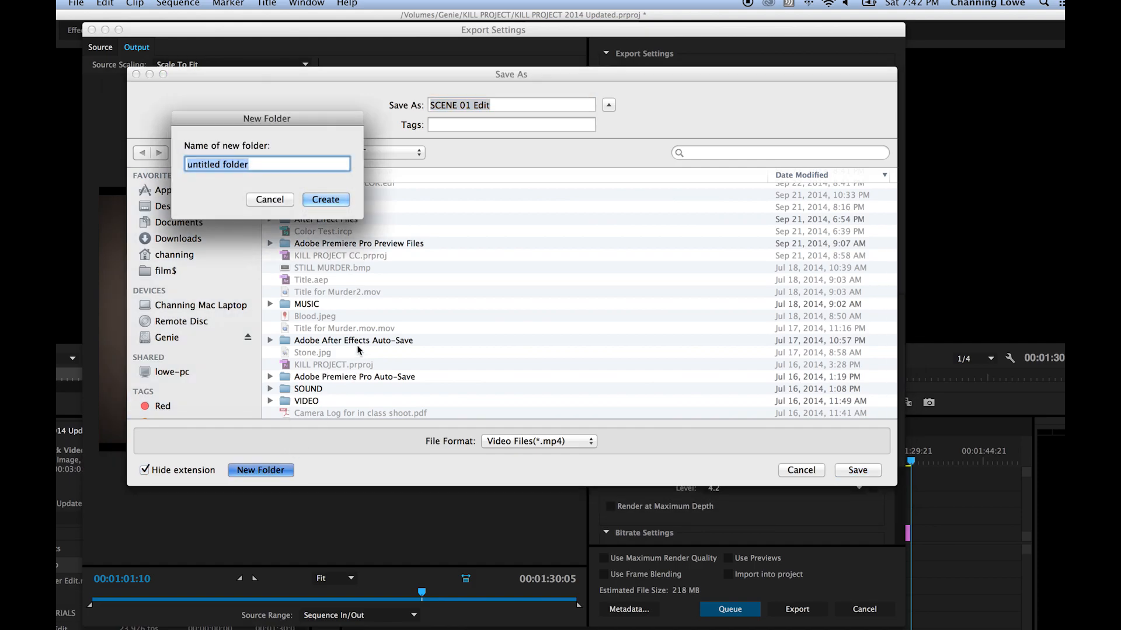
type("Fl")
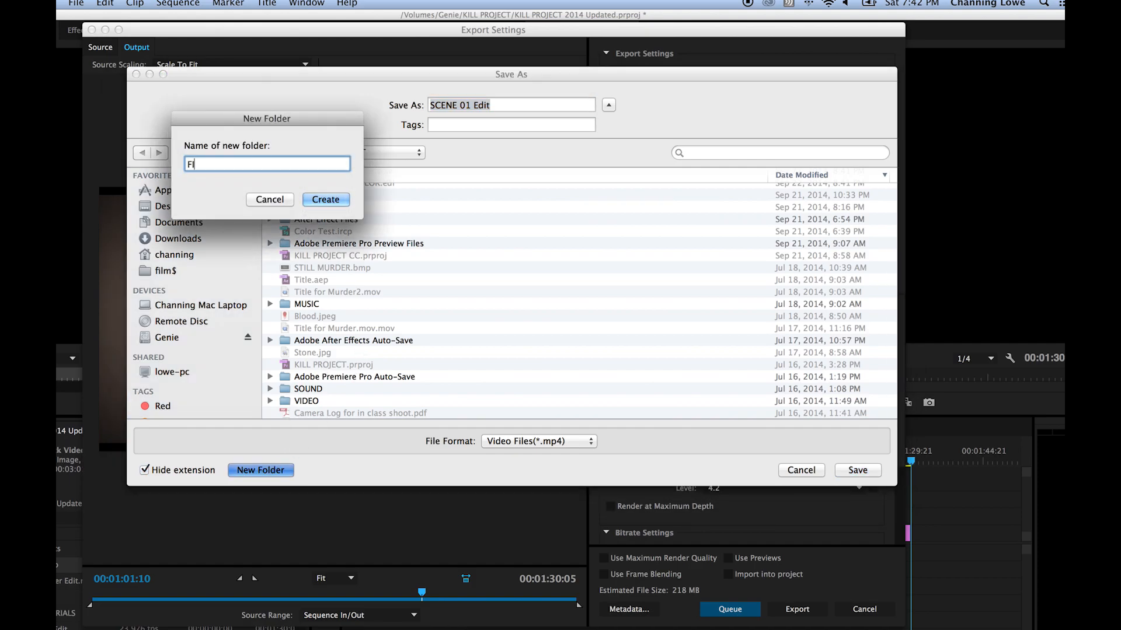
type("INAL MOV")
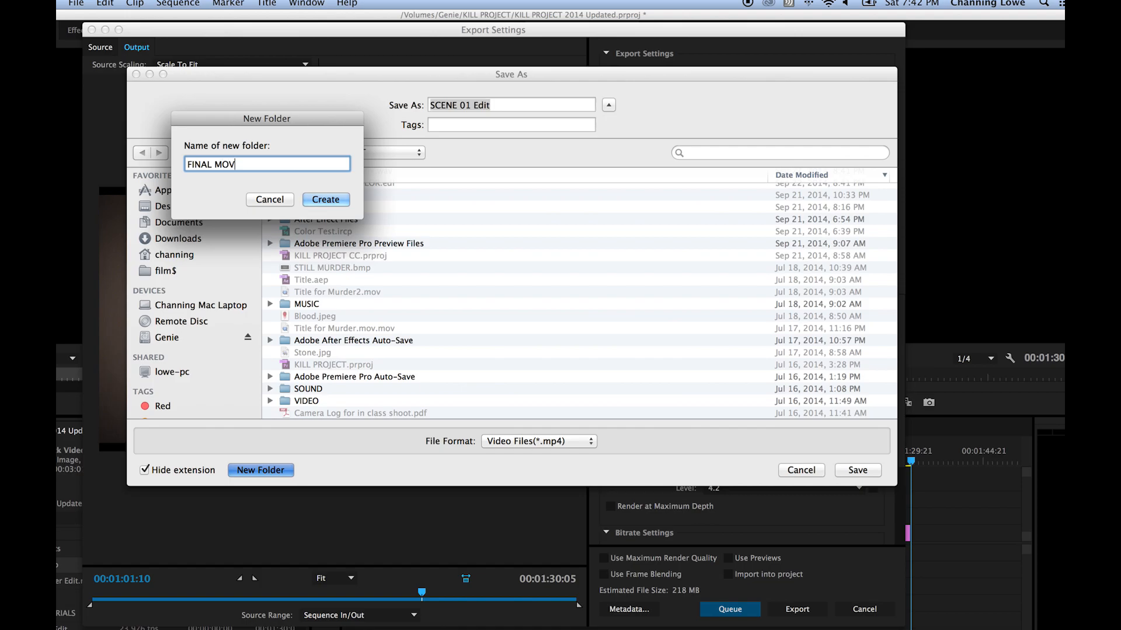
left_click(326, 198)
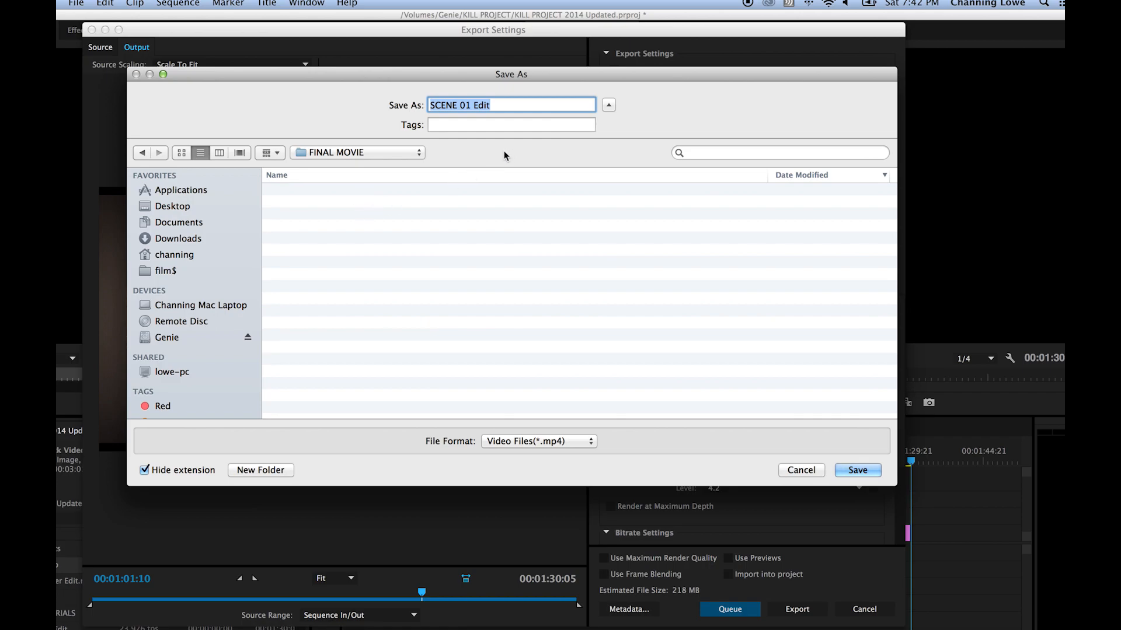
Name the export file 'Wanted For Murder Final' and save it into FINAL MOVIE
type("Ki")
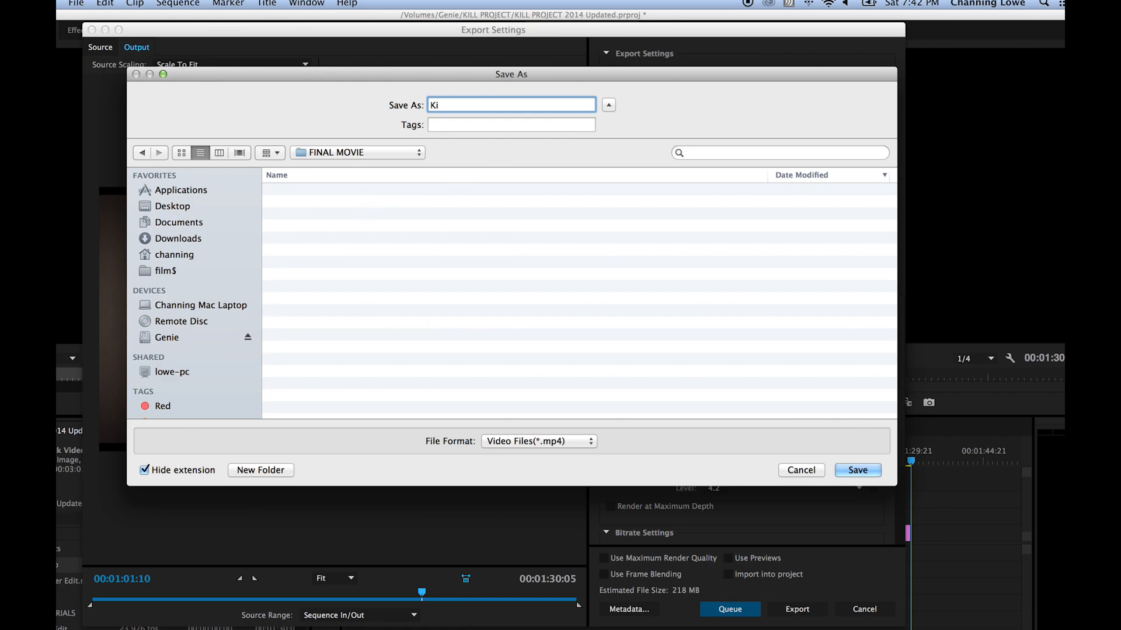
type("Wanted FOr")
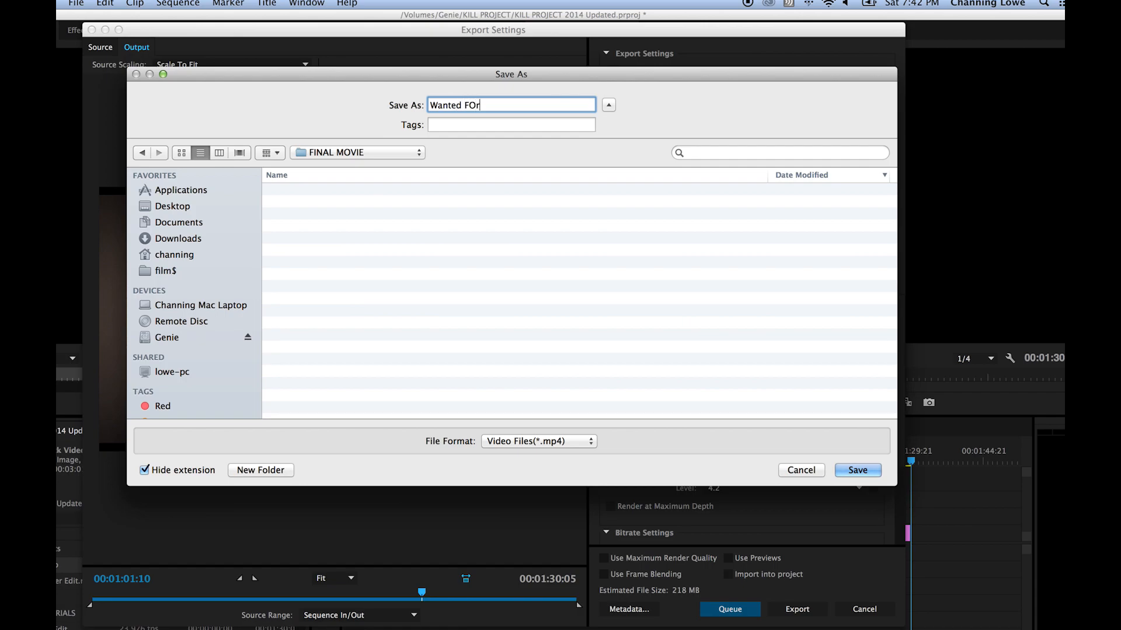
type("Murder")
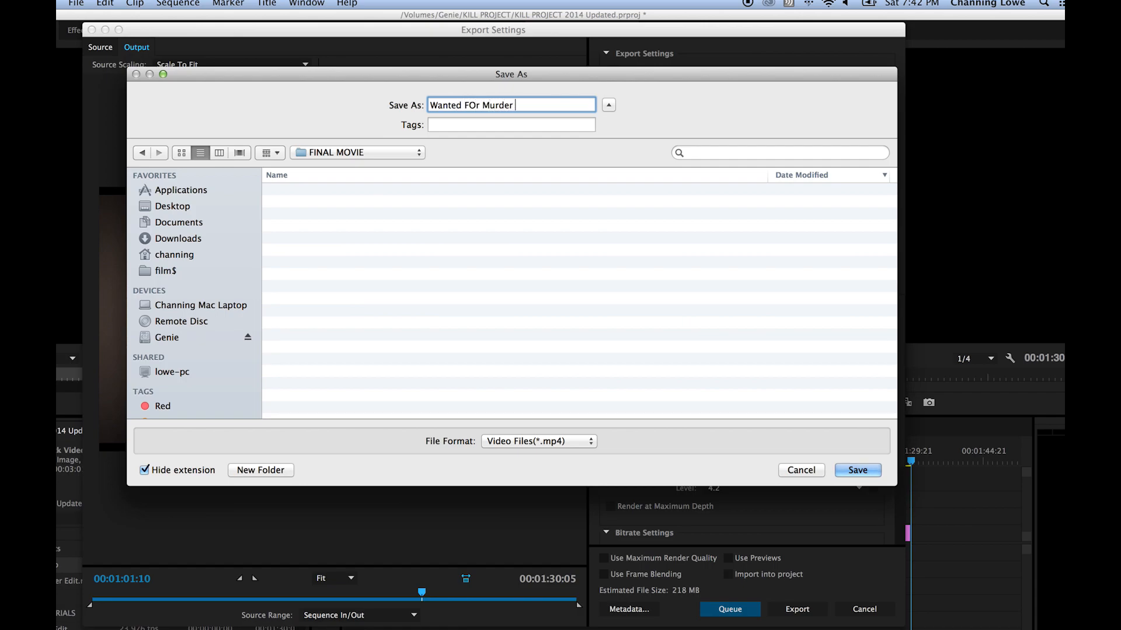
type("FInal")
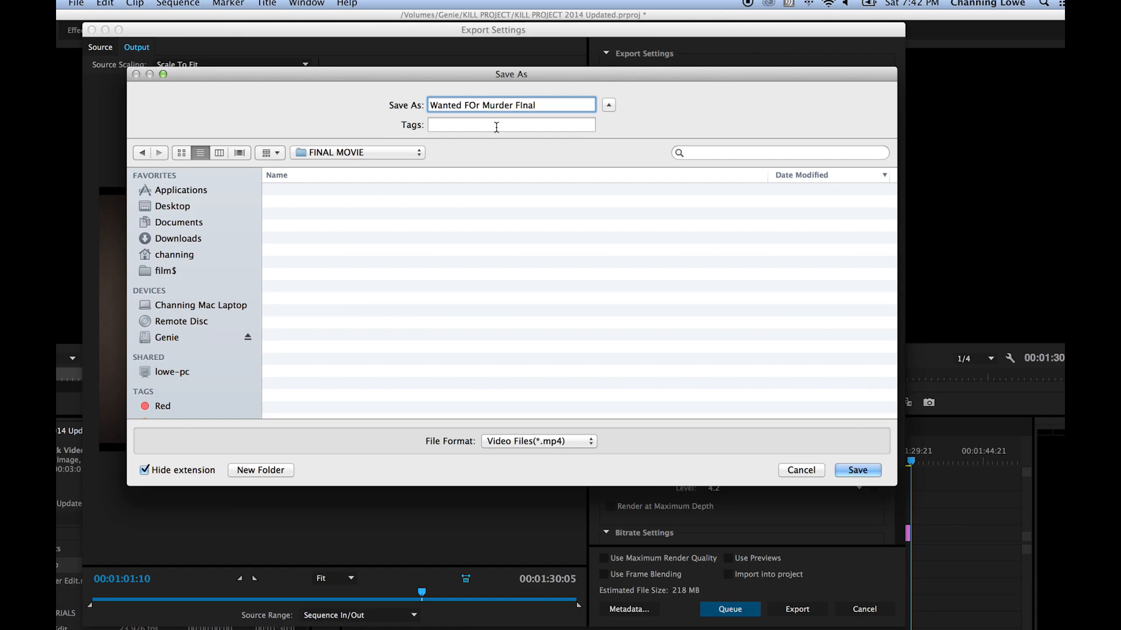
type("For")
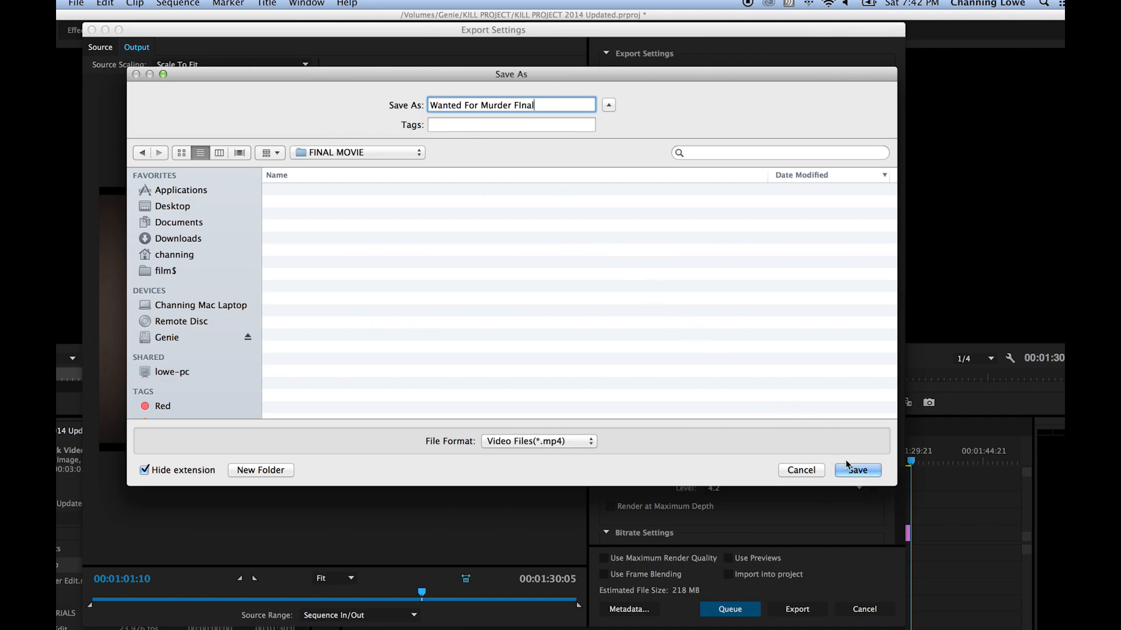
left_click(857, 470)
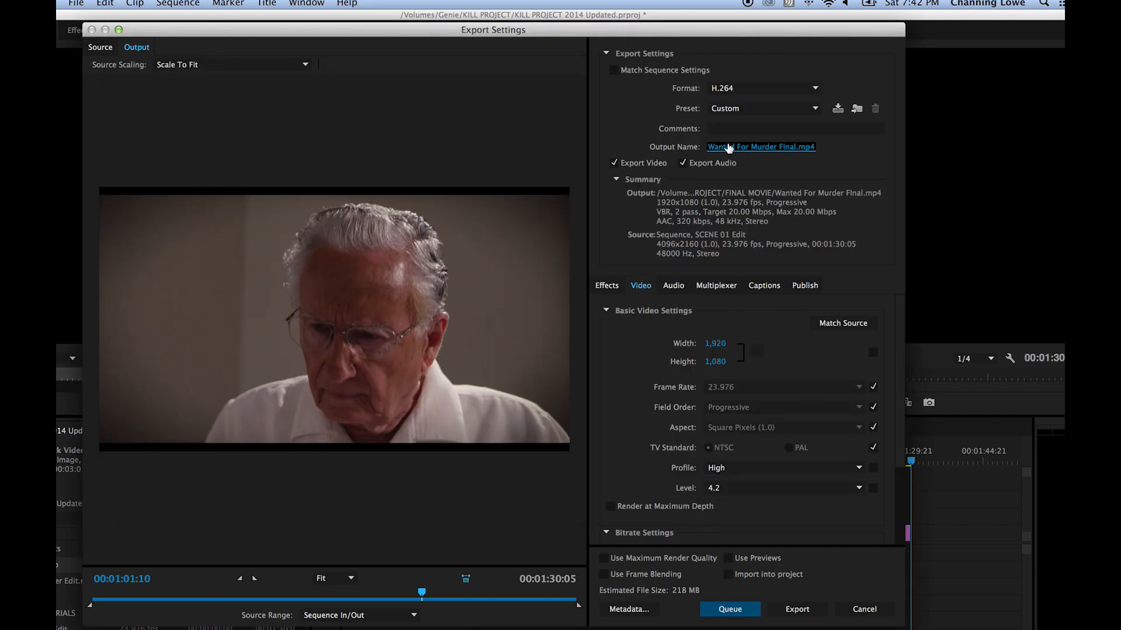
mouse_move(778, 193)
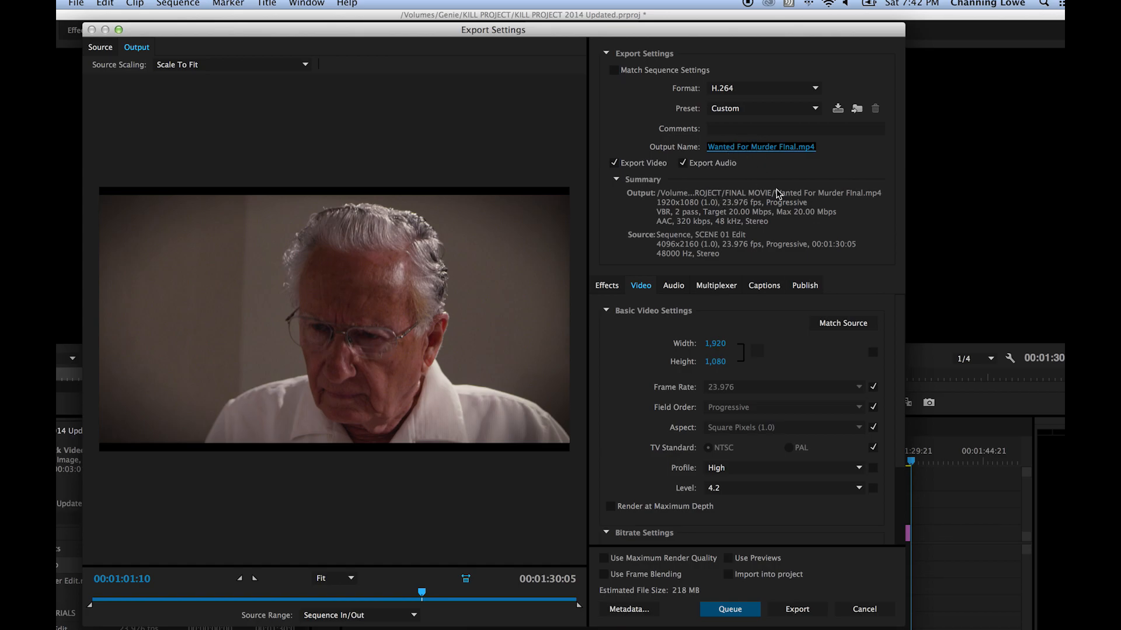
mouse_move(526, 66)
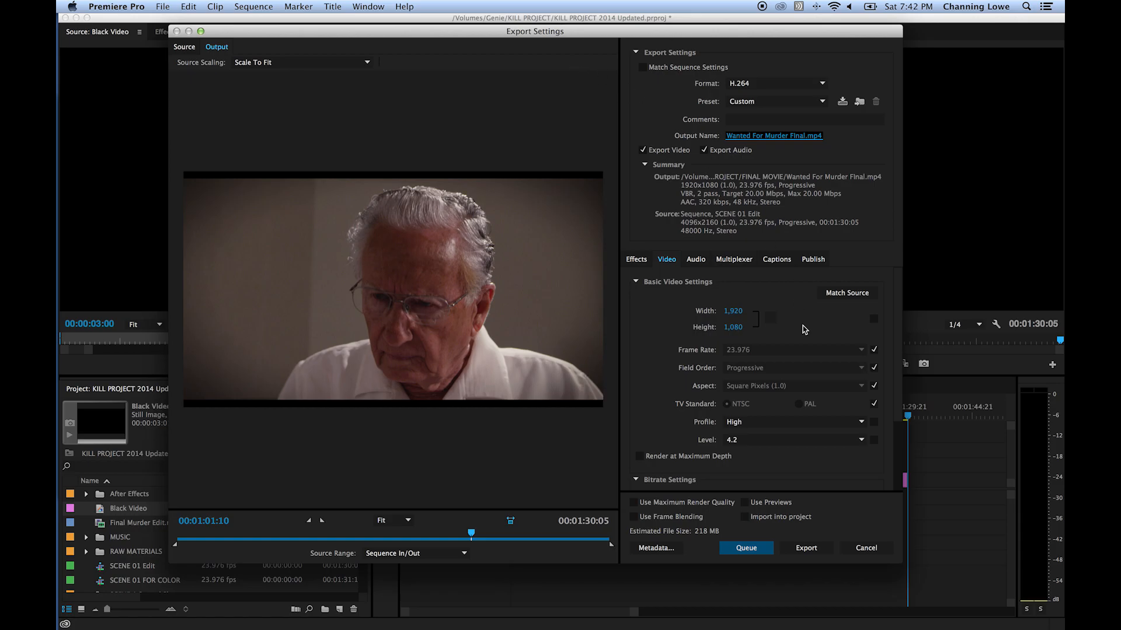
Start the H.264 export of SCENE 01 Edit as Wanted For Murder Final.mp4
left_click(805, 549)
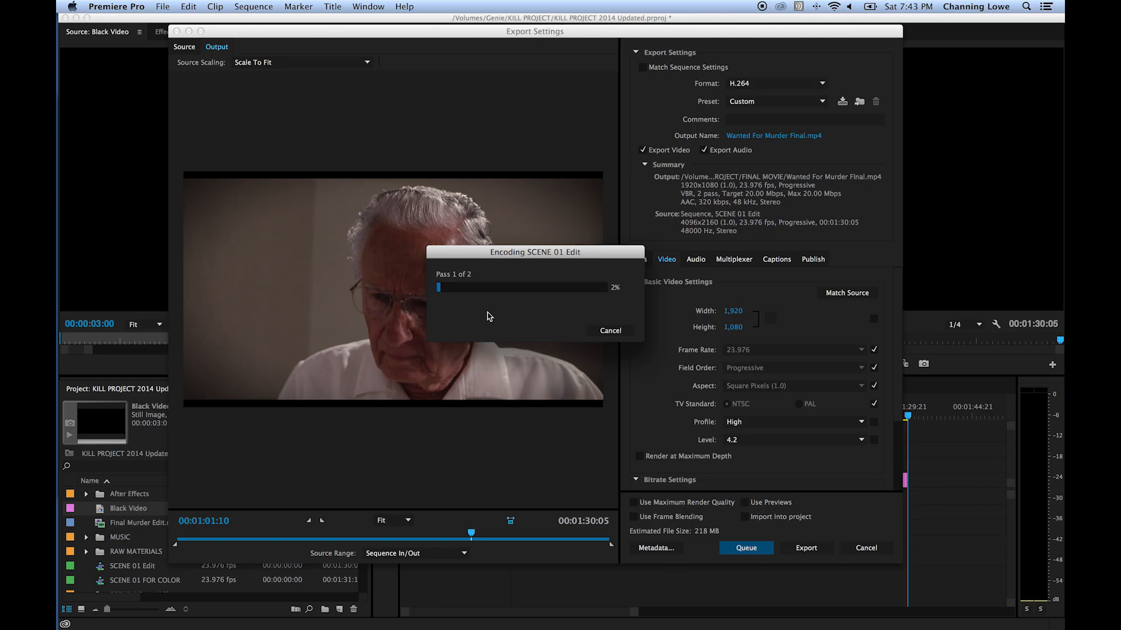
mouse_move(511, 344)
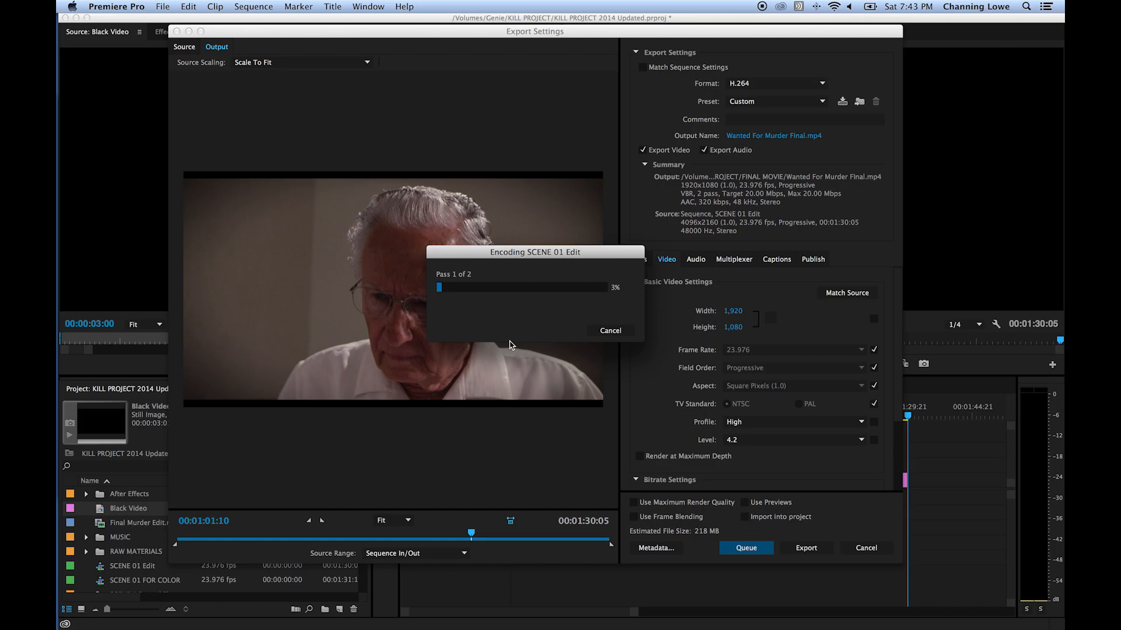
mouse_move(497, 344)
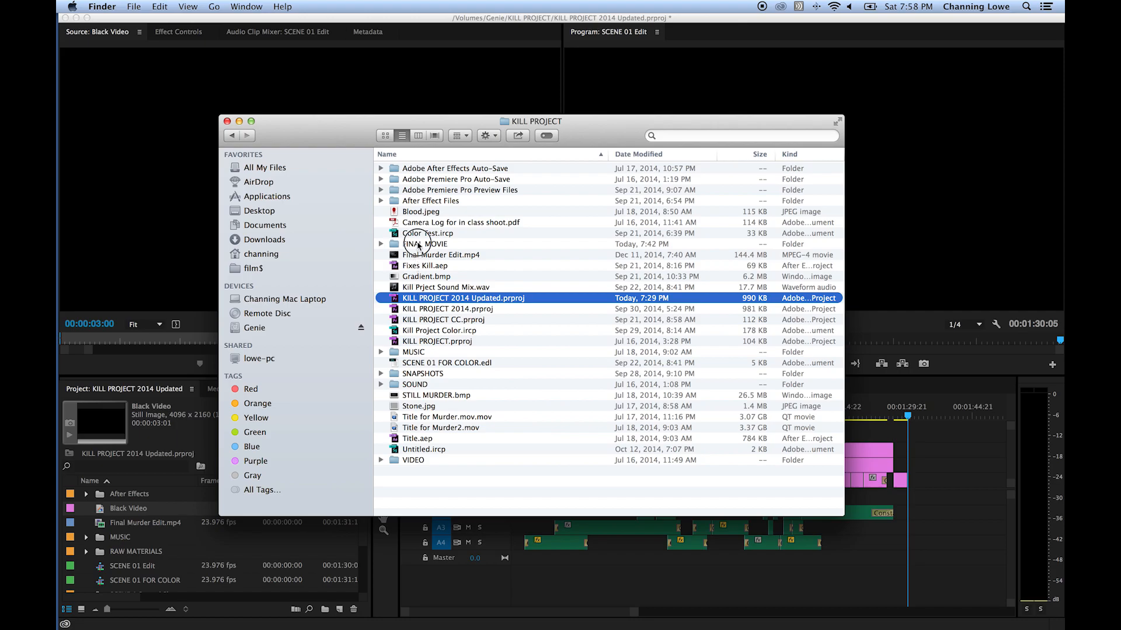
Inside FINAL MOVIE, select Wanted For Murder Final.mp4 and bring up its shortcut menu
double_click(425, 243)
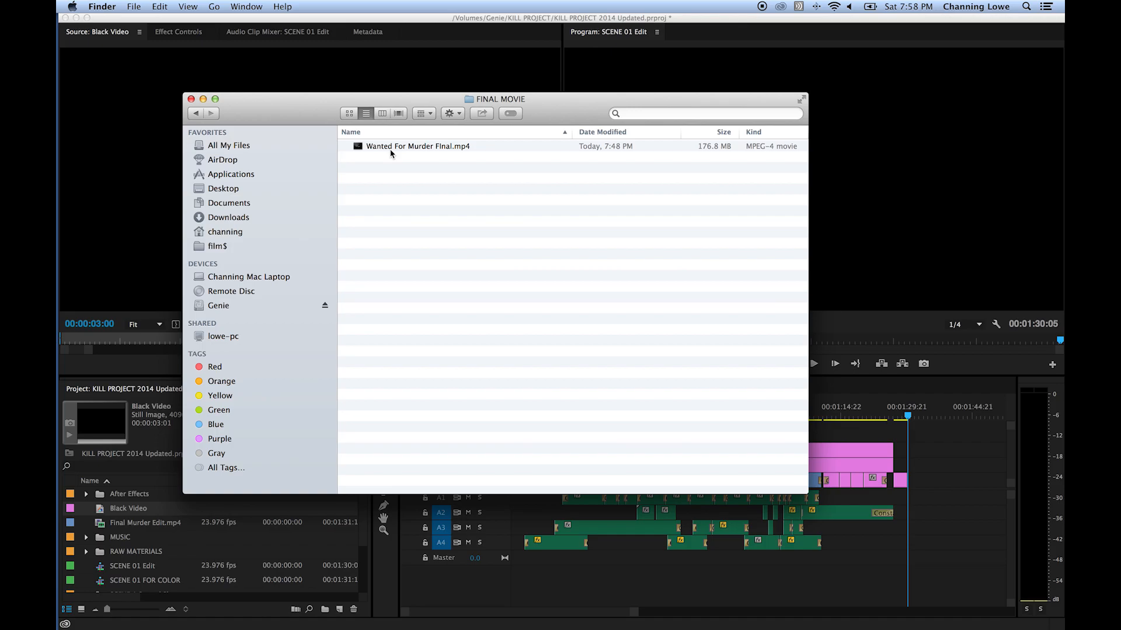
left_click(418, 146)
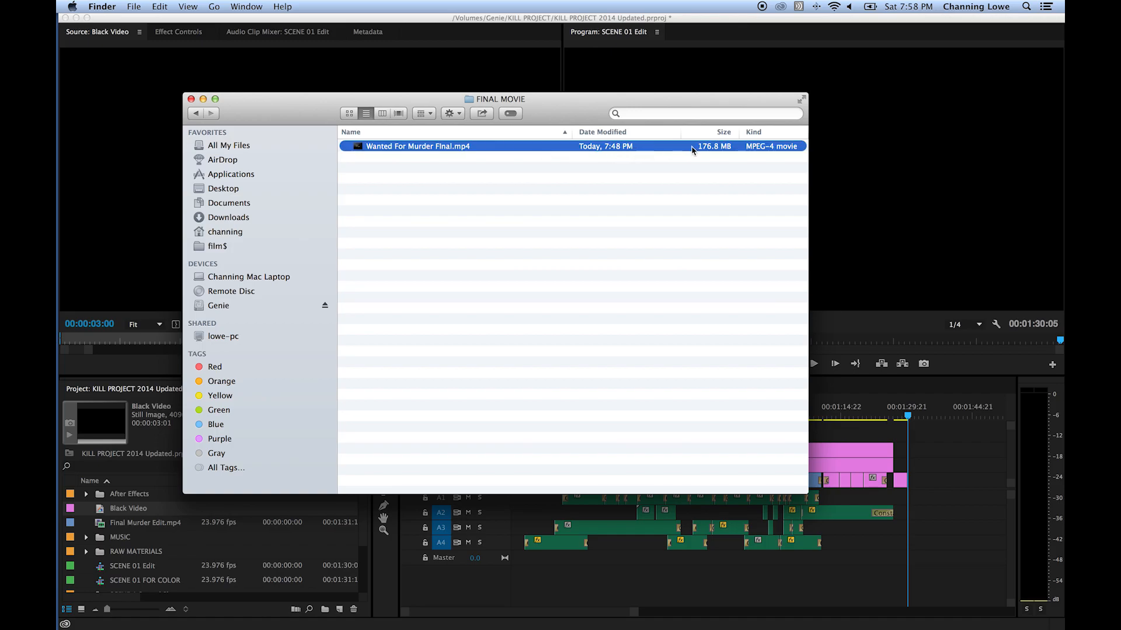
mouse_move(838, 381)
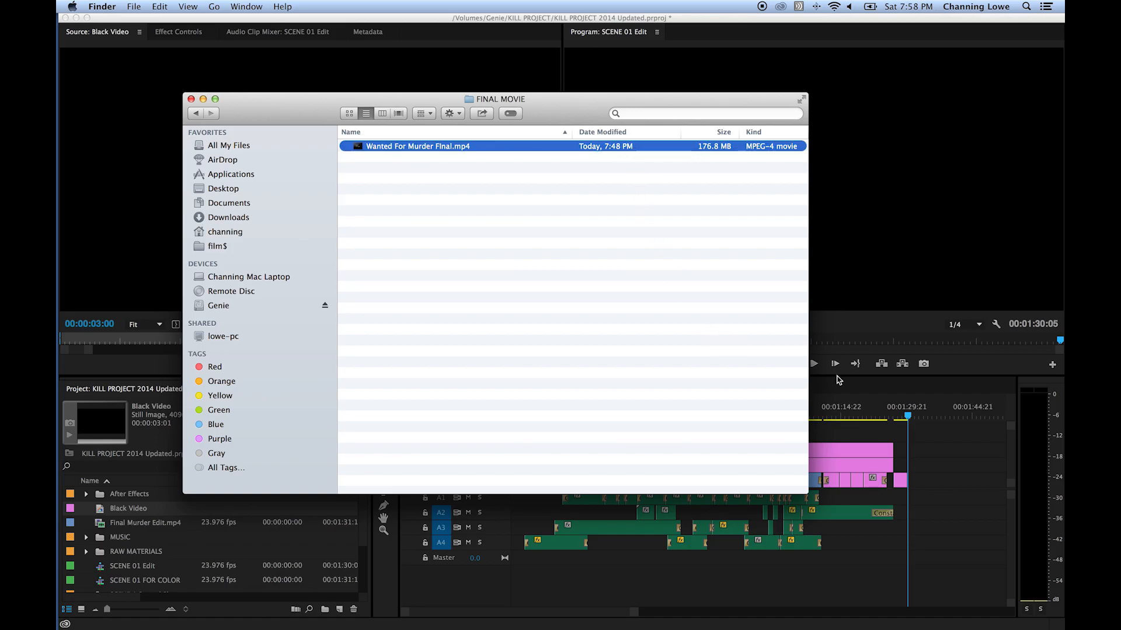
mouse_move(509, 201)
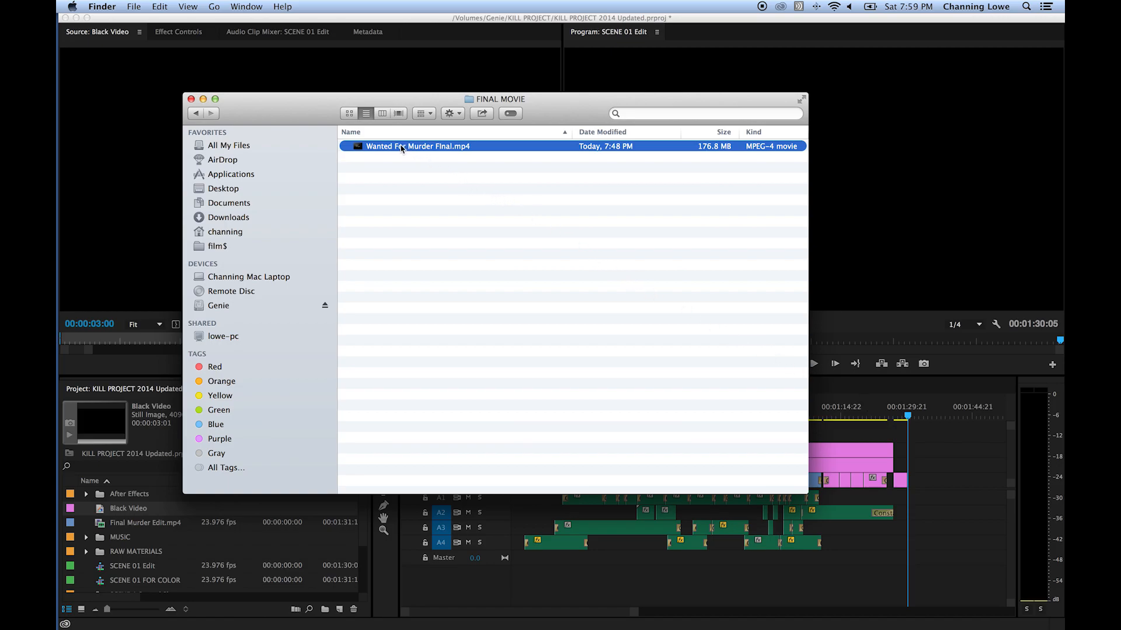
mouse_move(429, 155)
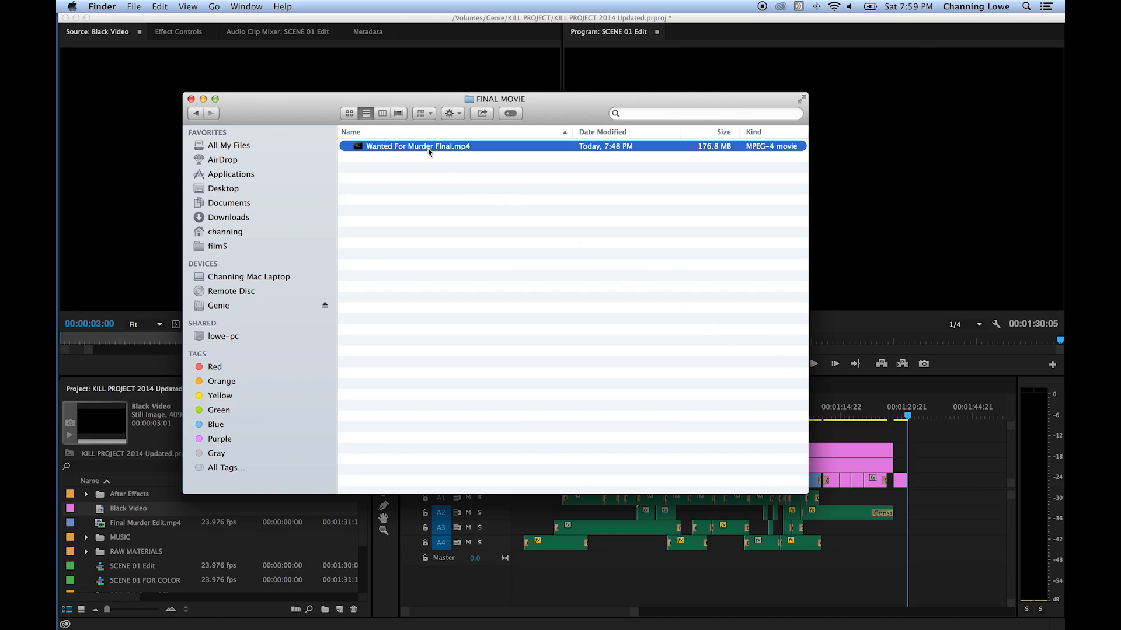
mouse_move(403, 153)
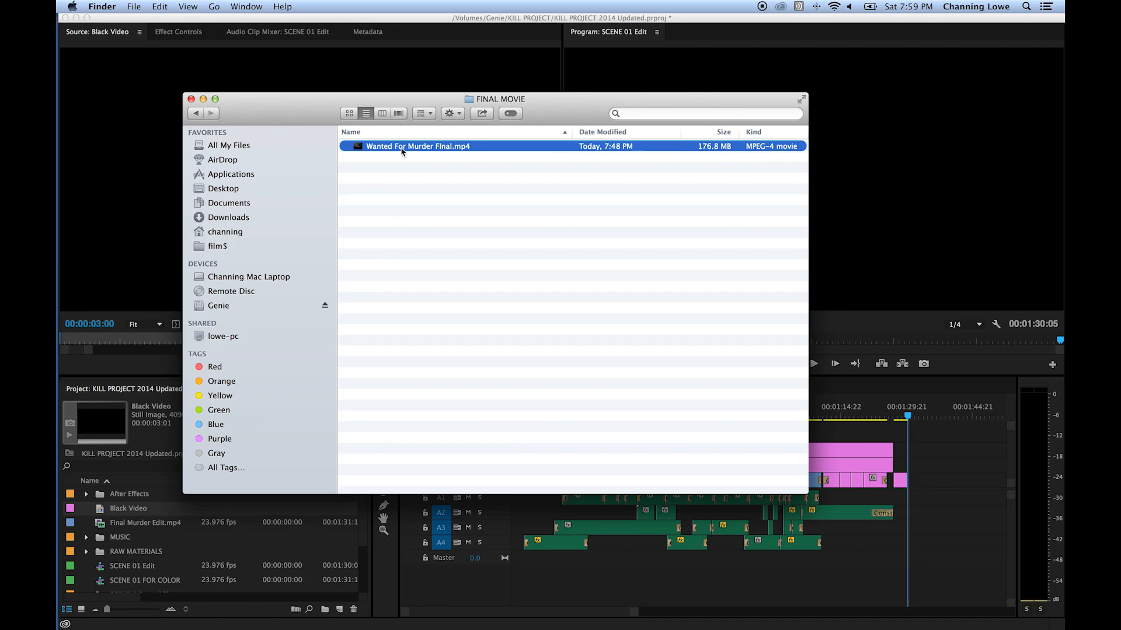
right_click(404, 151)
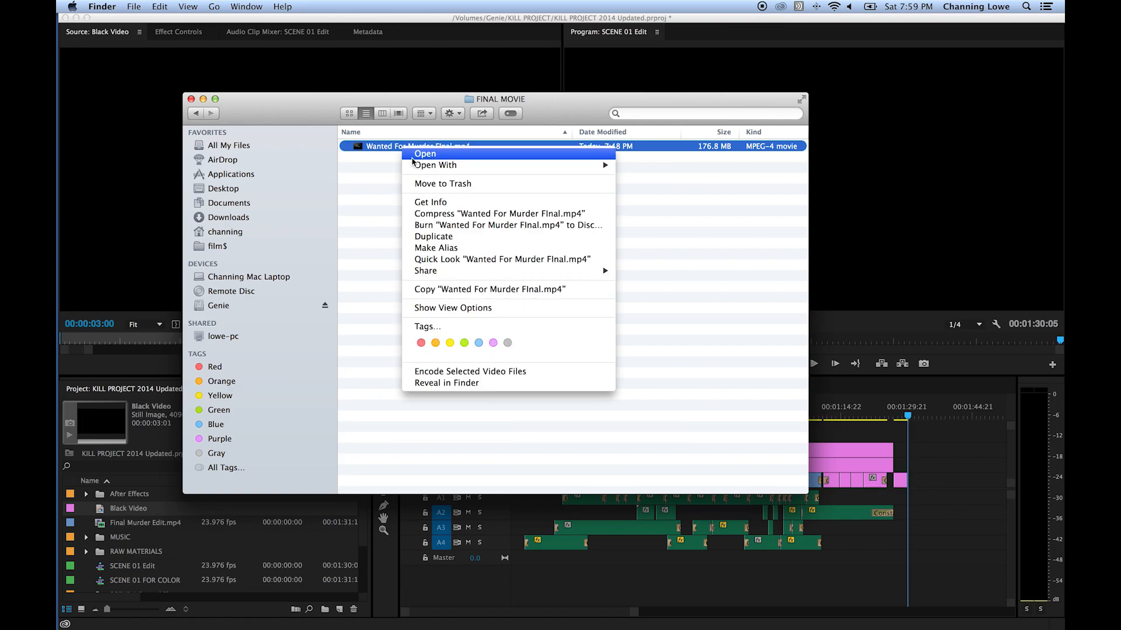
Use Open With on Wanted For Murder Final.mp4 to launch it in VLC
left_click(388, 162)
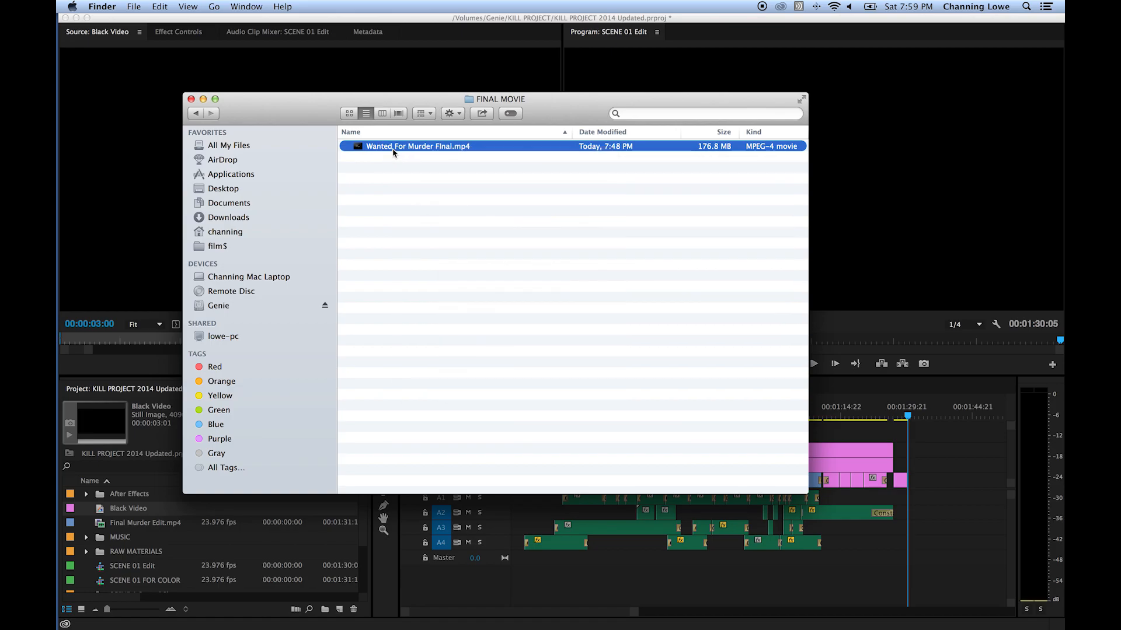
mouse_move(399, 150)
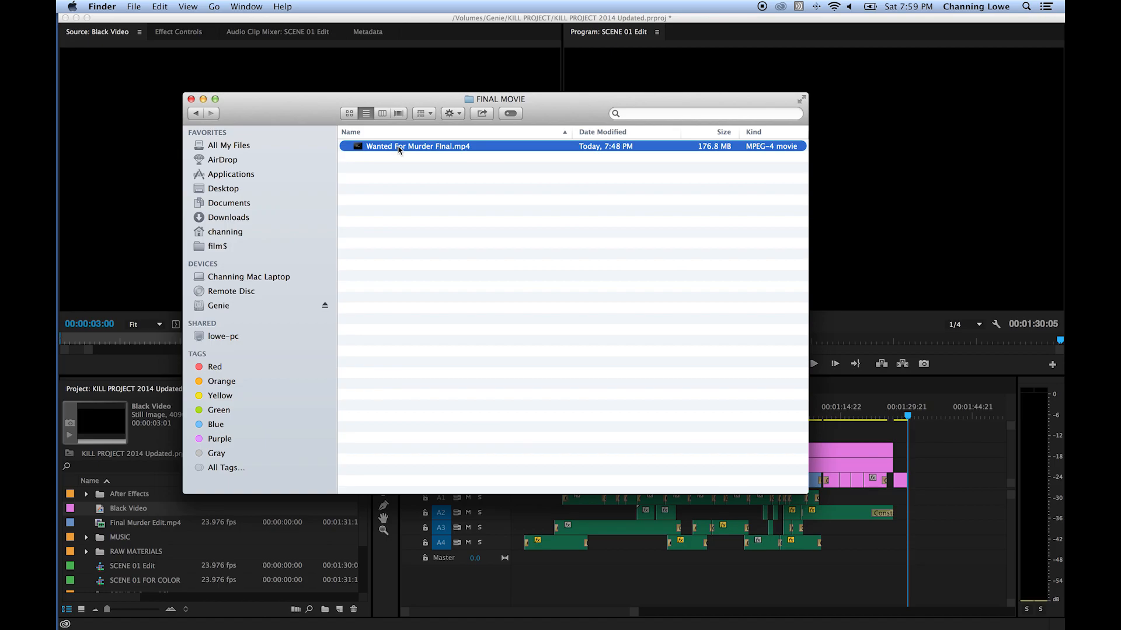
right_click(399, 147)
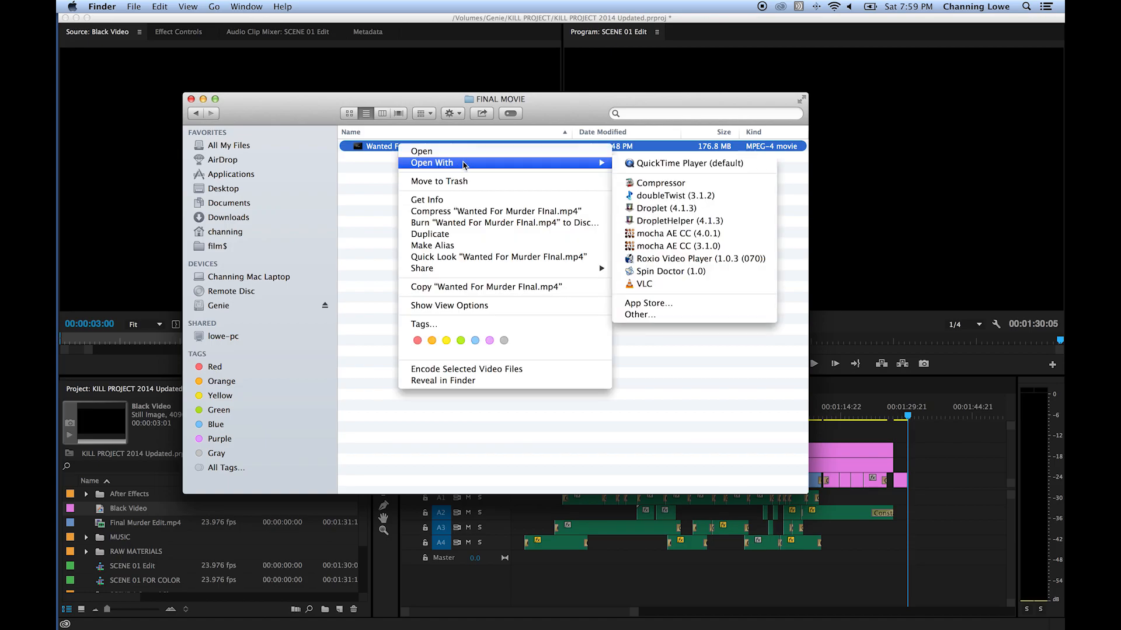
mouse_move(594, 170)
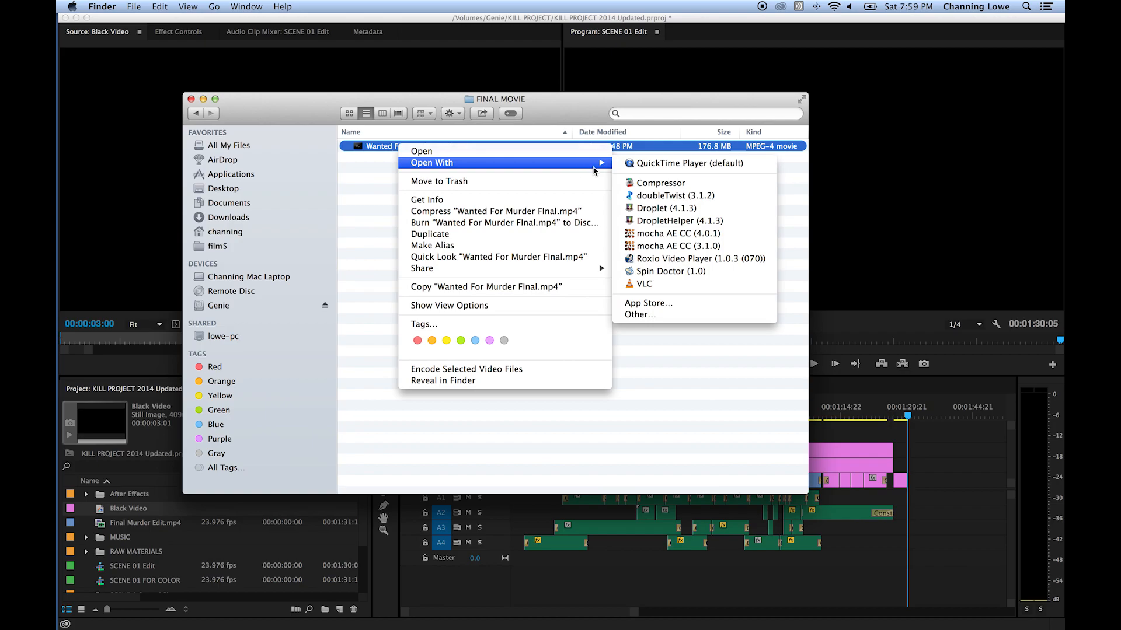
mouse_move(604, 173)
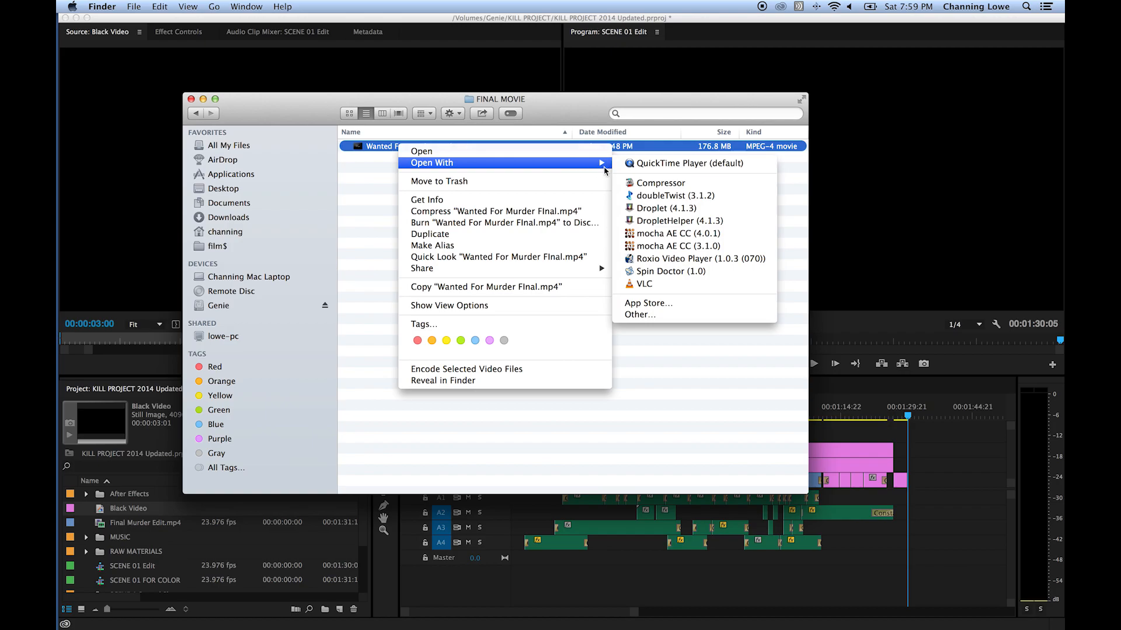
mouse_move(633, 185)
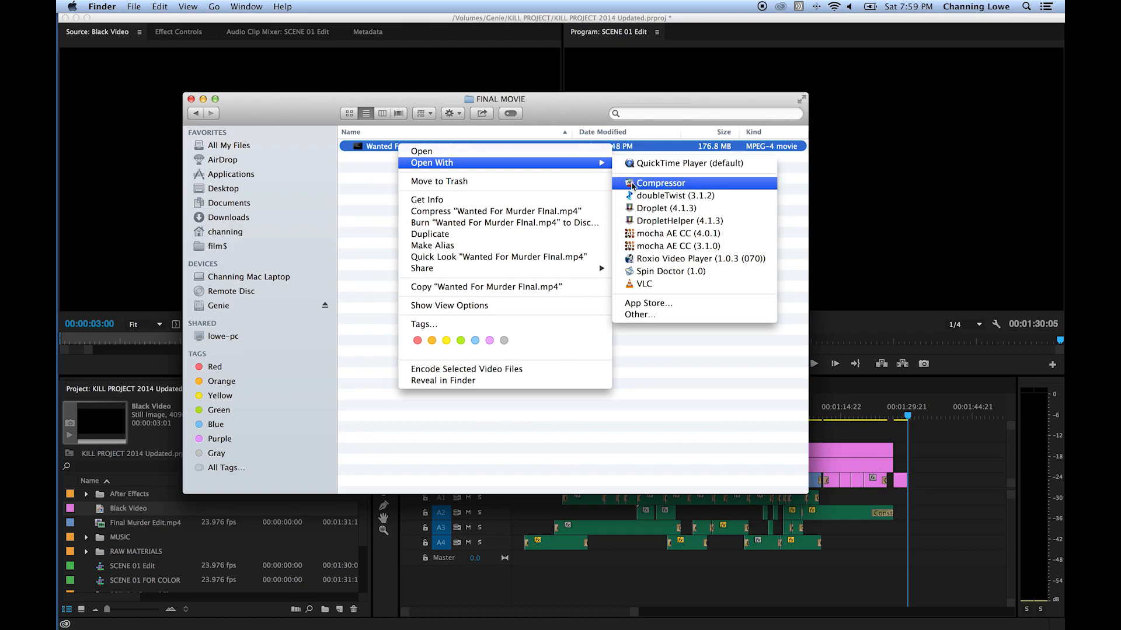
mouse_move(648, 258)
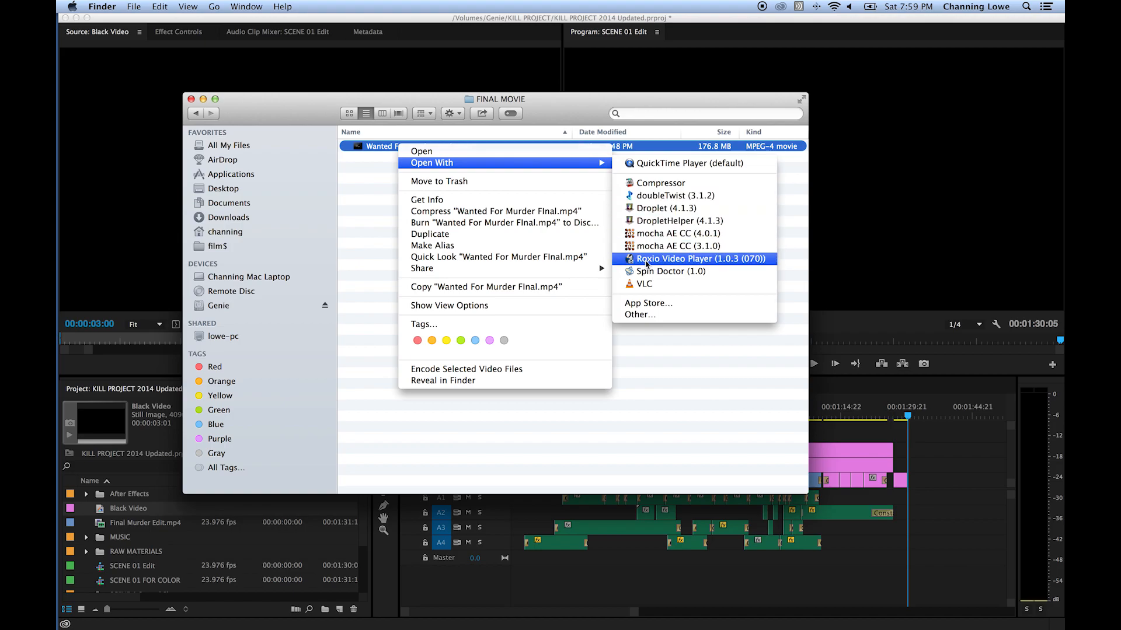
mouse_move(646, 271)
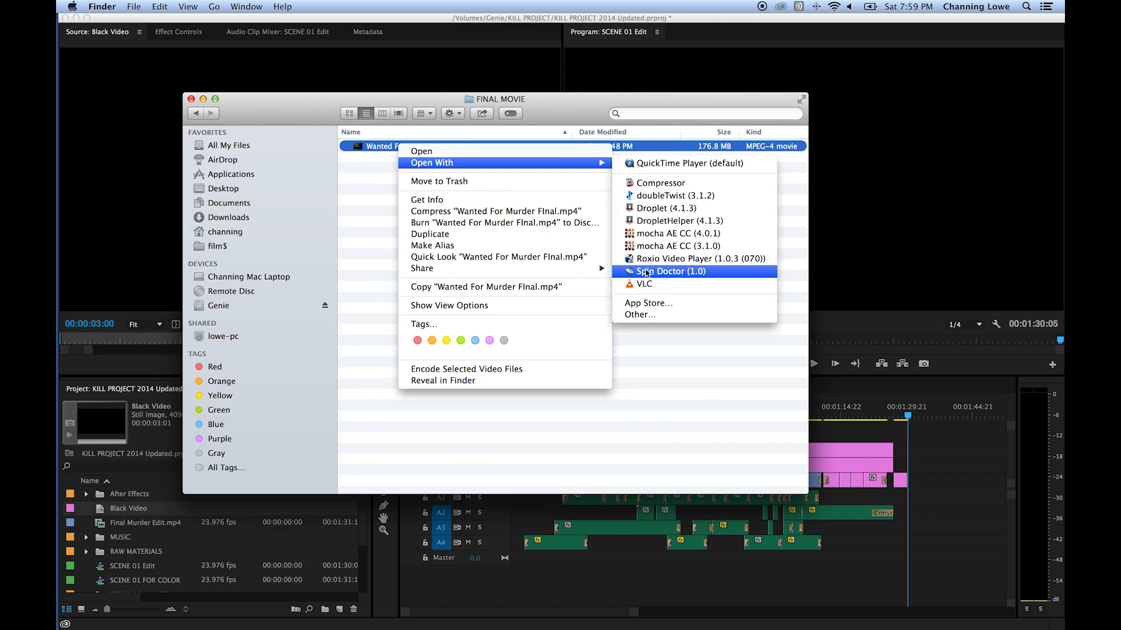
mouse_move(647, 284)
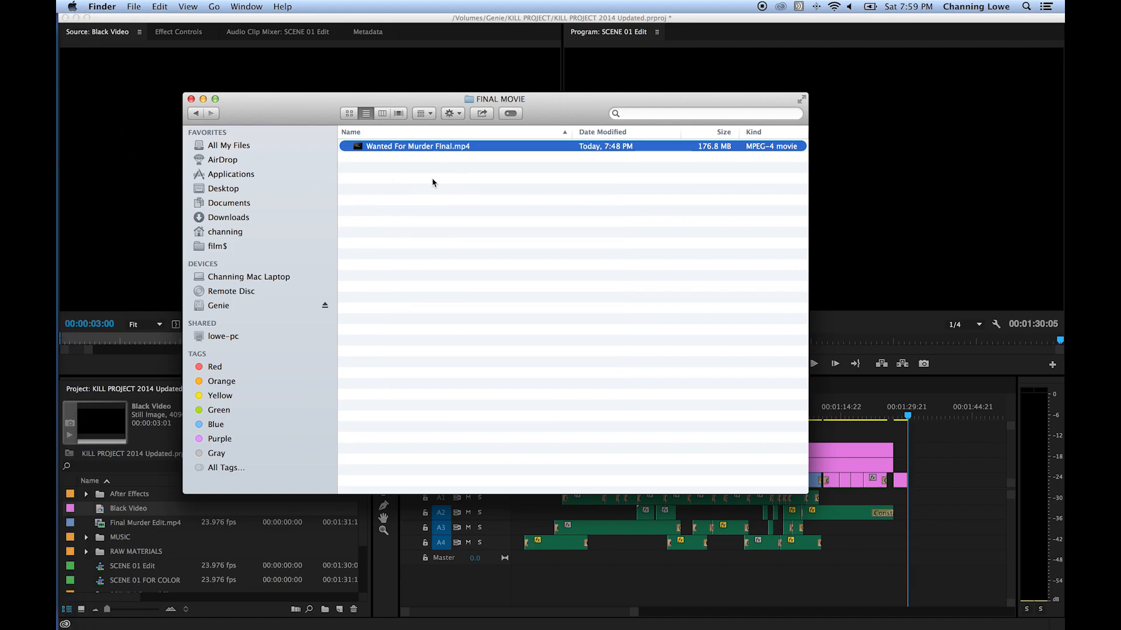
right_click(418, 146)
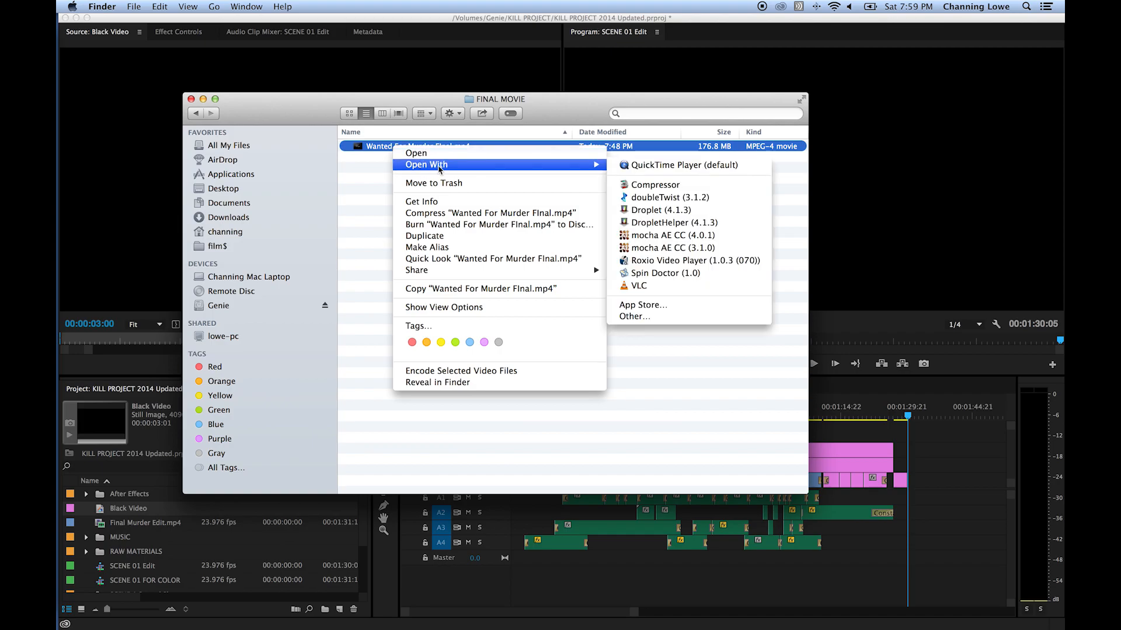
mouse_move(682, 165)
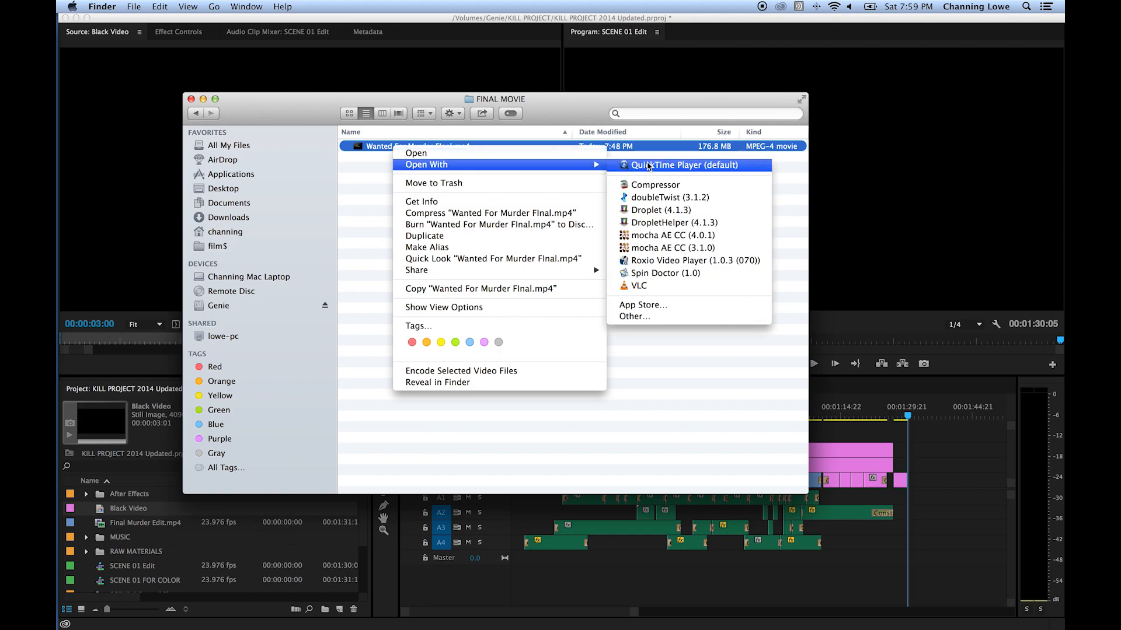
mouse_move(657, 273)
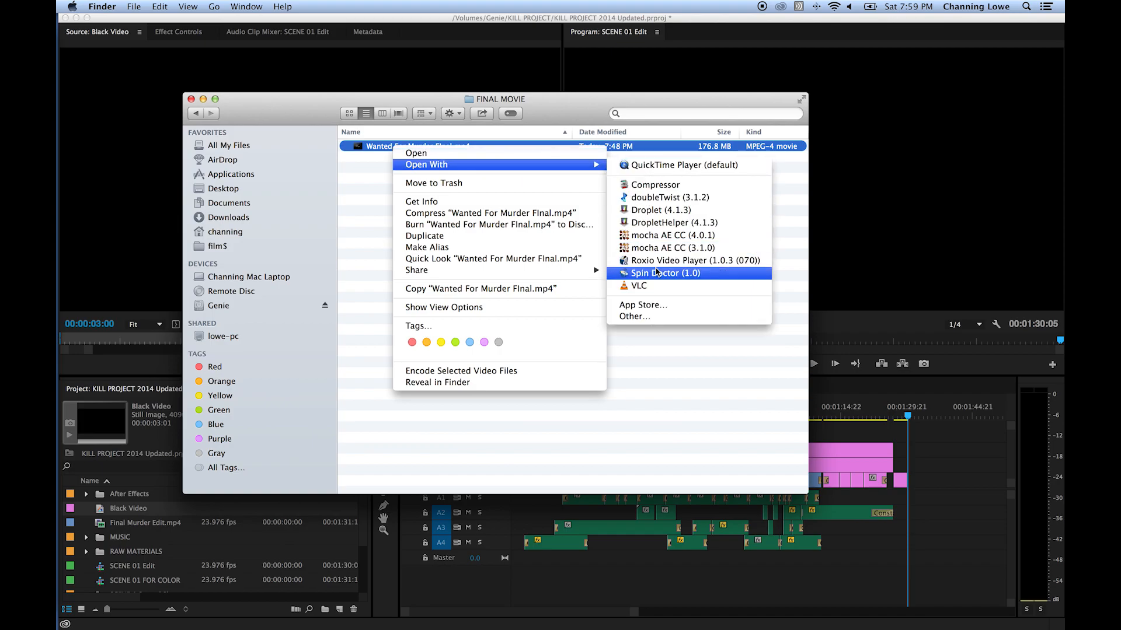
mouse_move(659, 285)
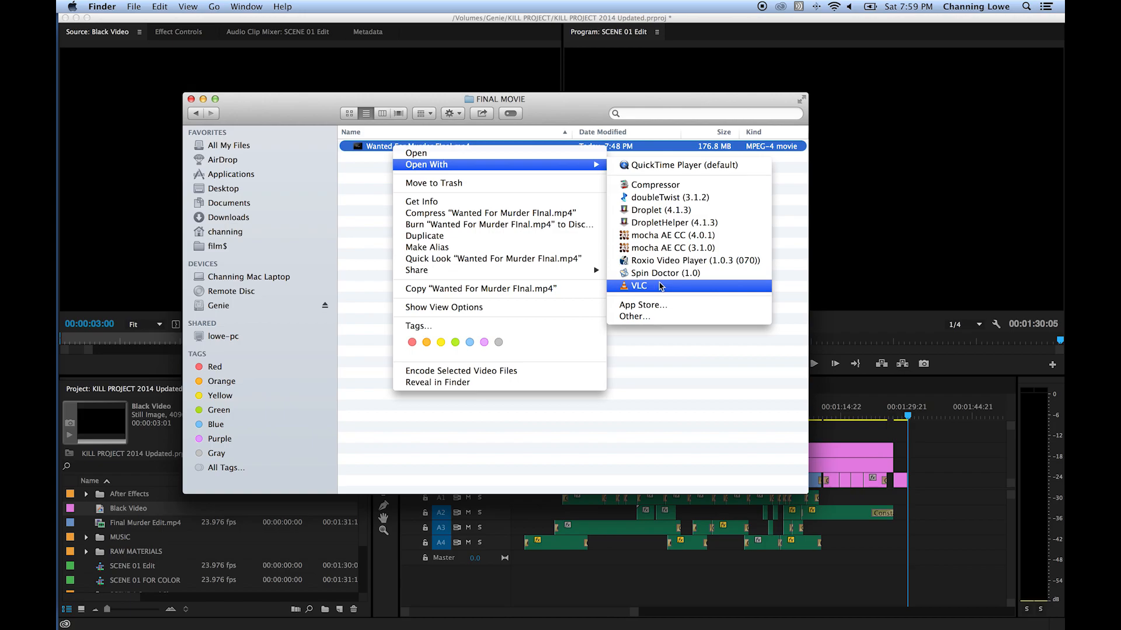
left_click(639, 285)
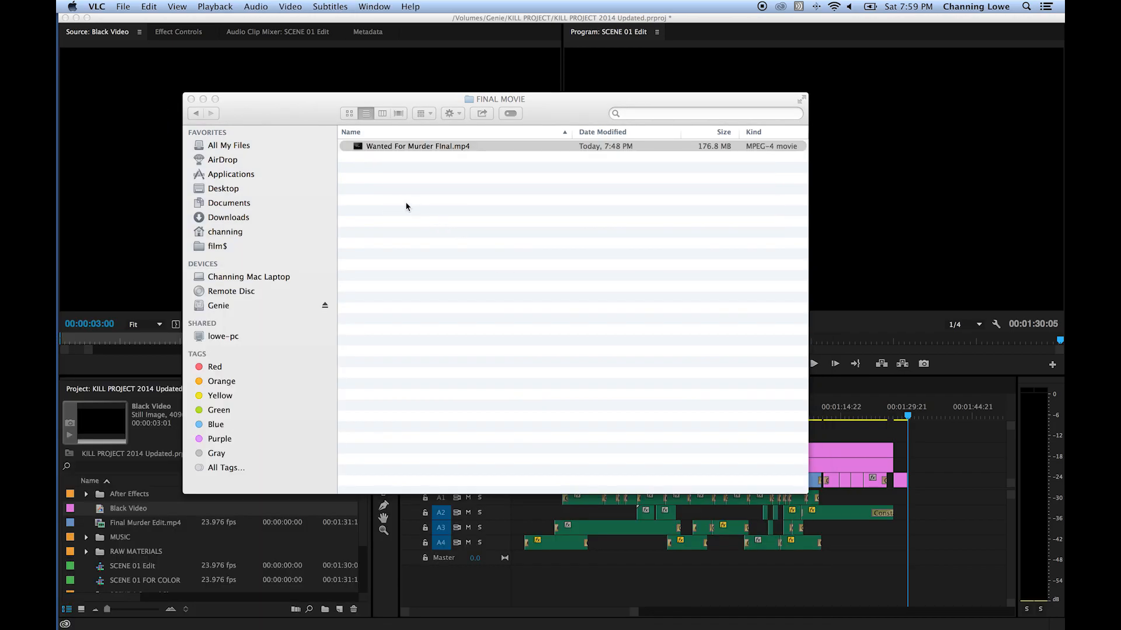
Play the film full screen in VLC and pause it on the title card
double_click(418, 145)
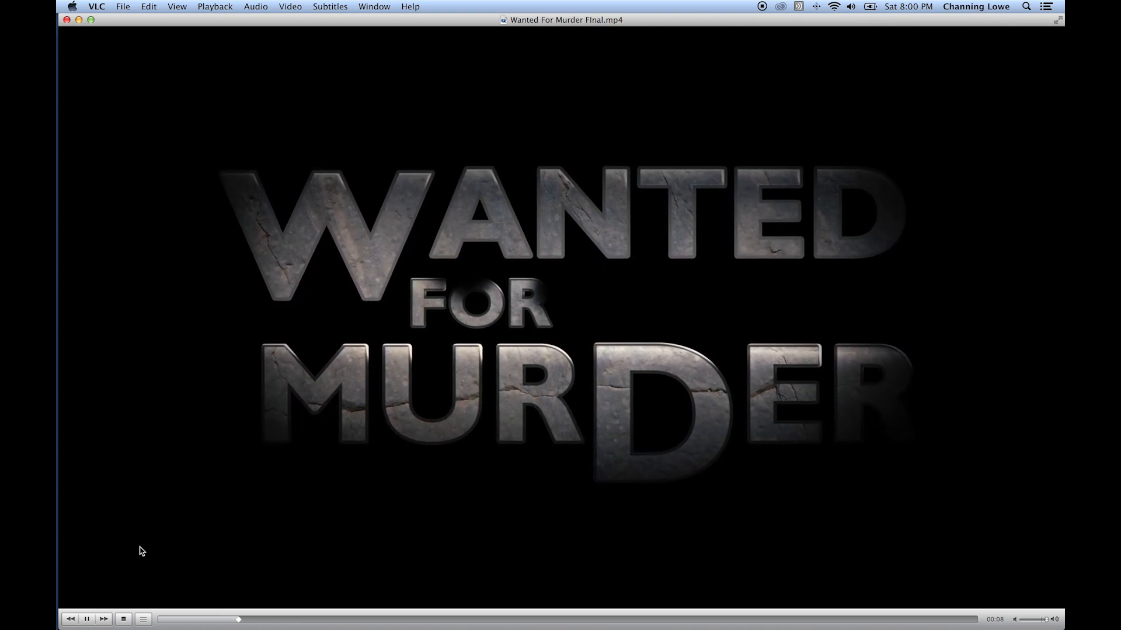
key("space")
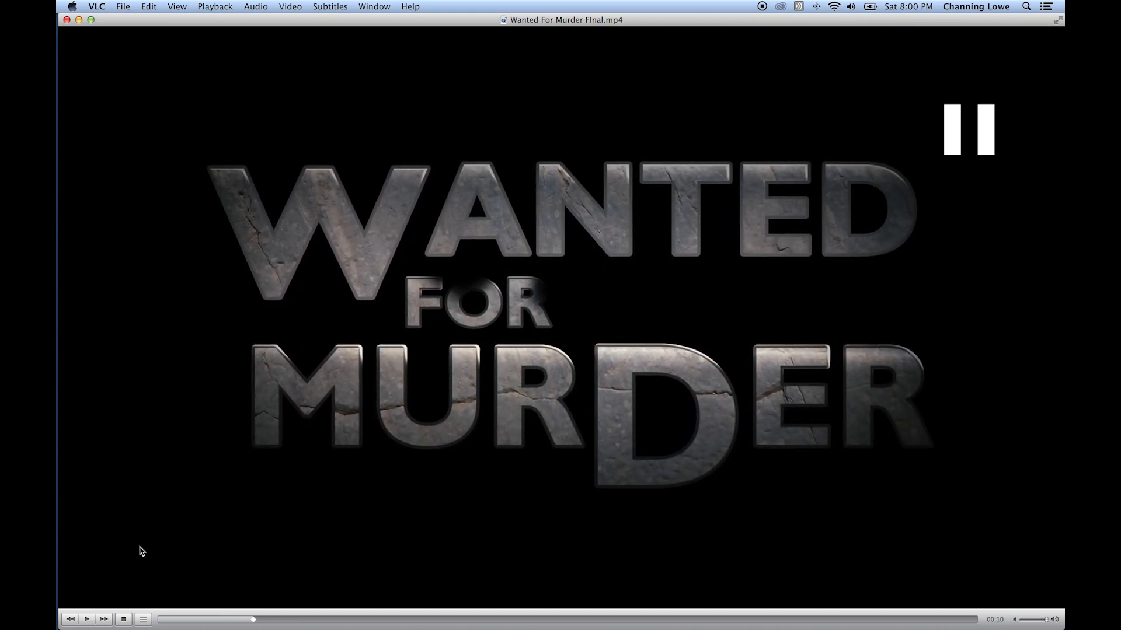